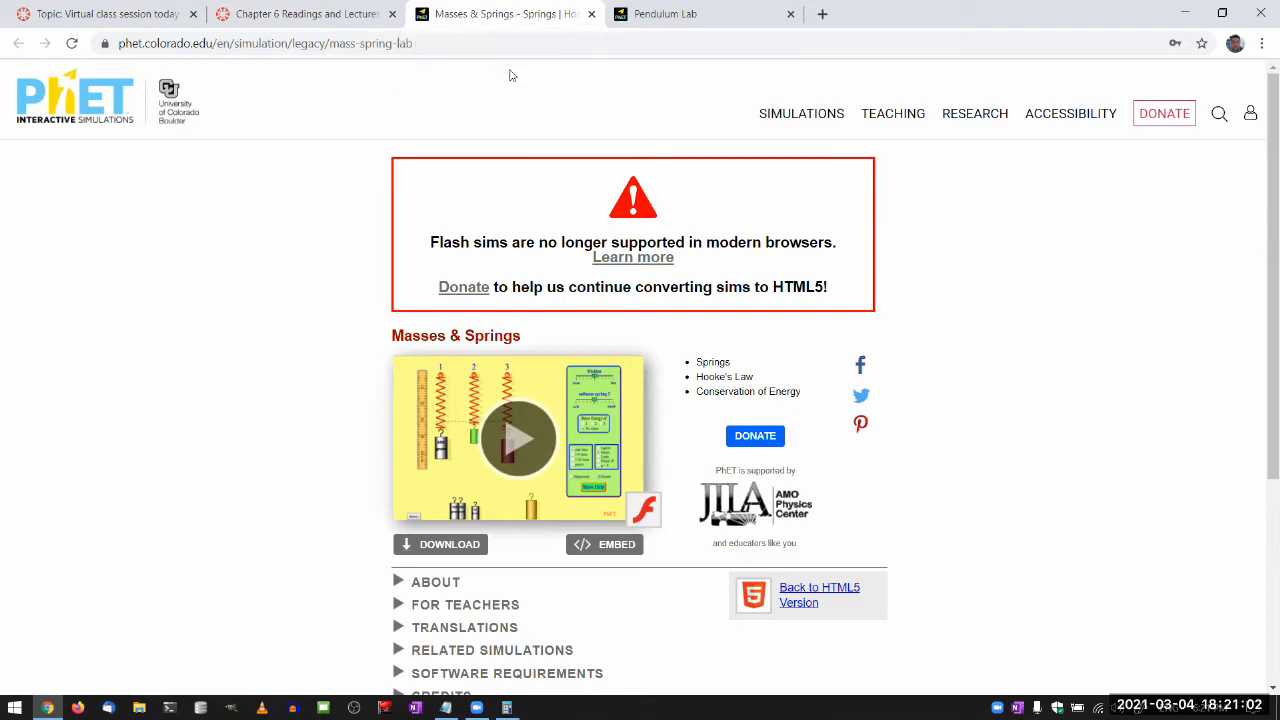
Switch to the HTML5 version and launch the Masses and Springs simulation
click(305, 13)
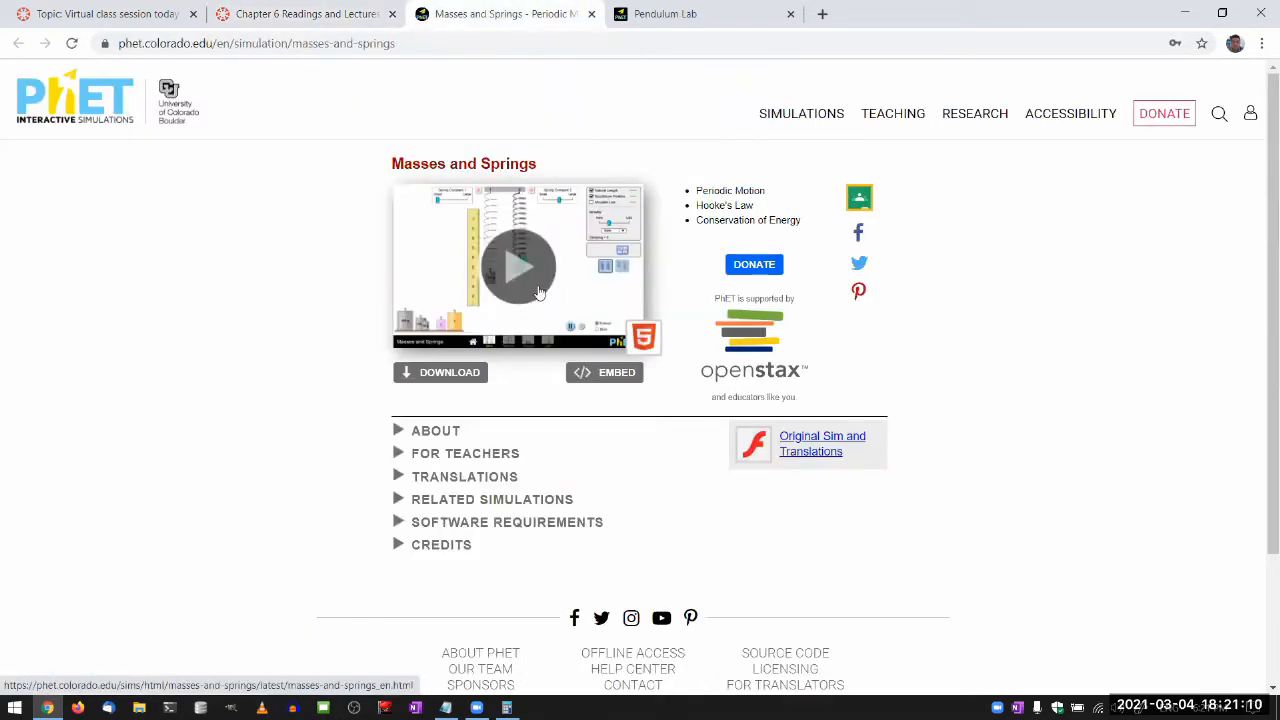
click(518, 266)
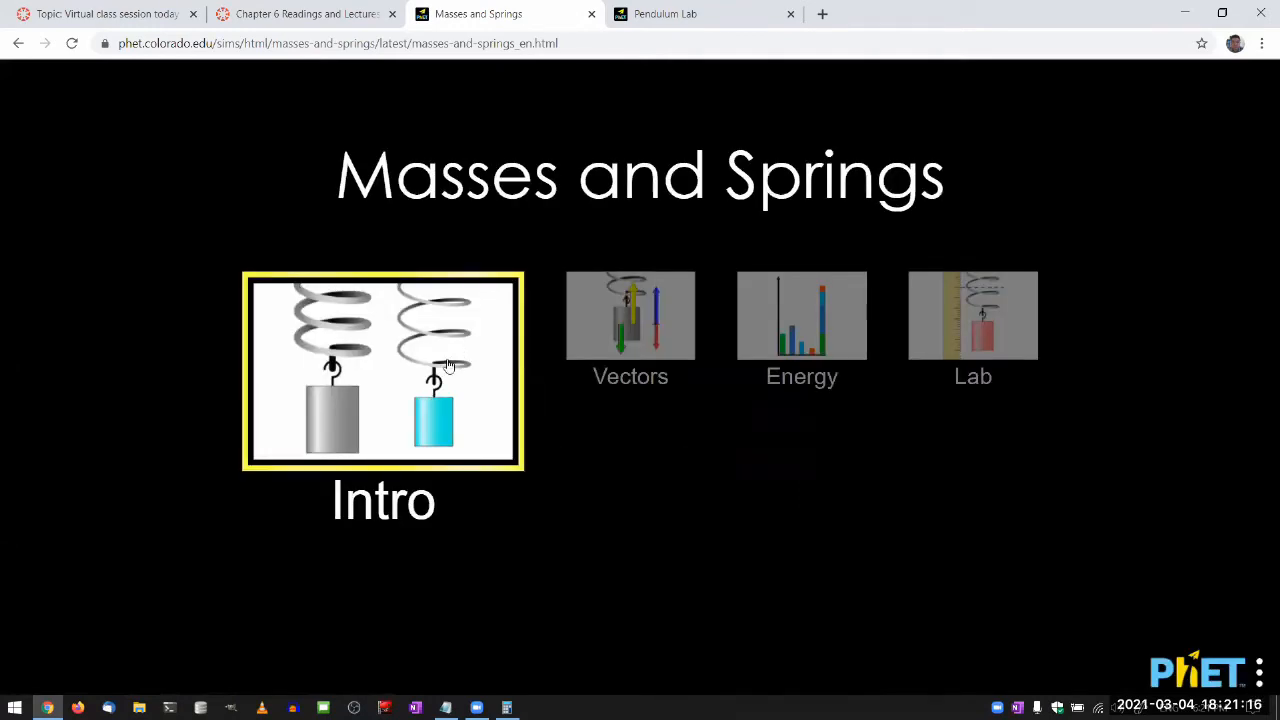
mouse_move(972, 330)
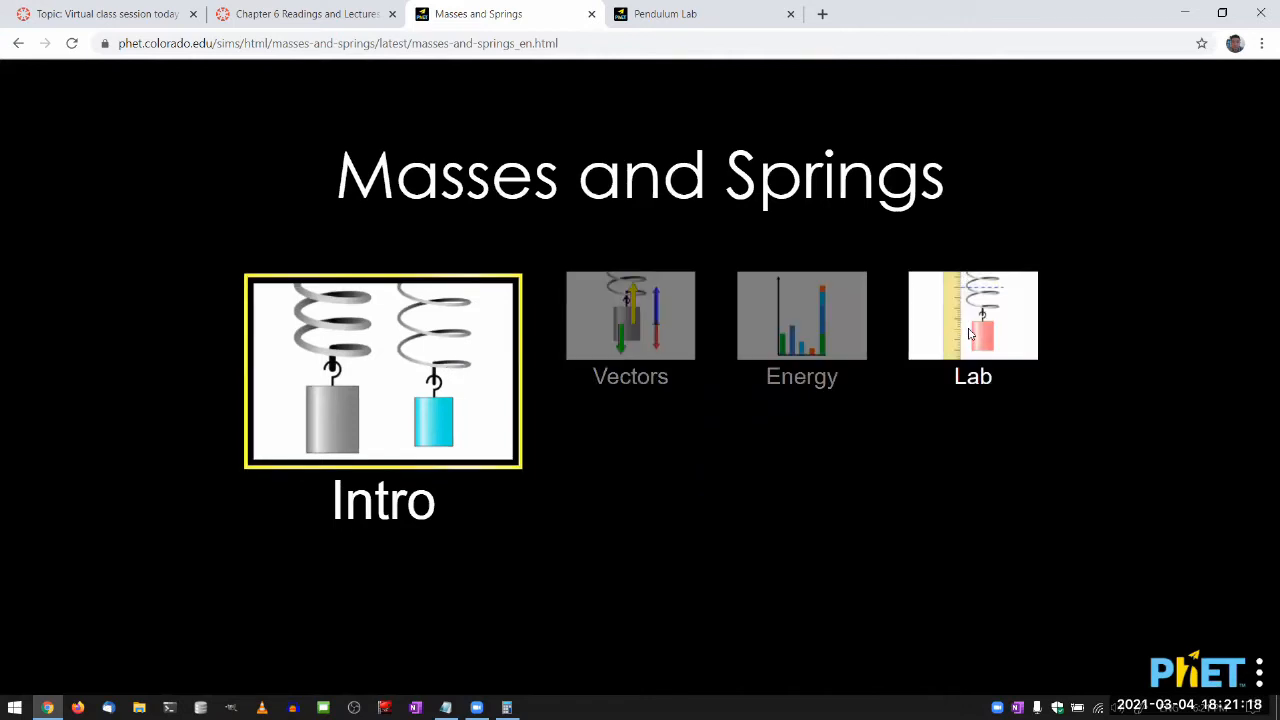
Open the Lab screen and hang the 100 g mass on the spring
click(972, 315)
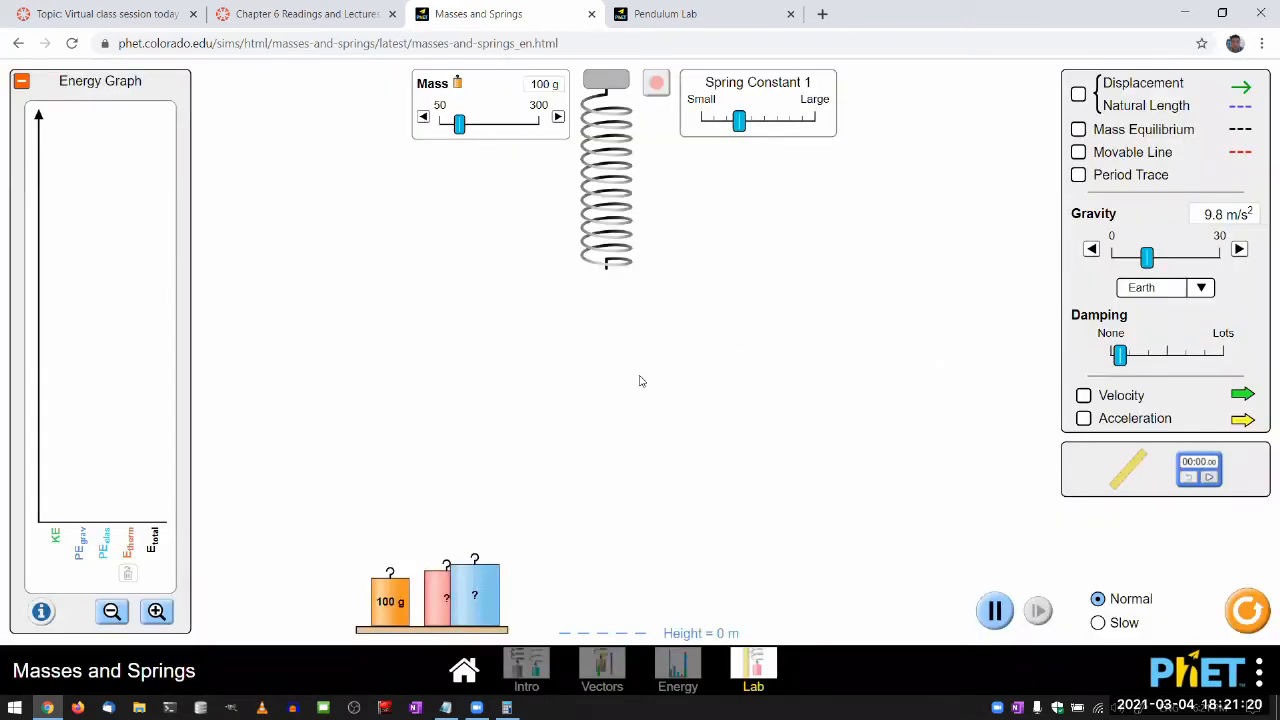
mouse_move(633, 371)
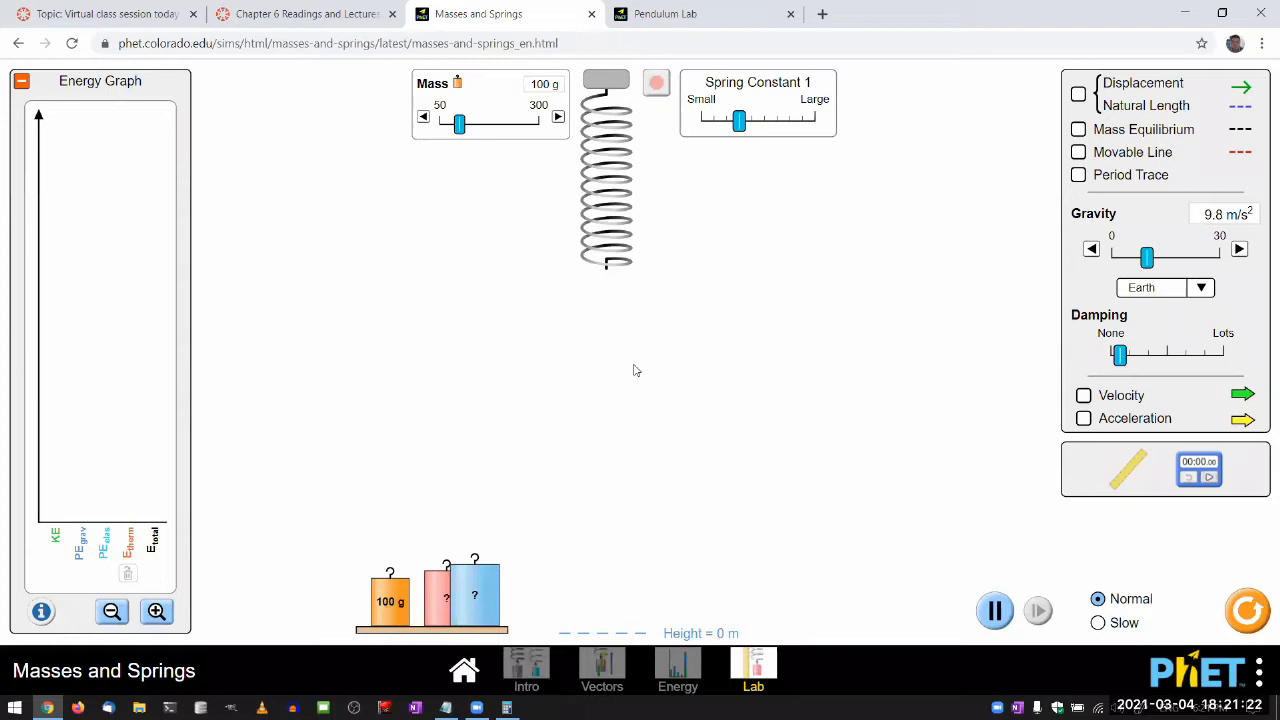
mouse_move(638, 350)
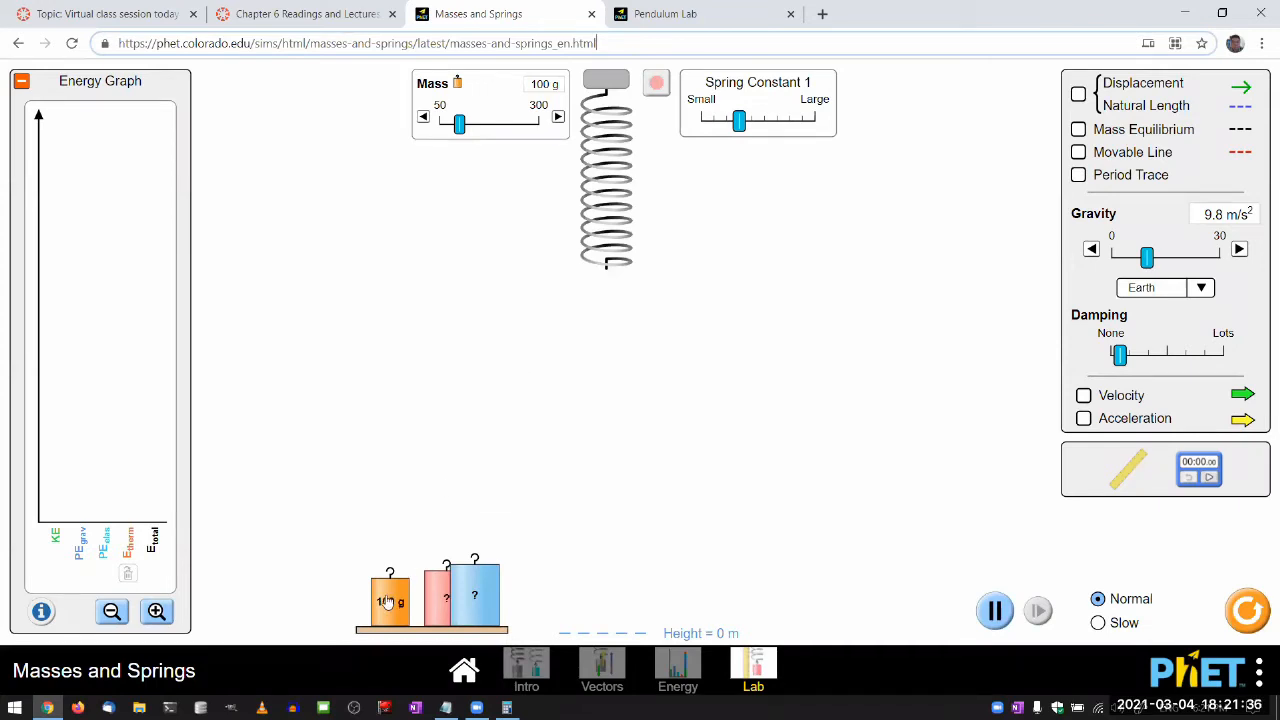
drag(390, 595, 606, 331)
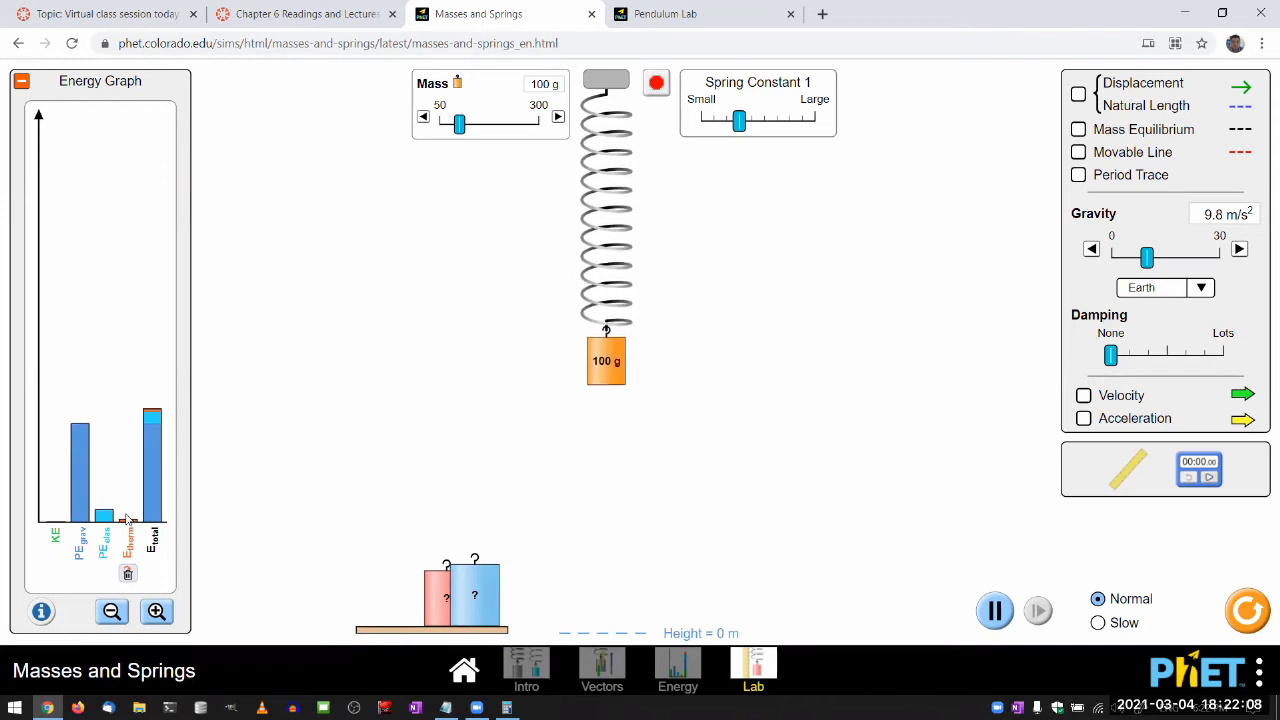
Clear the thermal energy, collapse the energy graph, and set damping to Lots
click(21, 80)
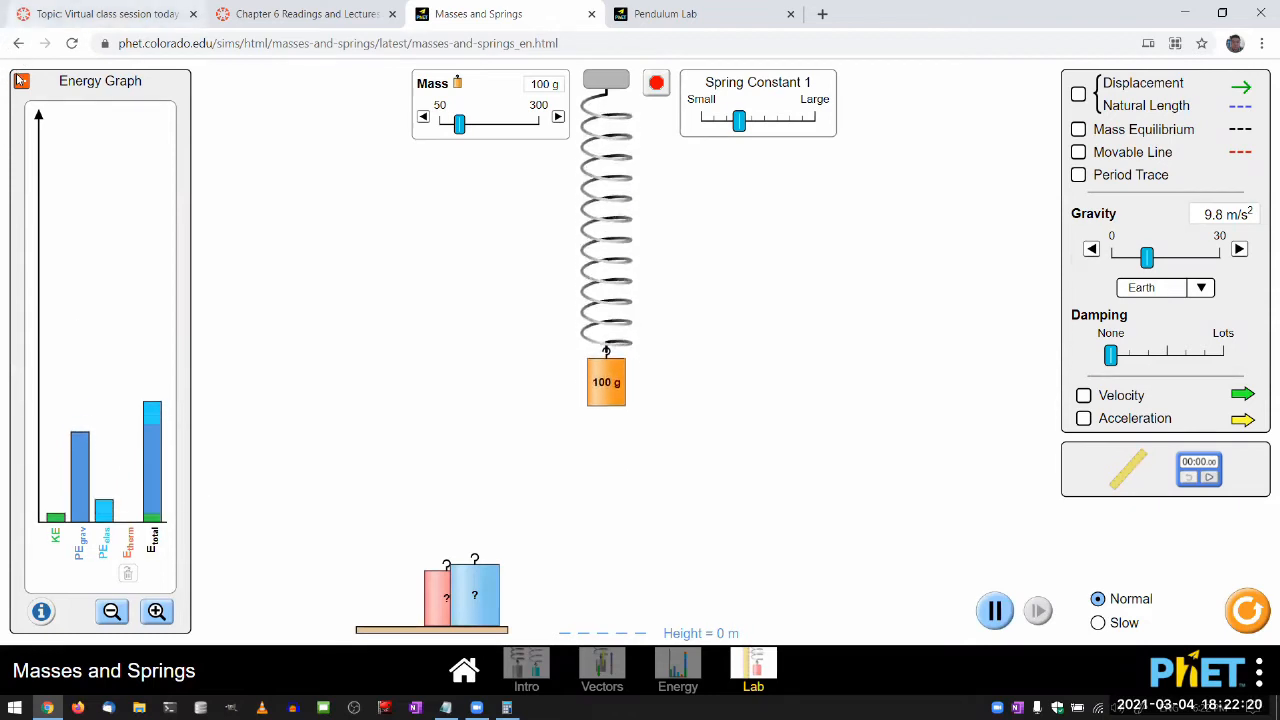
click(20, 81)
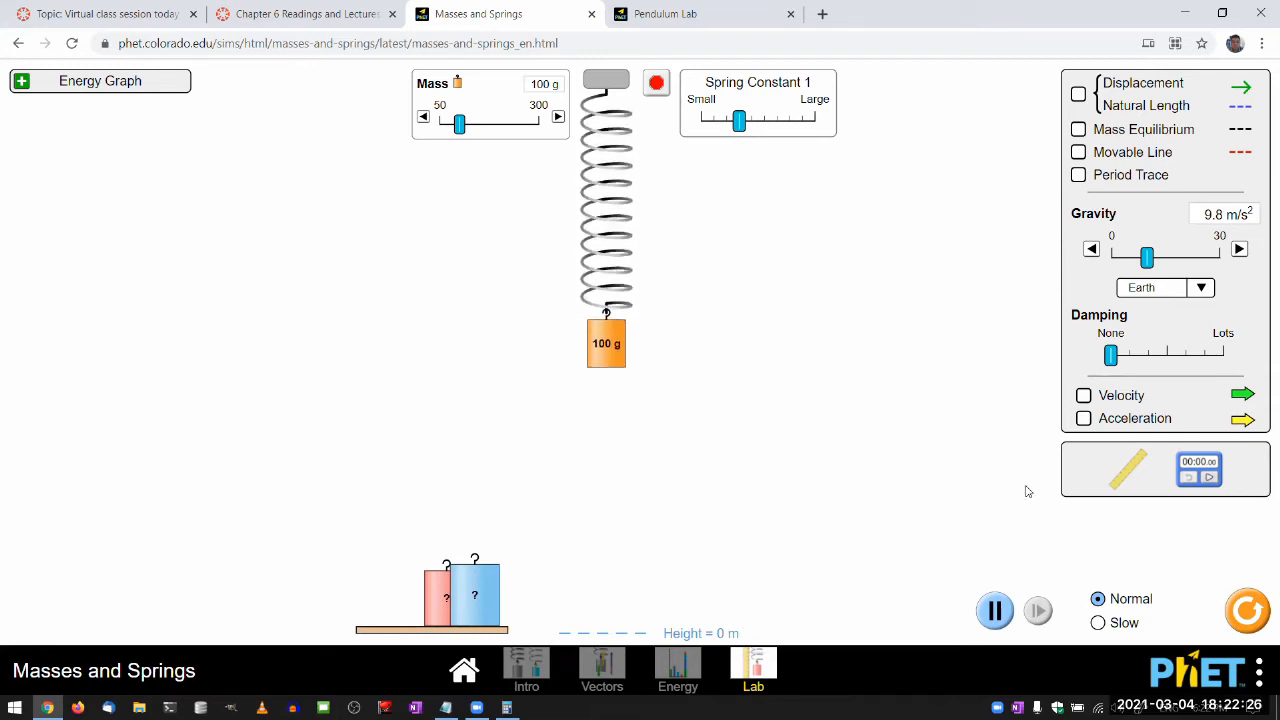
click(1097, 622)
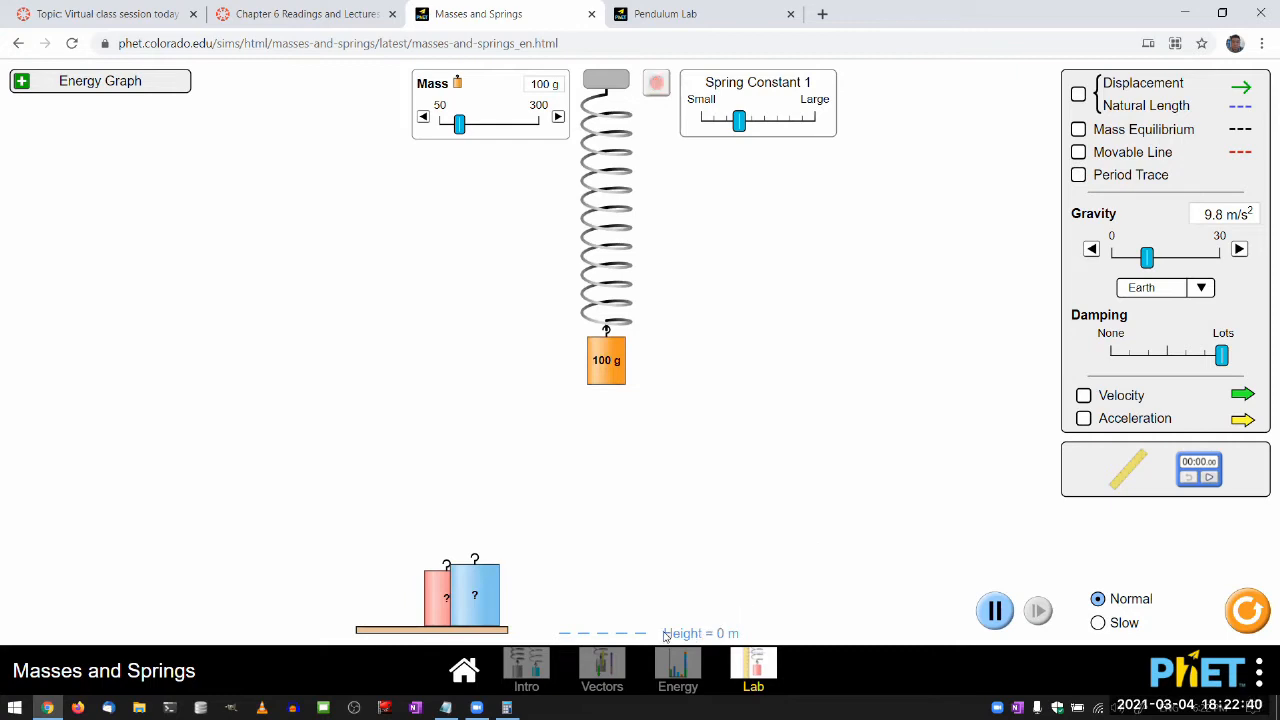
mouse_move(643, 628)
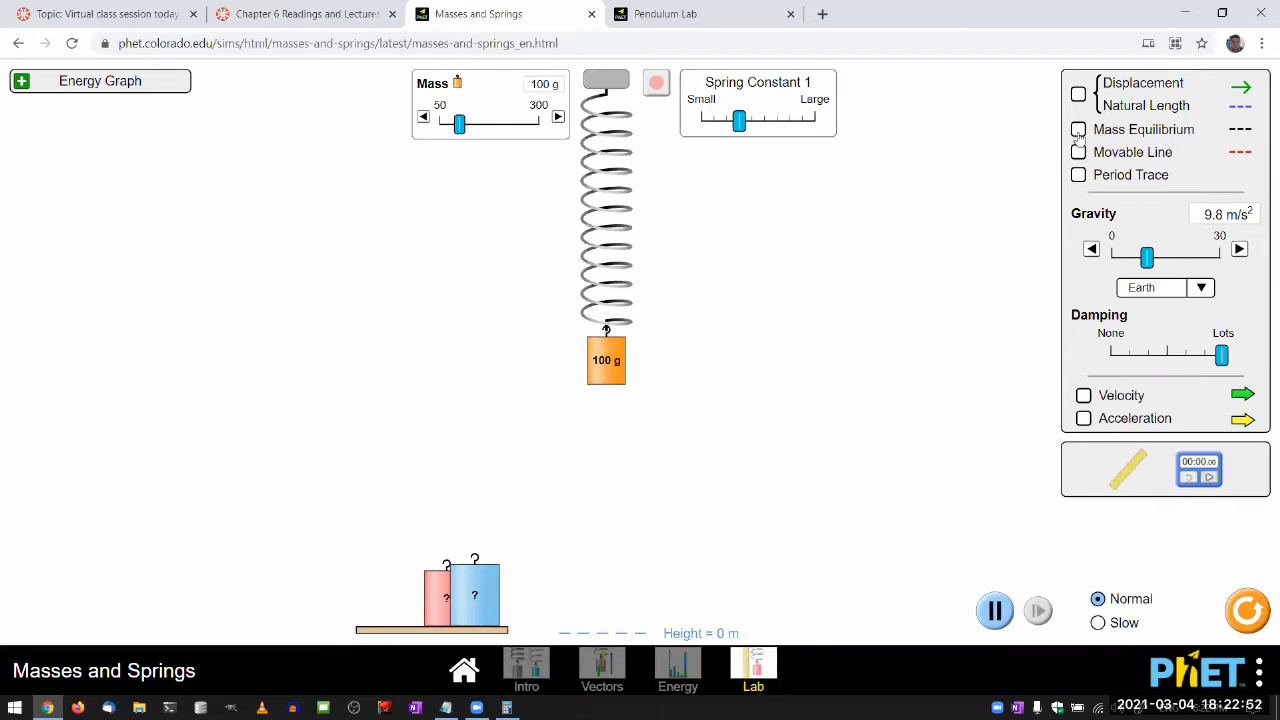
Show equilibrium and the movable line, run in slow motion, and turn on period trace
click(1078, 129)
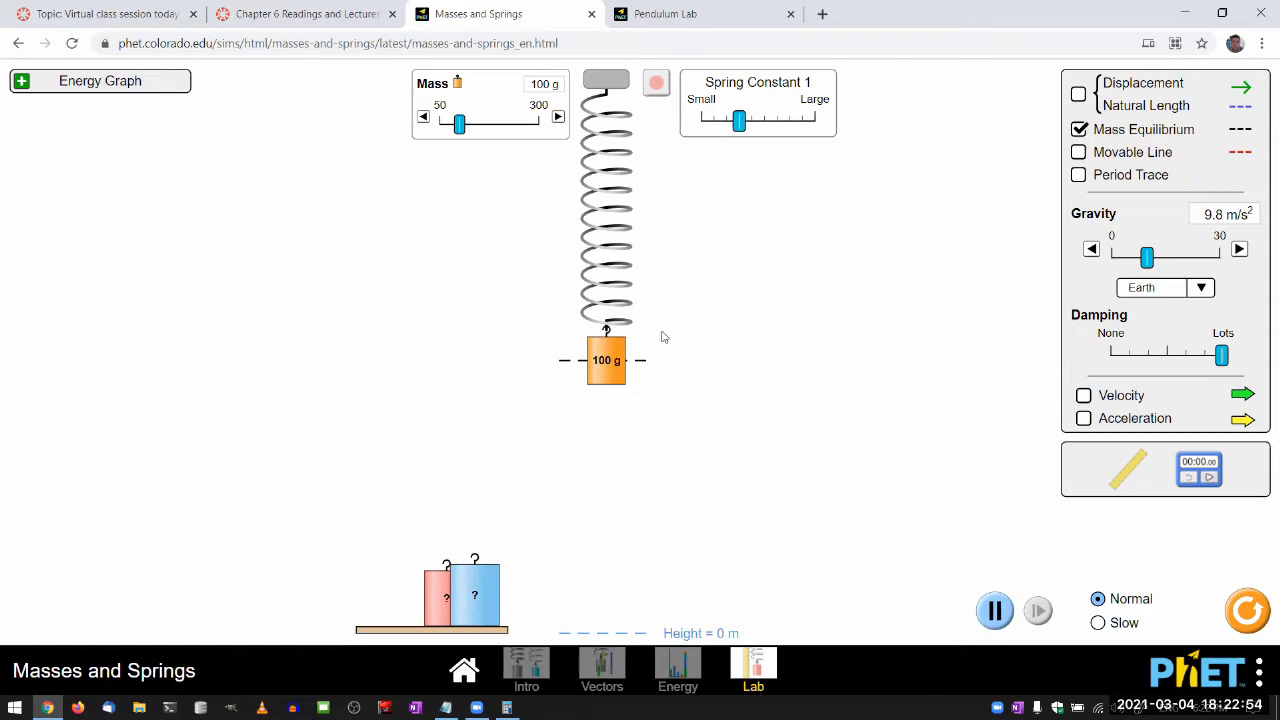
mouse_move(550, 365)
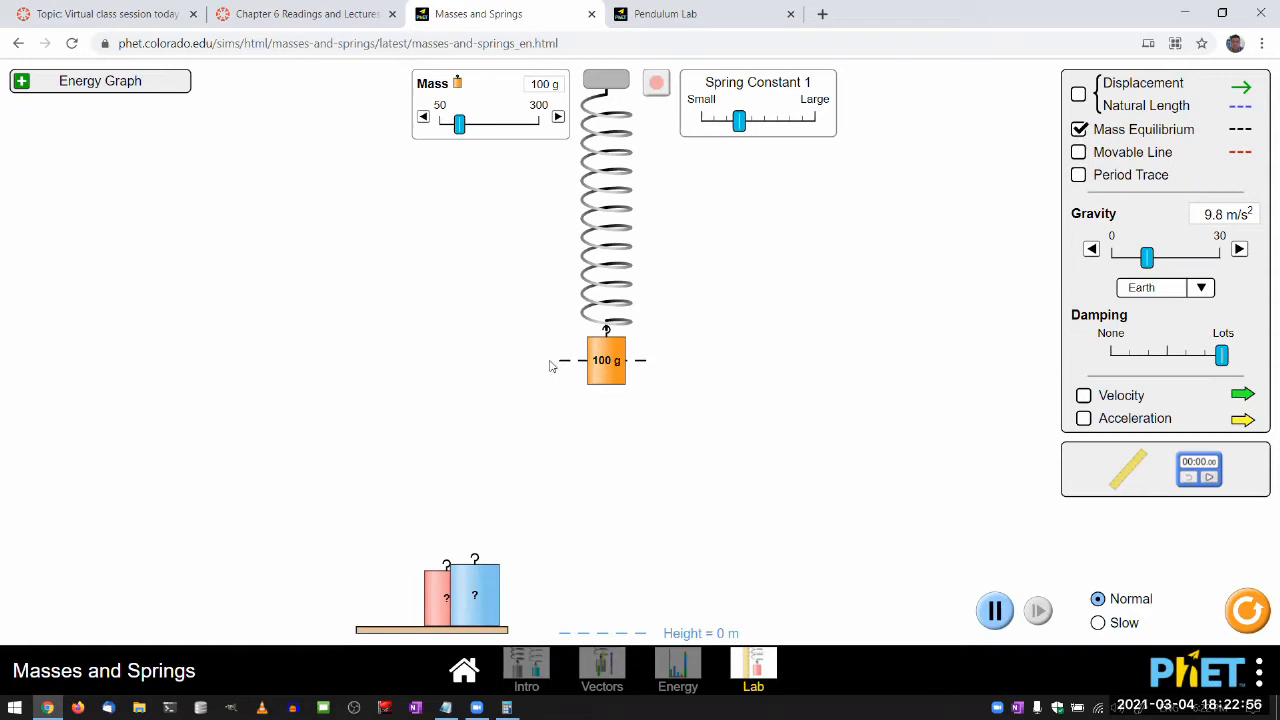
mouse_move(530, 370)
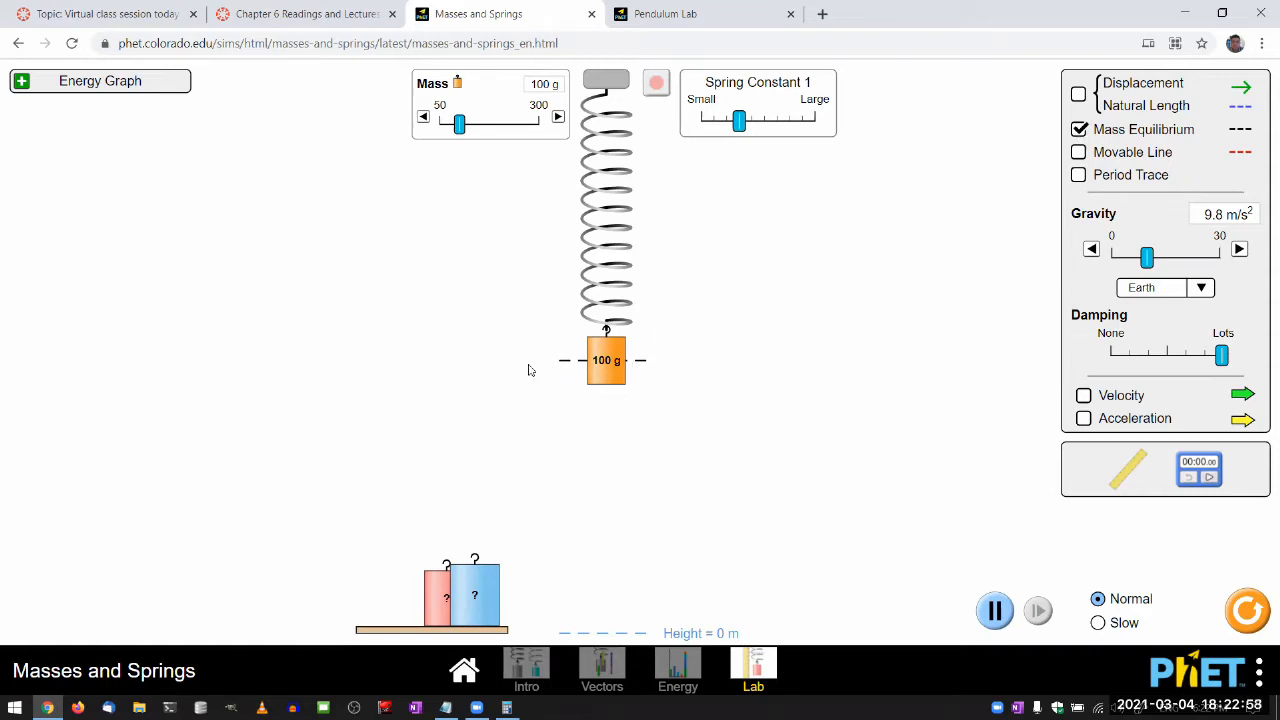
mouse_move(625, 446)
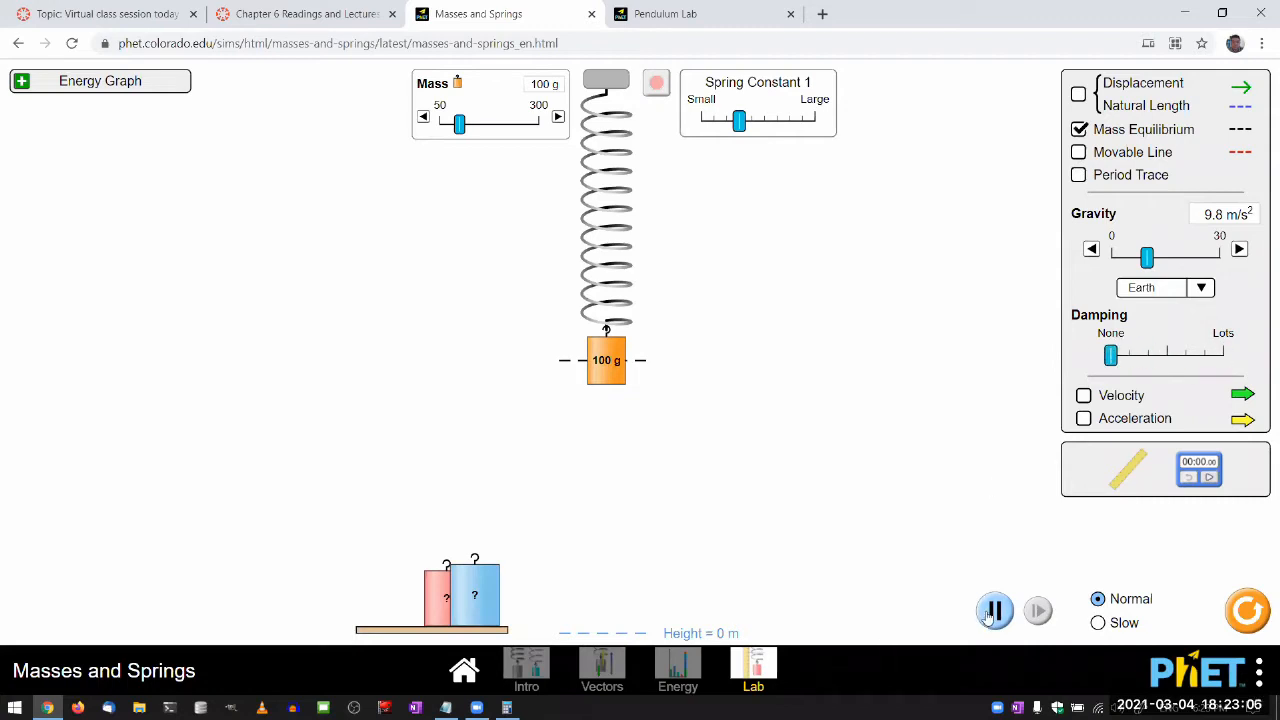
click(994, 610)
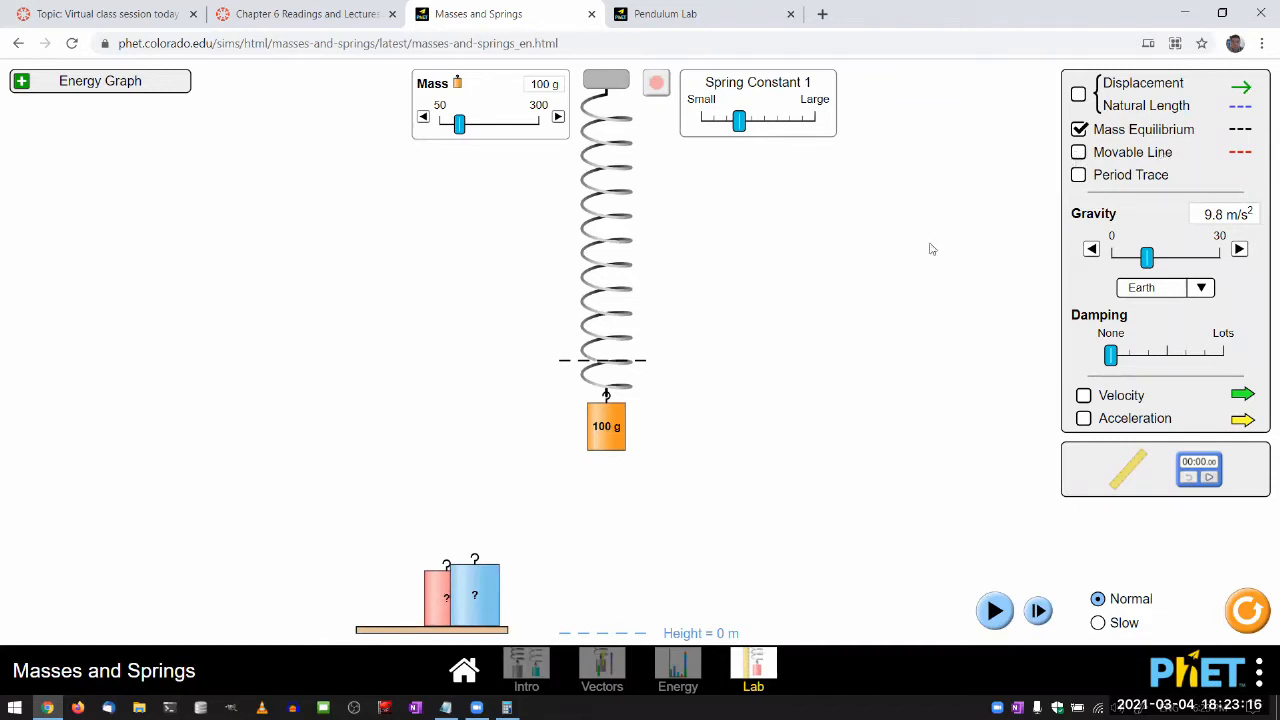
click(1078, 152)
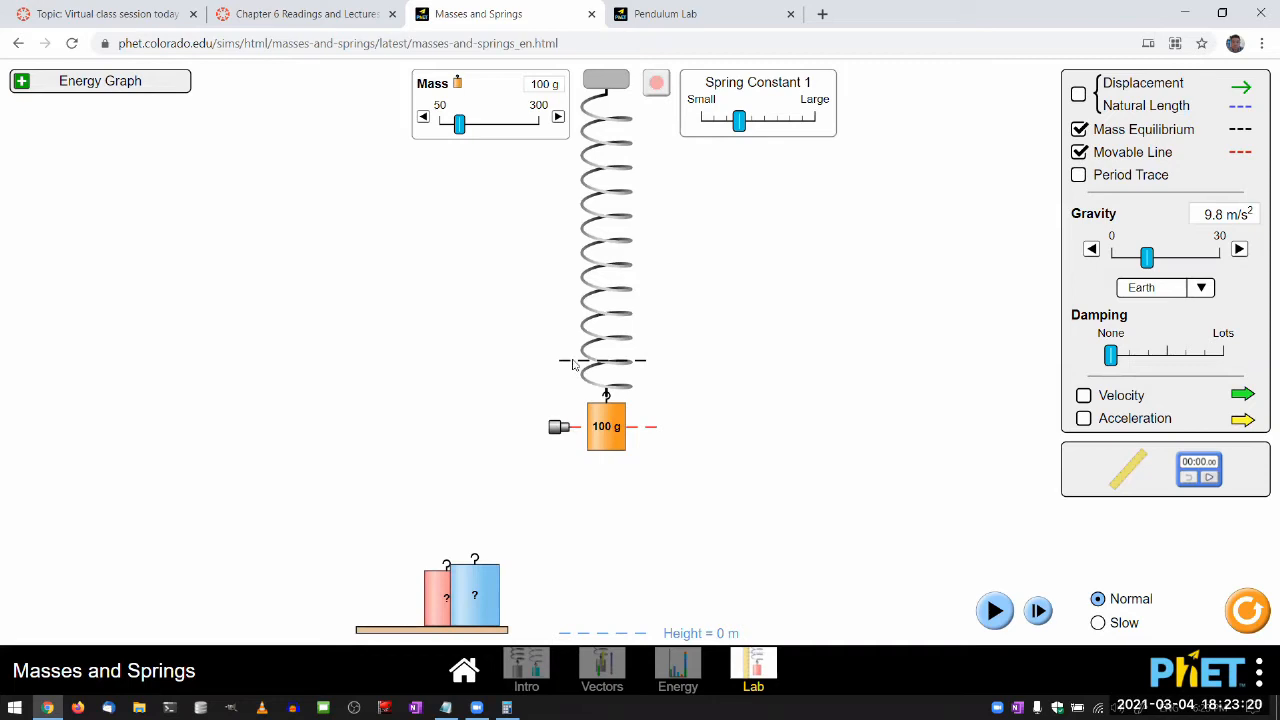
mouse_move(576, 432)
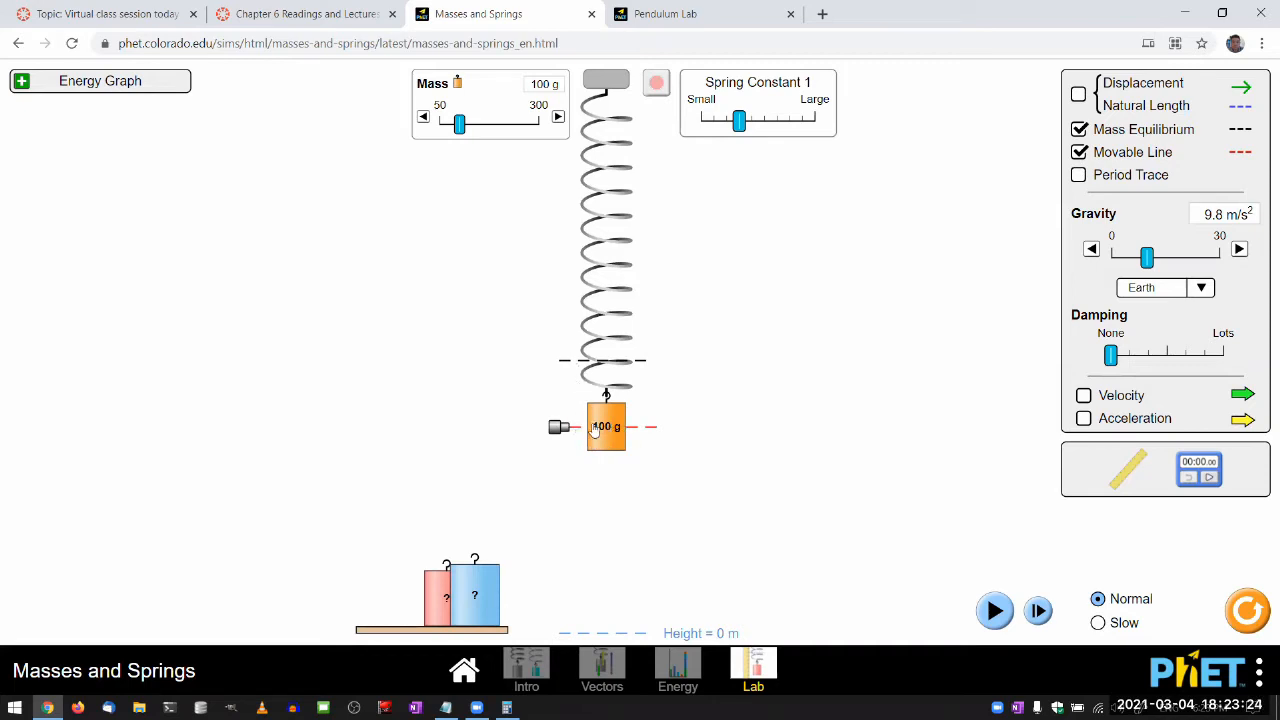
mouse_move(578, 407)
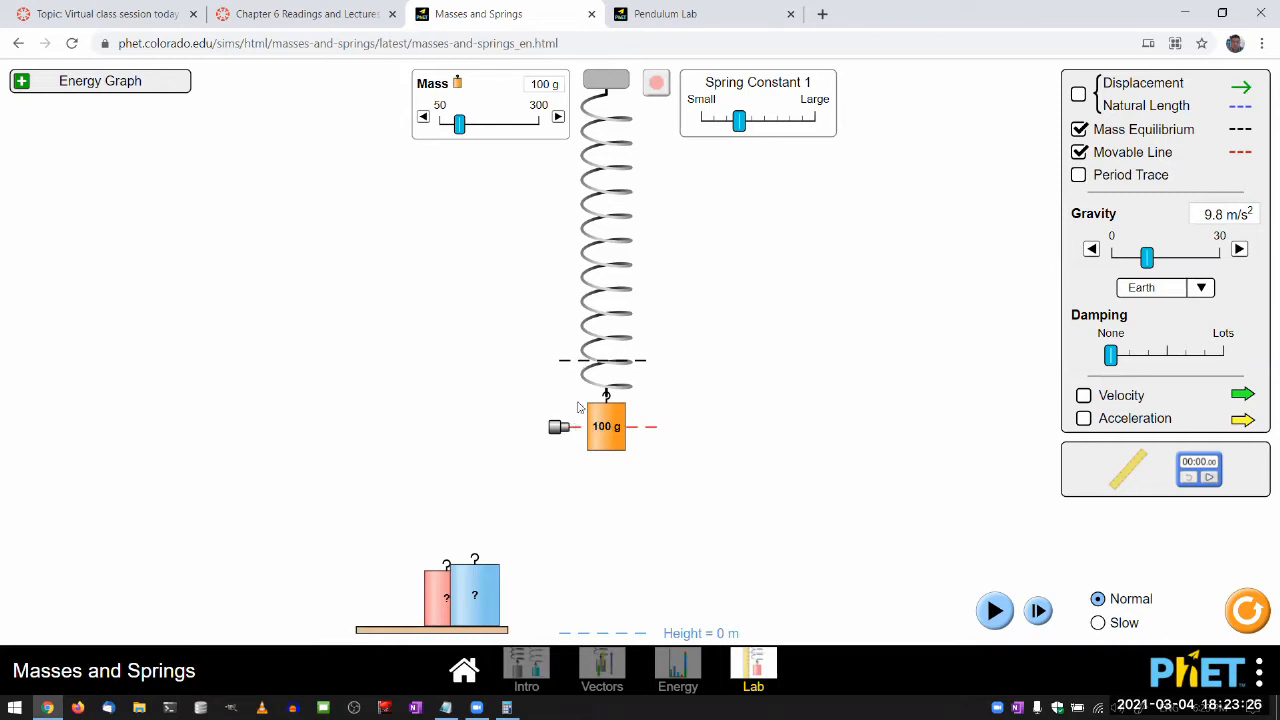
mouse_move(580, 301)
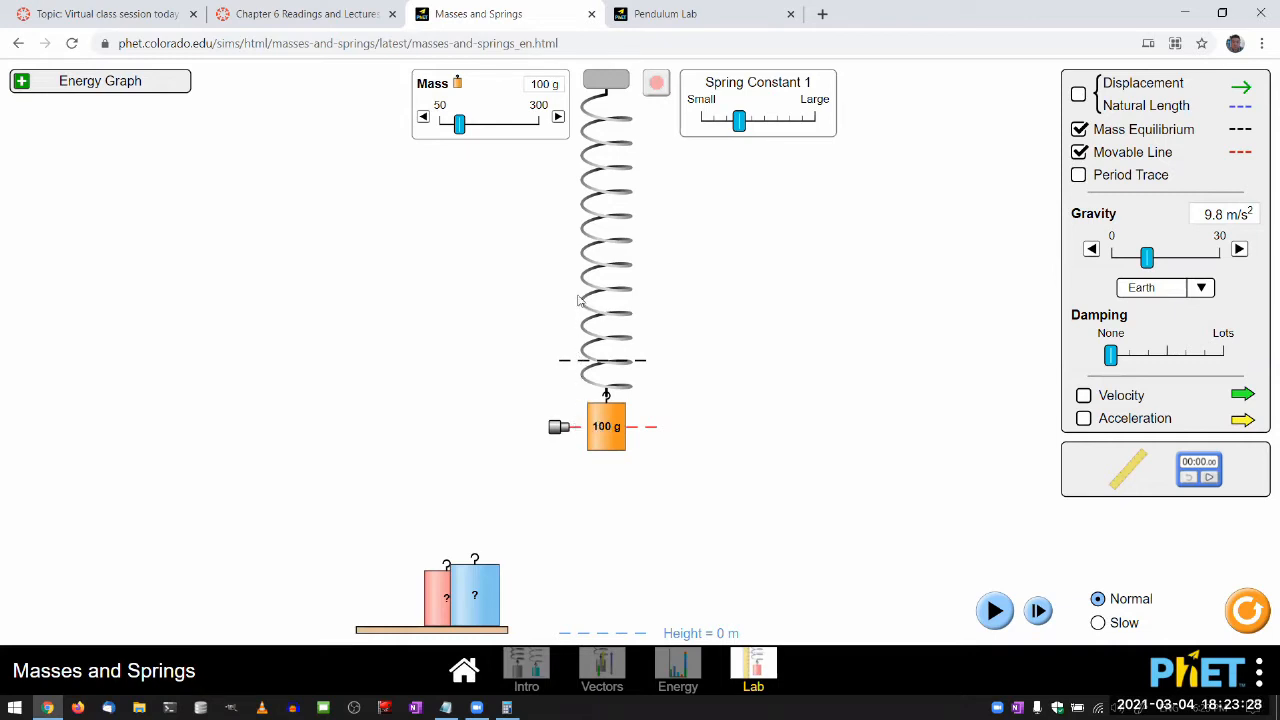
click(1098, 622)
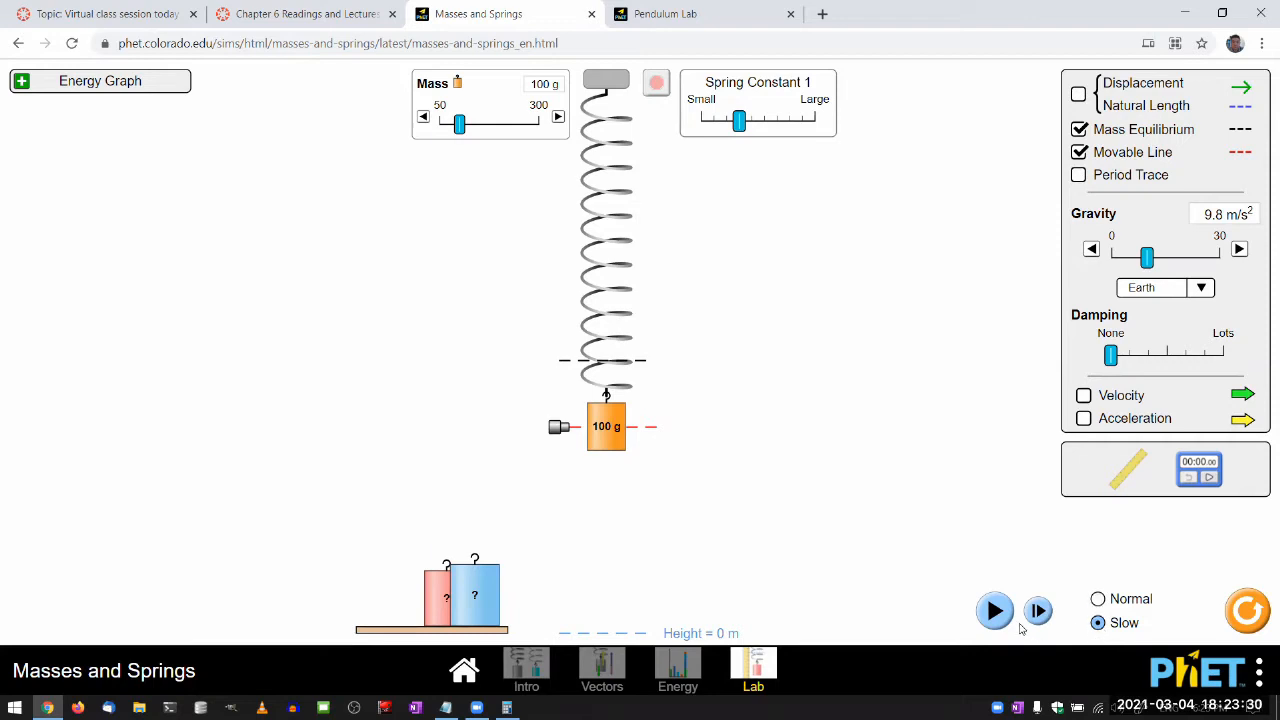
click(994, 611)
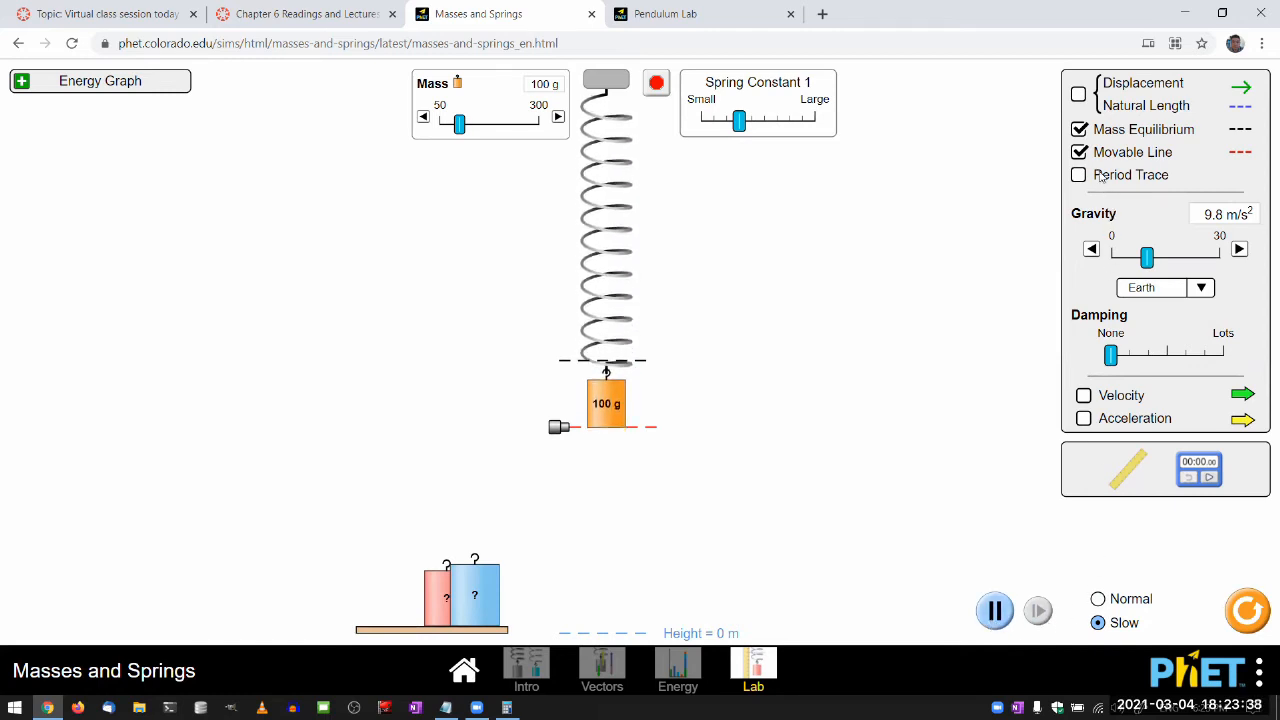
click(1079, 174)
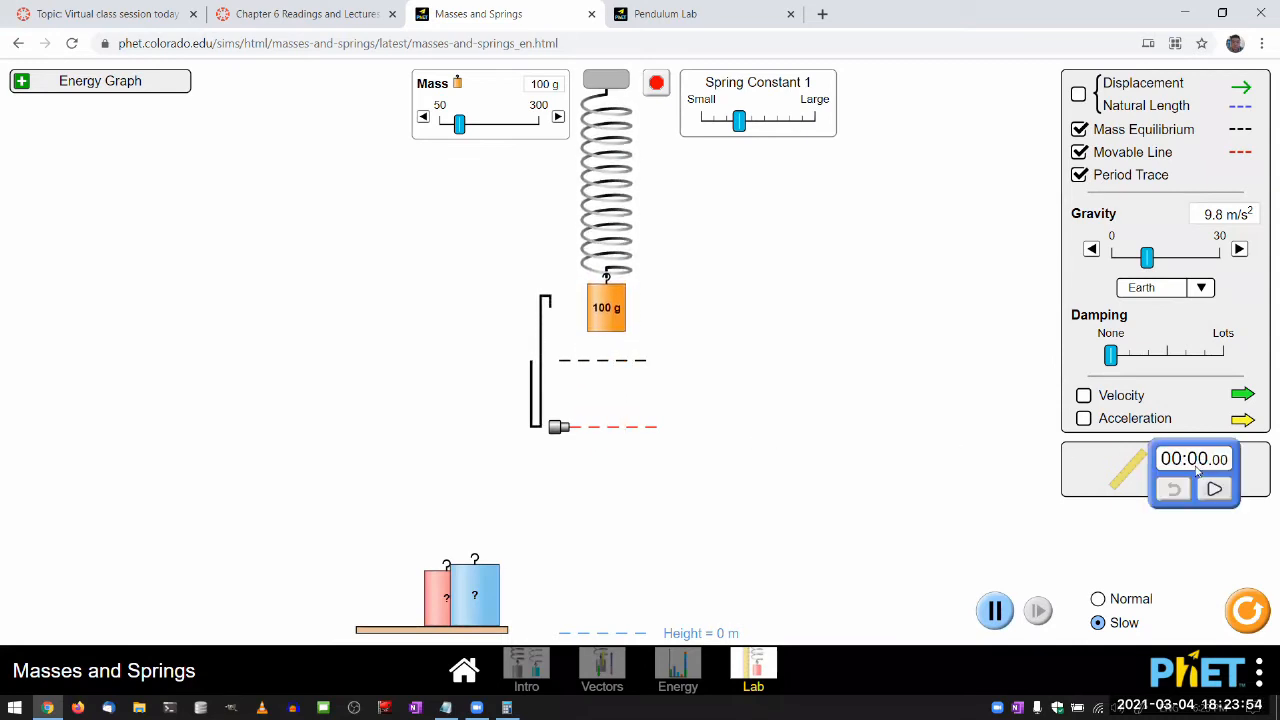
Place the stopwatch beside the spring and pull the 100 g mass to the red line
drag(1194, 470, 407, 200)
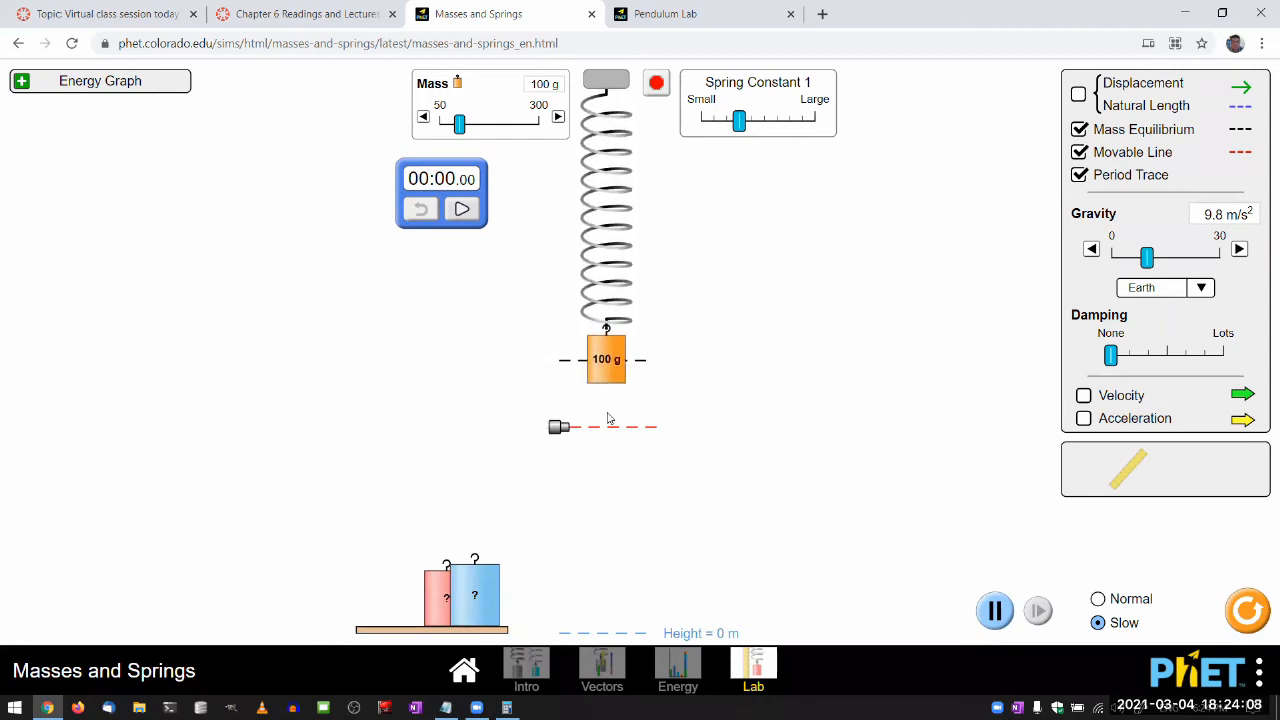
drag(606, 359, 606, 420)
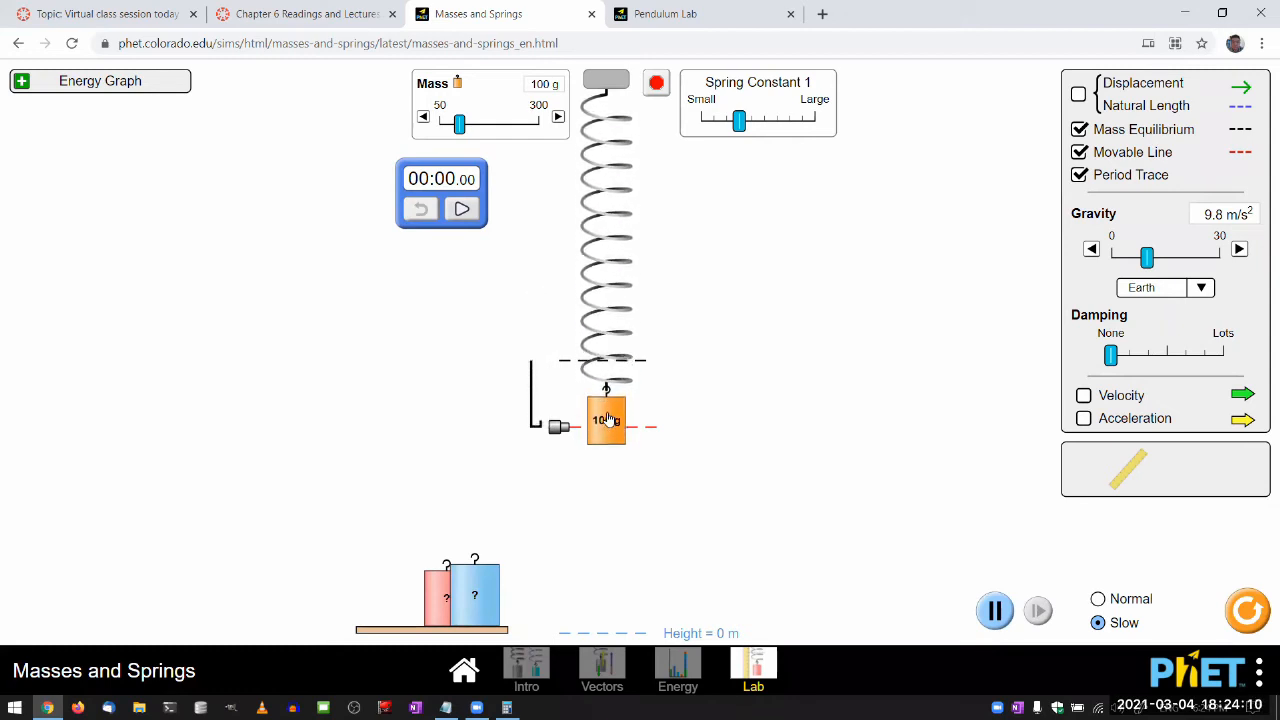
drag(605, 418, 605, 313)
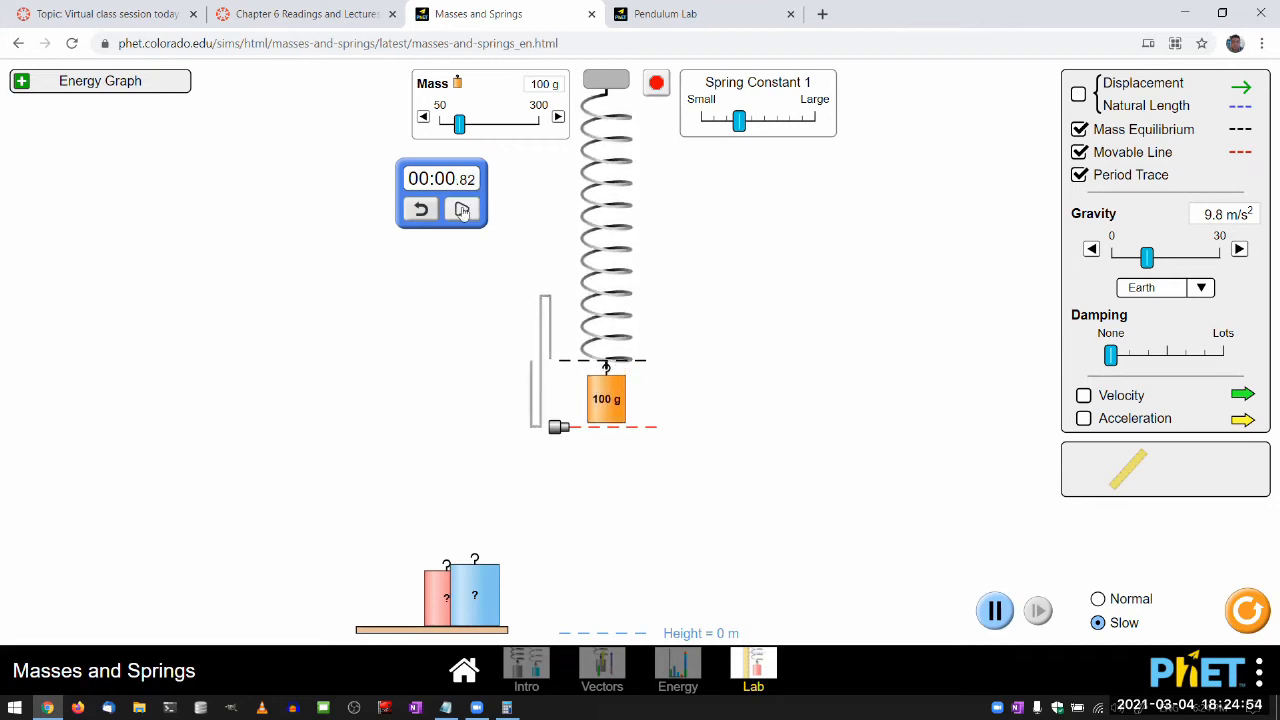
Stop the stopwatch, lower the reference line to the mass's lowest point, and resume
click(461, 208)
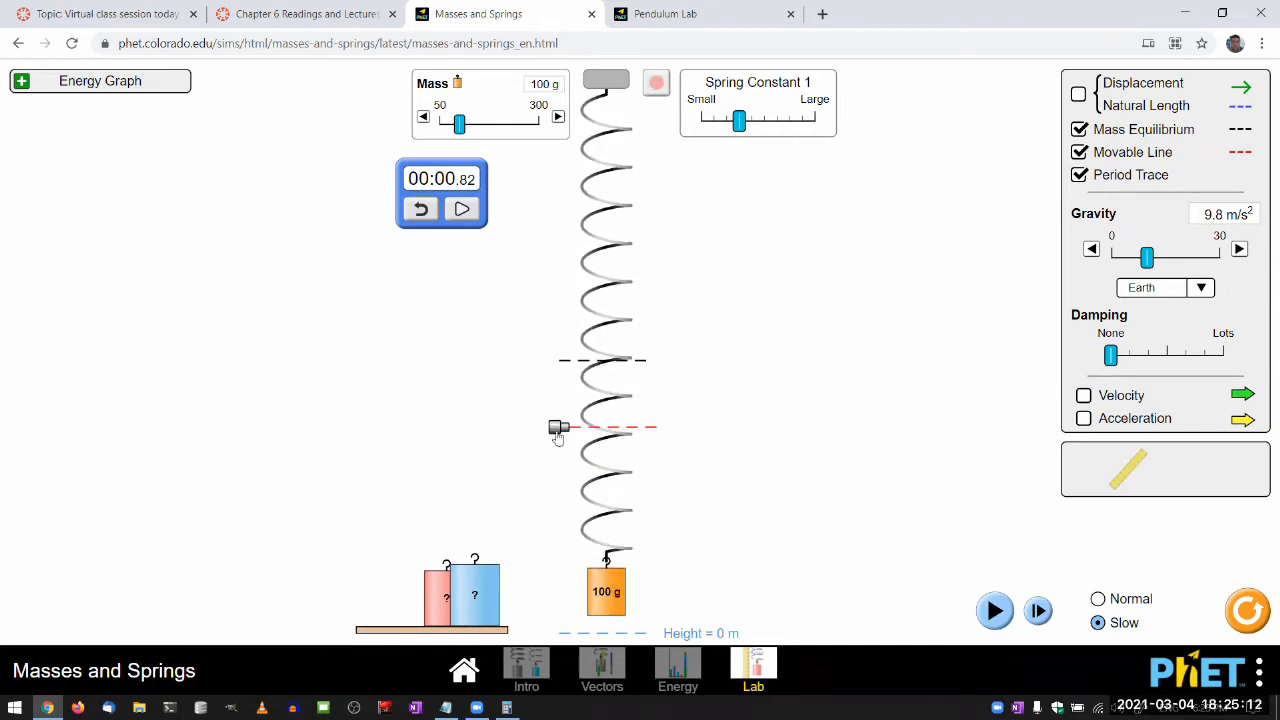
drag(558, 428, 558, 512)
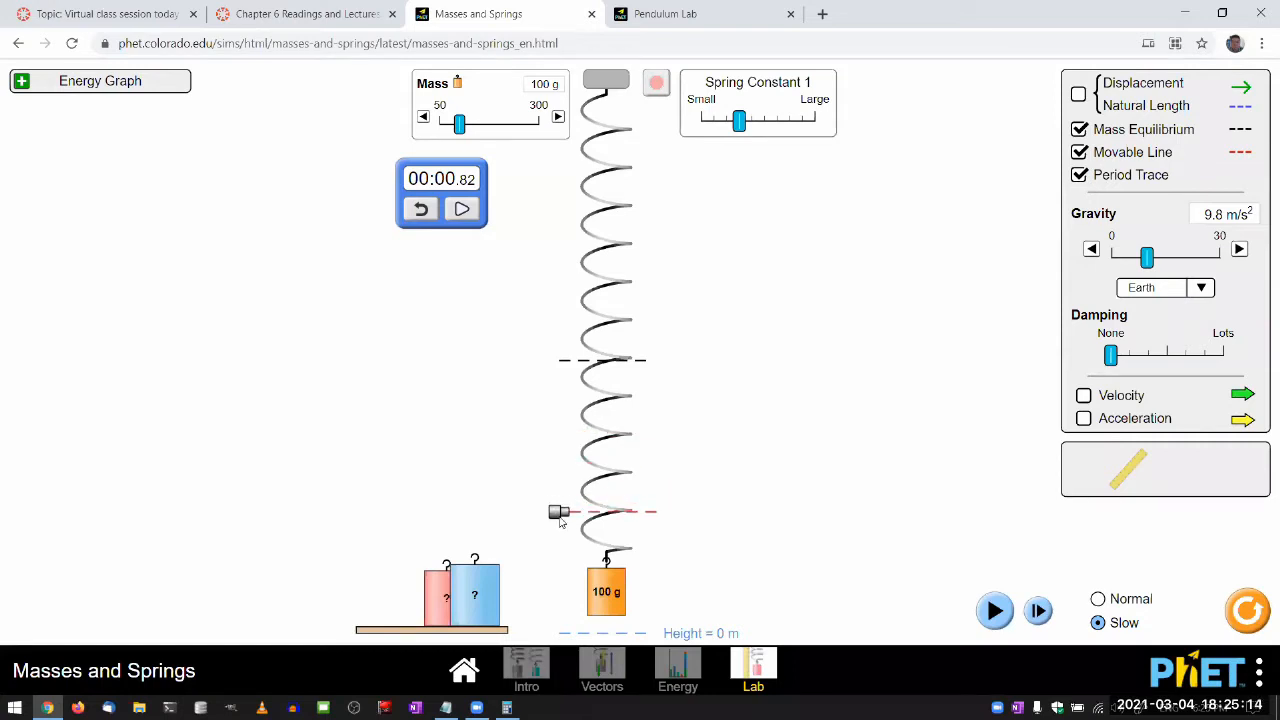
drag(558, 512, 558, 592)
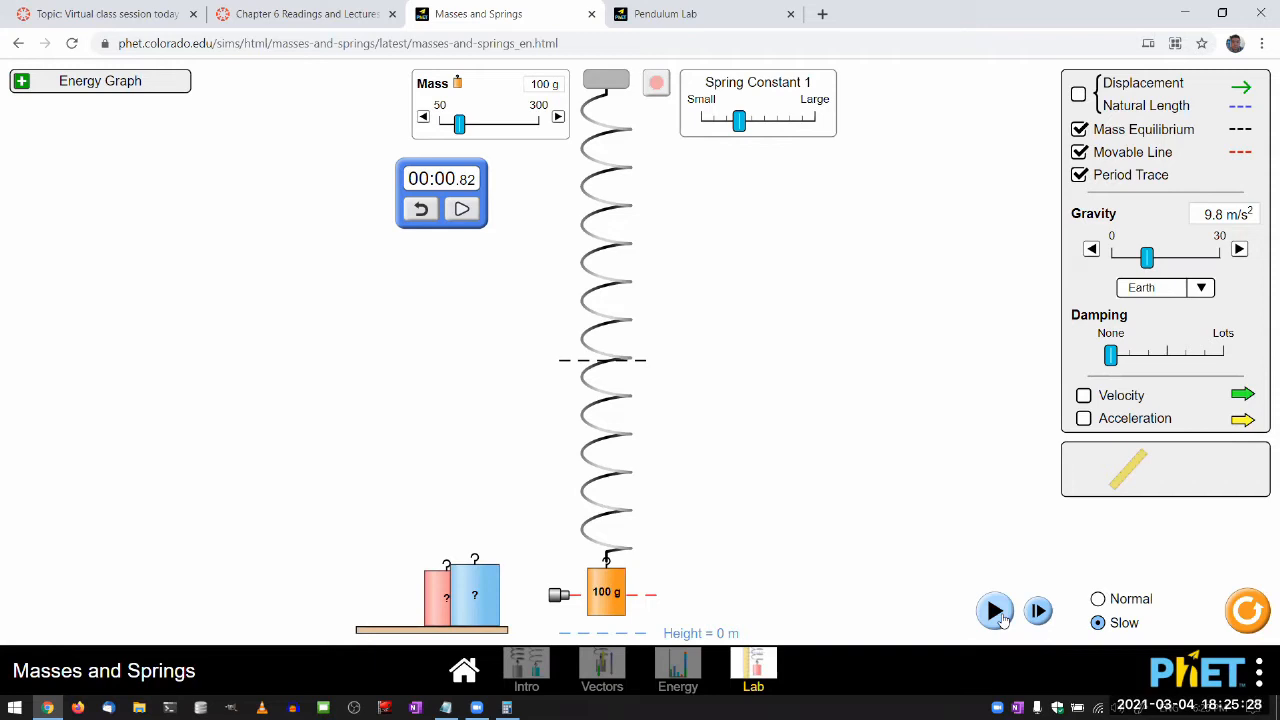
click(994, 610)
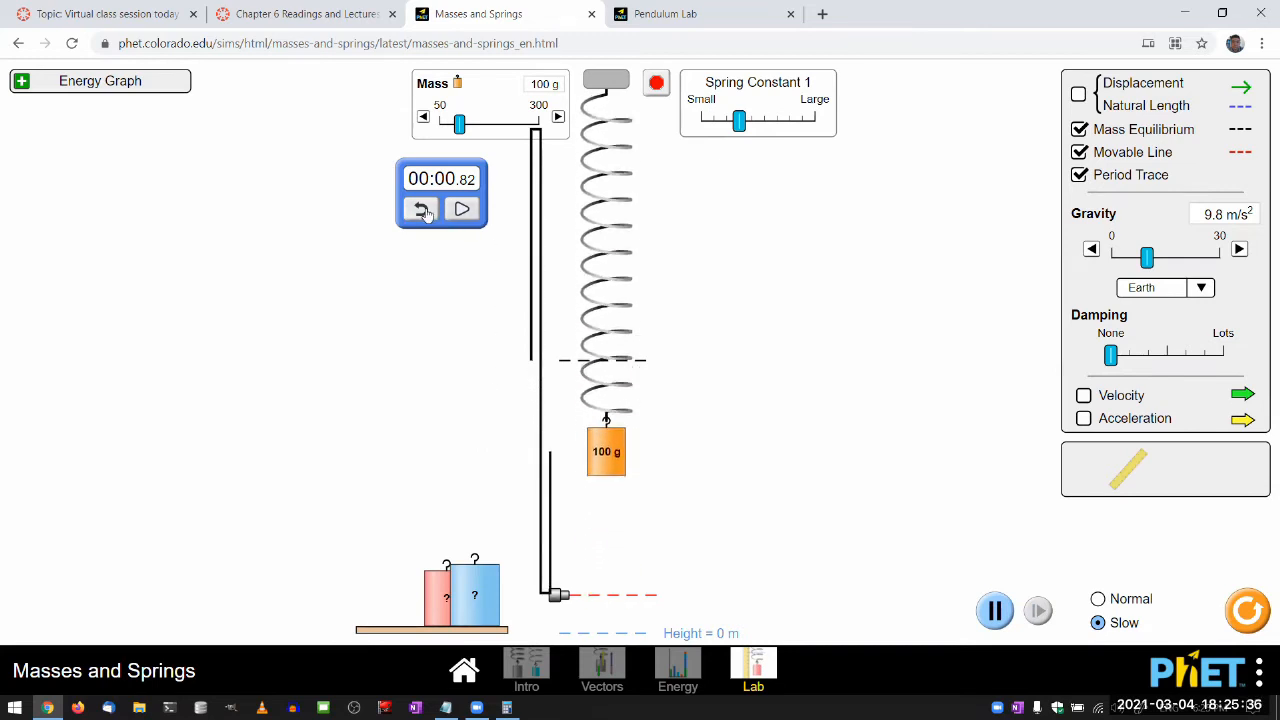
Reset and start the stopwatch, then pull the 100 g mass down to oscillate
click(422, 209)
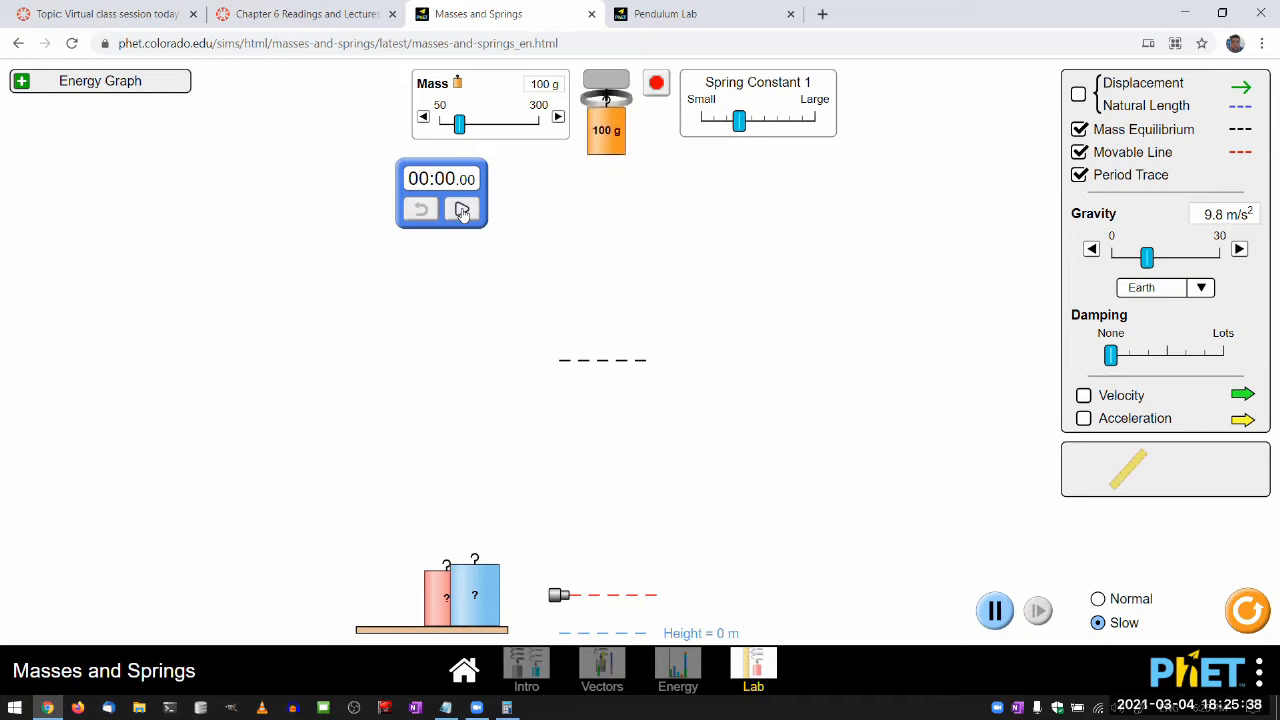
click(462, 209)
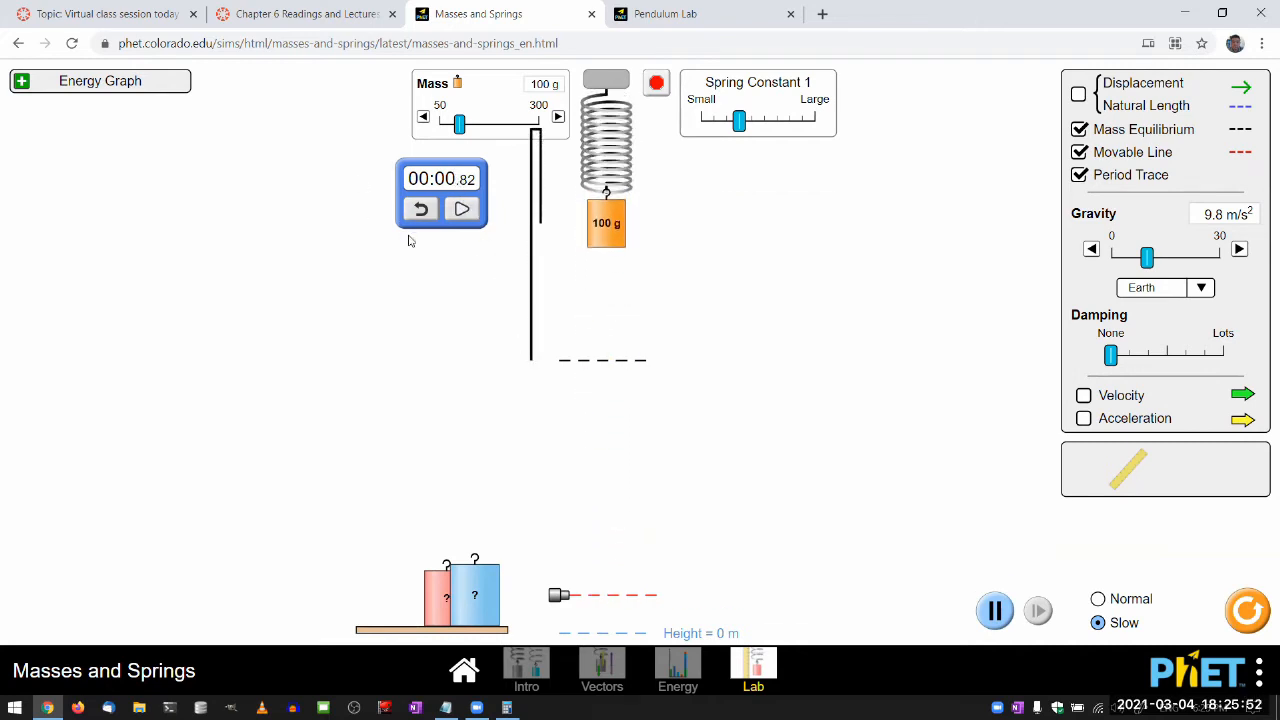
drag(606, 222, 606, 578)
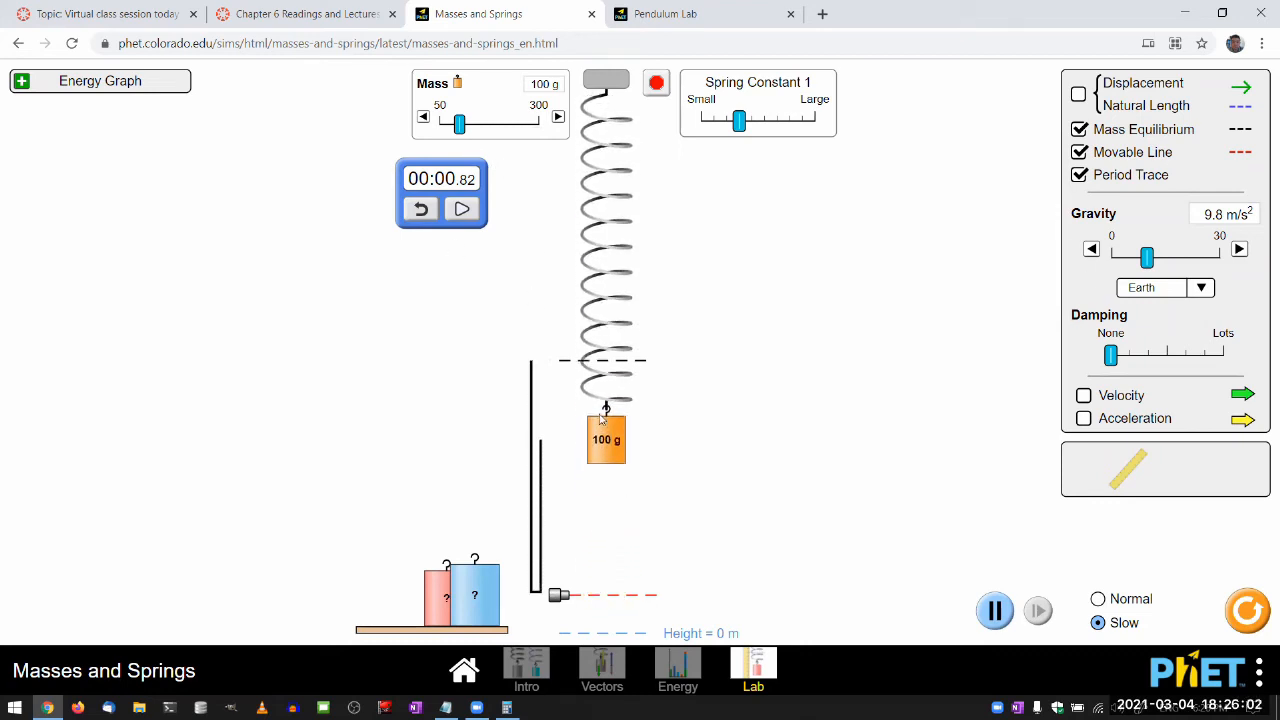
Swap the 100 g mass for the red mystery mass and begin timing its oscillation
drag(605, 440, 605, 120)
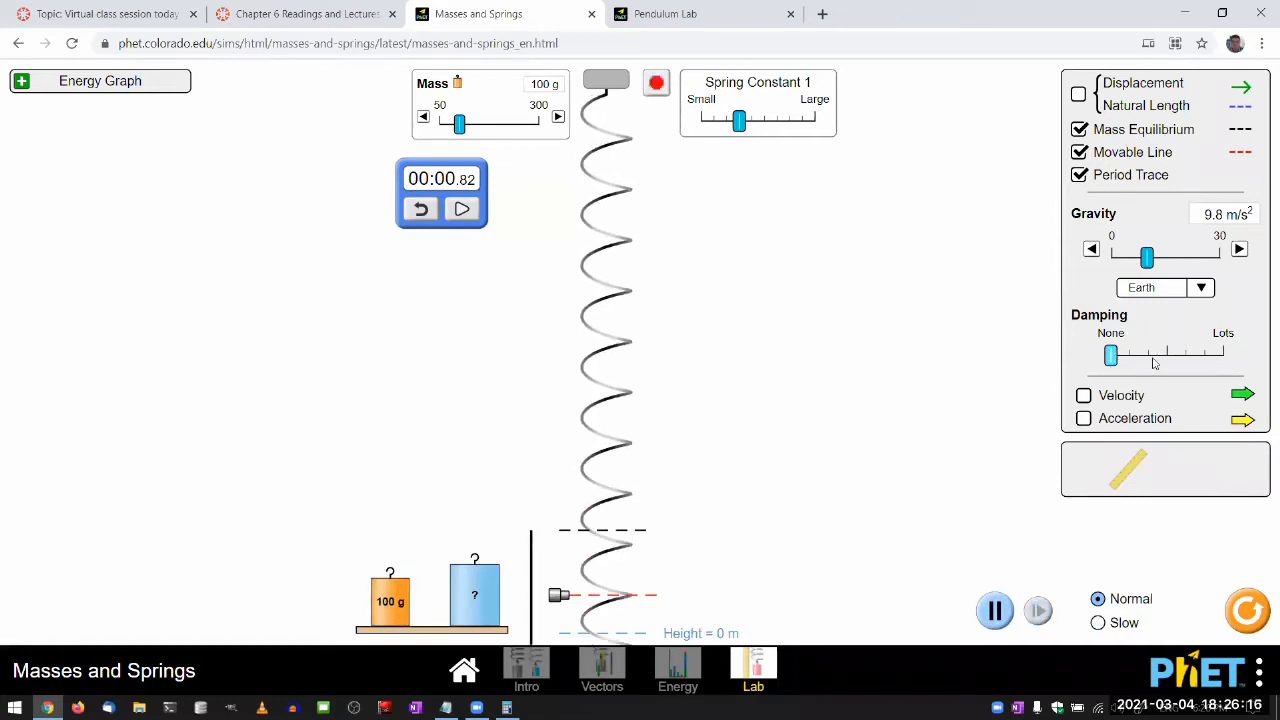
drag(1110, 356, 1221, 356)
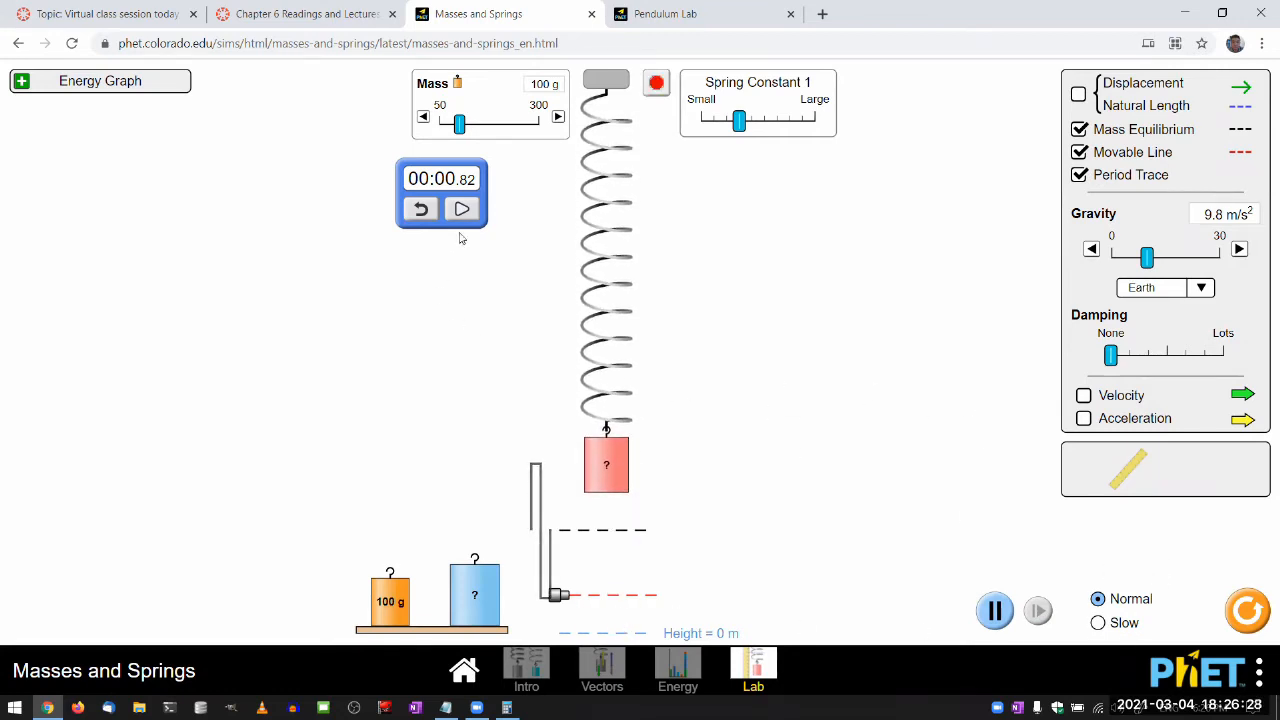
click(421, 209)
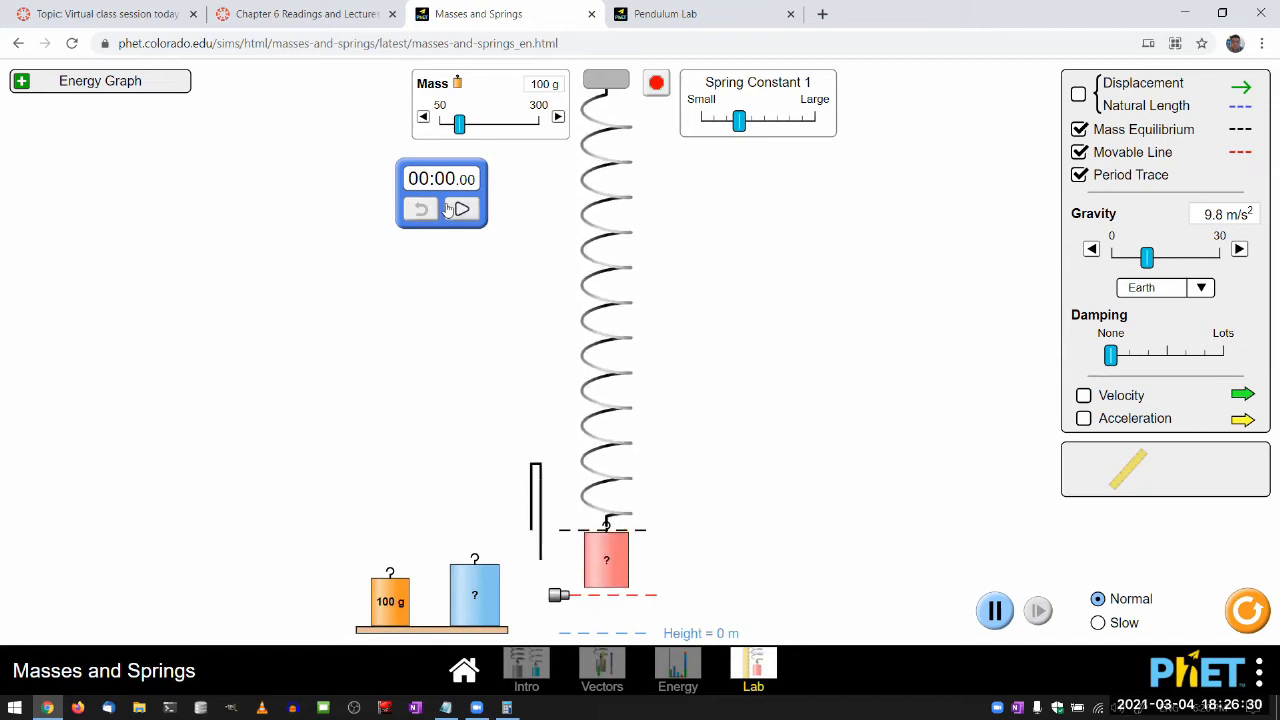
click(461, 208)
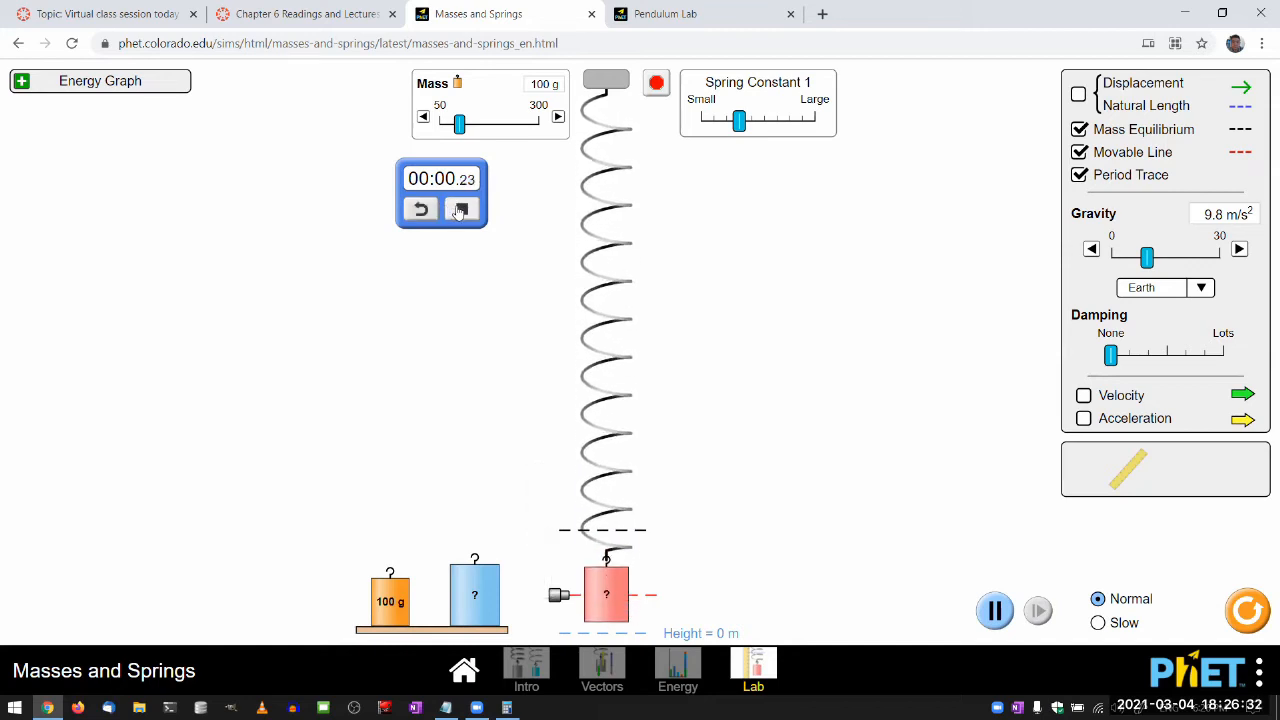
click(461, 208)
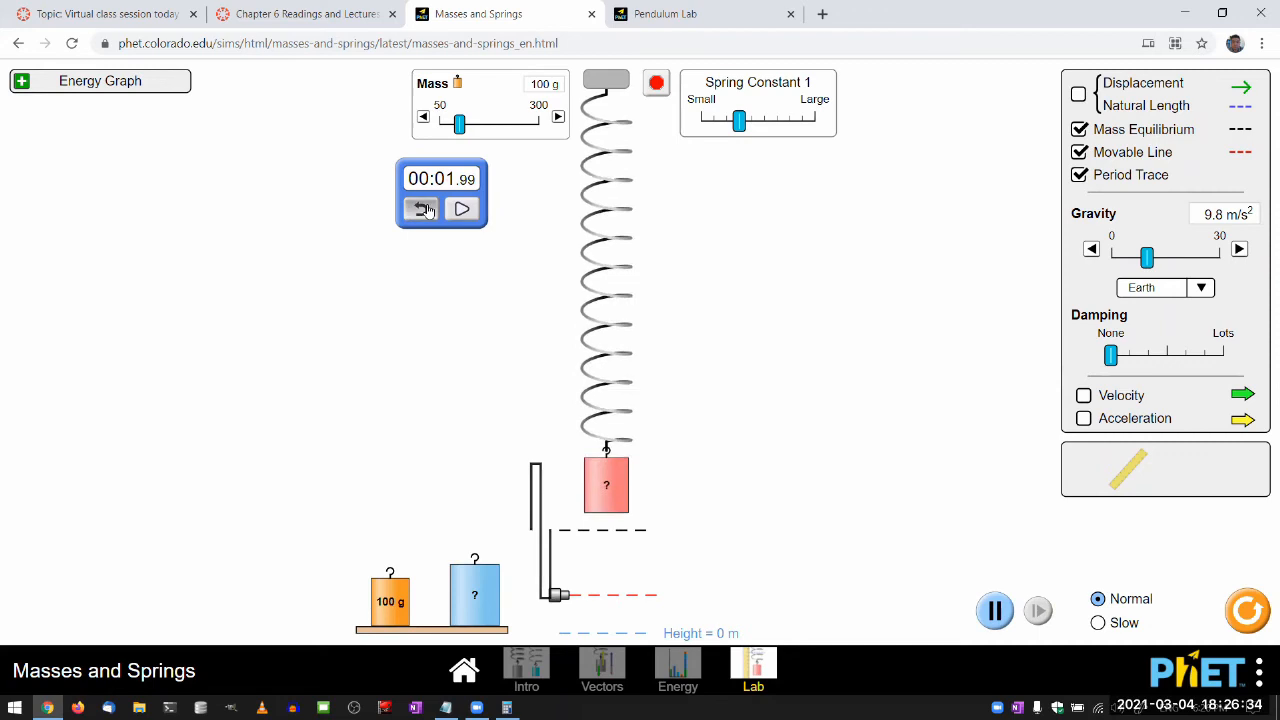
click(420, 209)
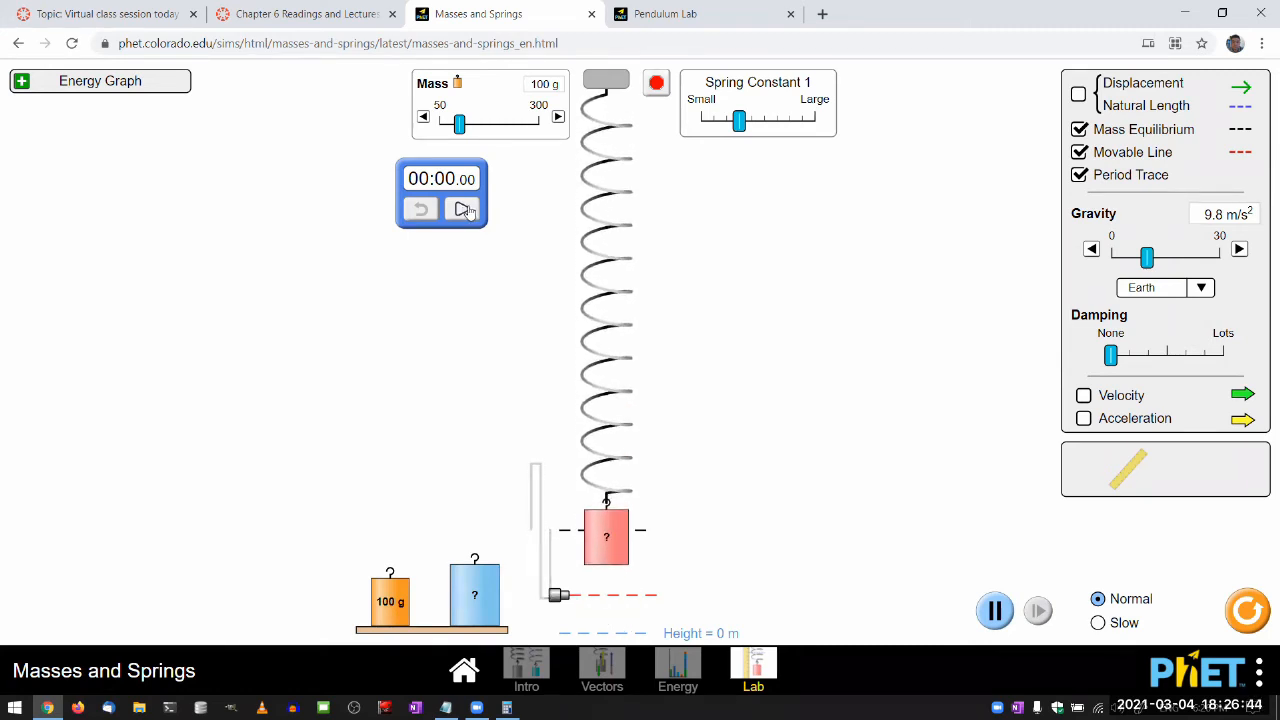
click(464, 208)
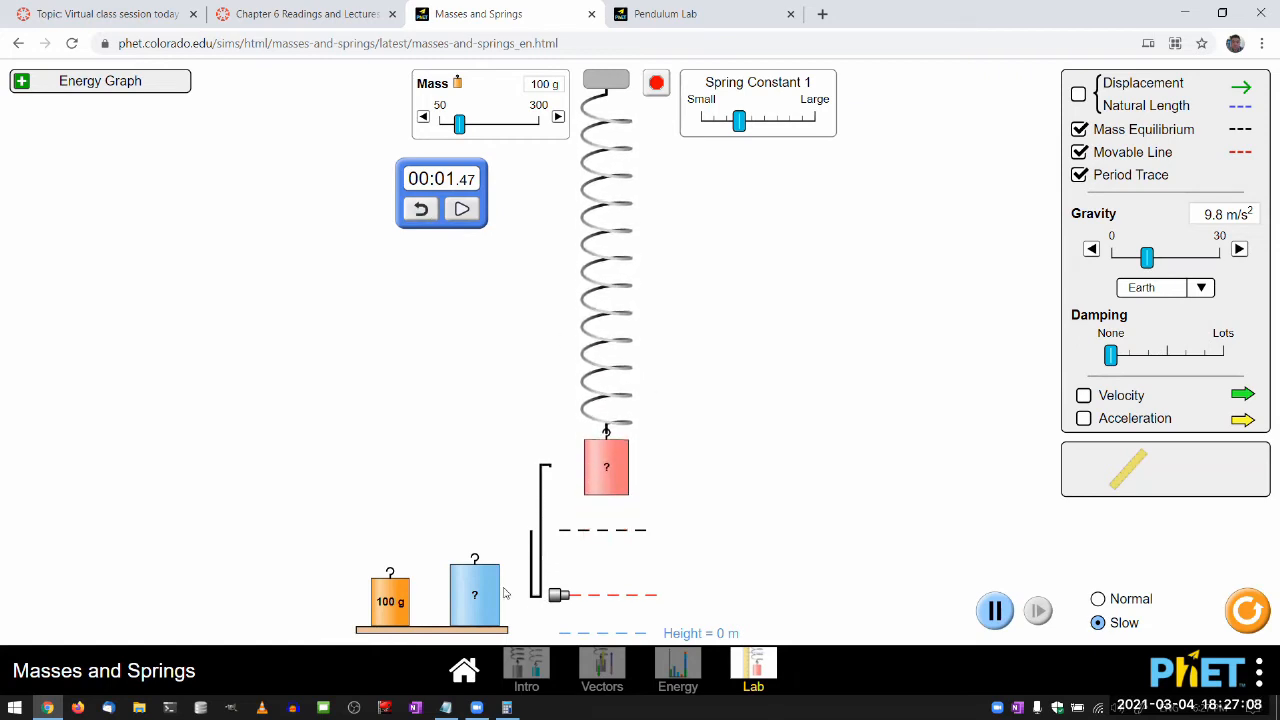
Re-time one period of the mystery mass (1.56 s) and return it to the shelf
click(420, 209)
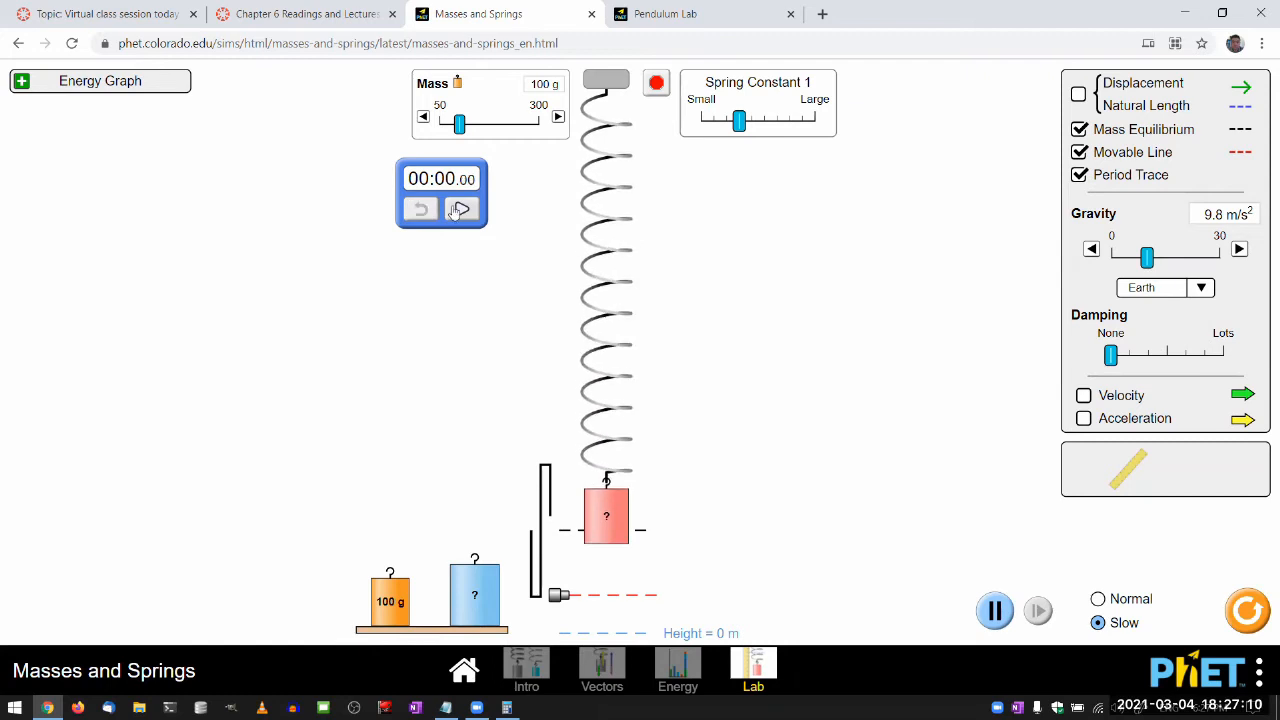
click(462, 209)
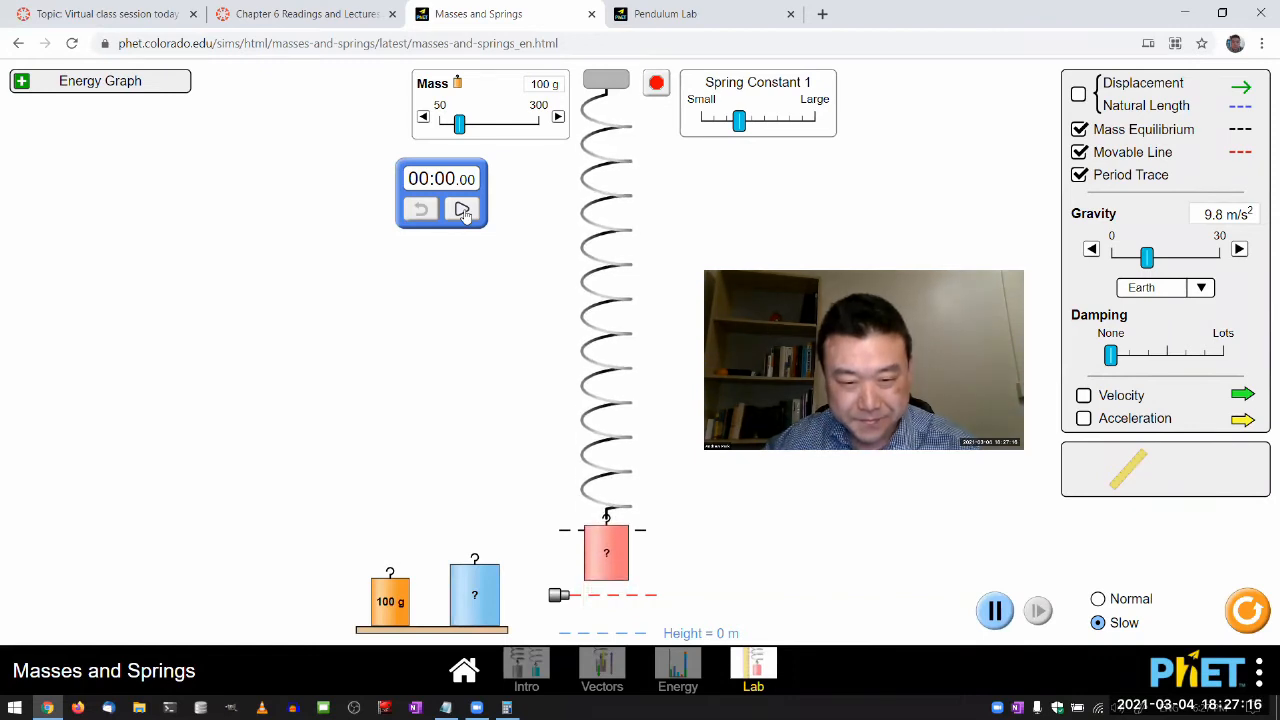
click(462, 209)
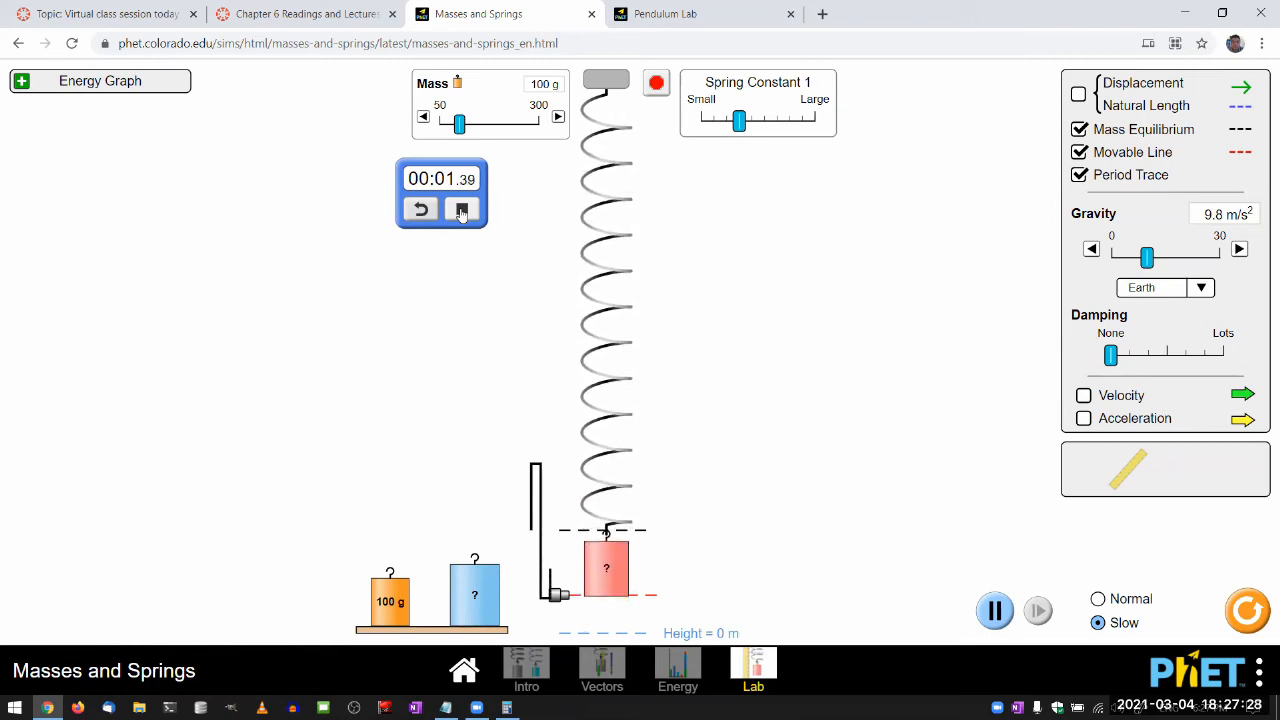
click(462, 209)
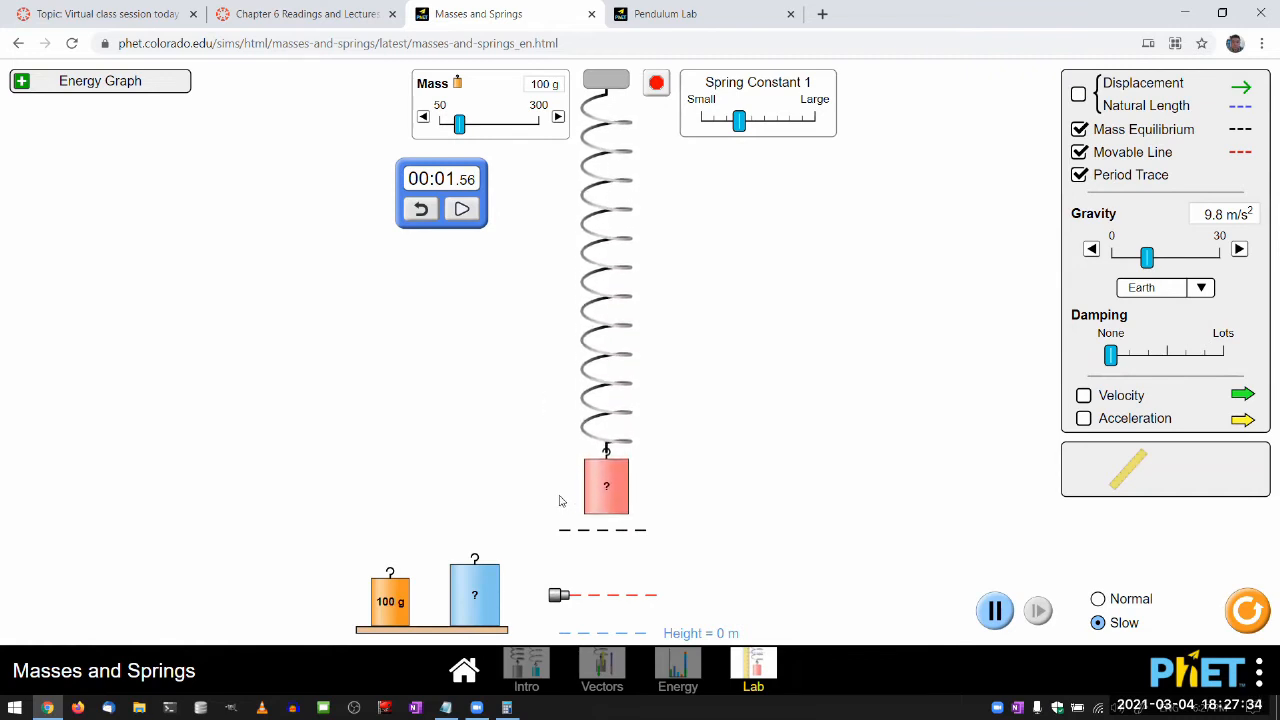
drag(606, 486, 606, 548)
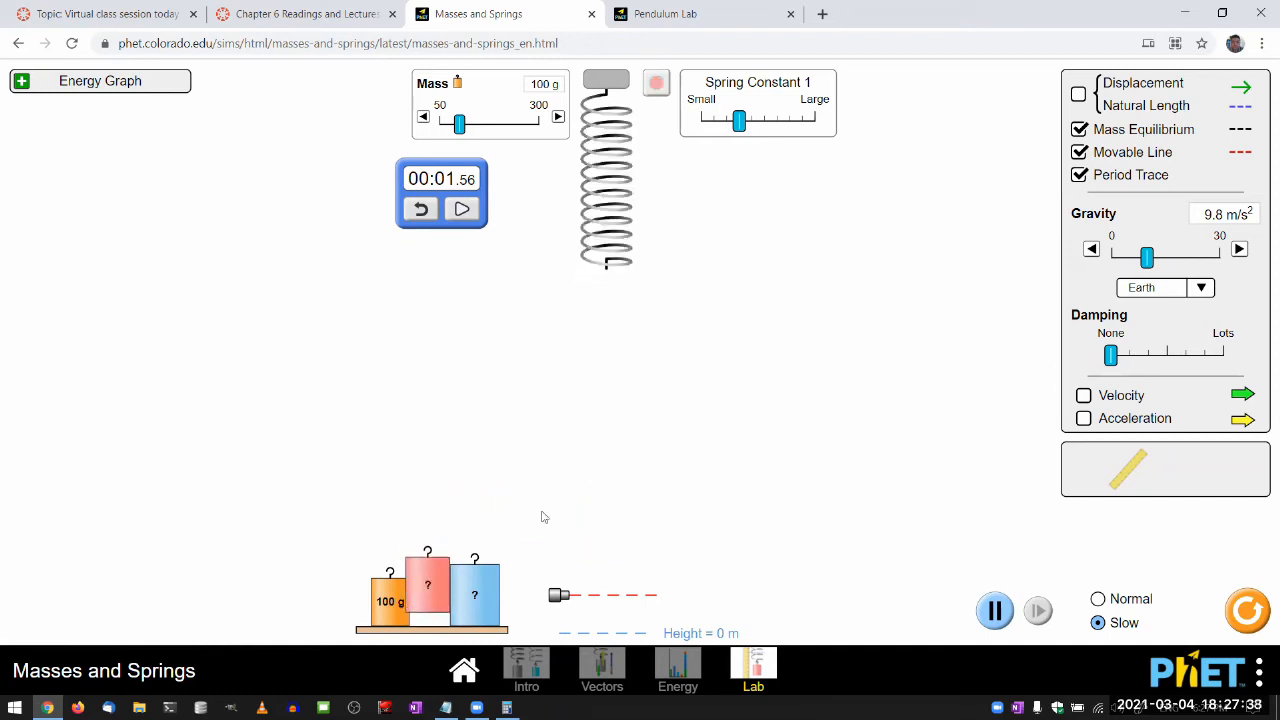
Rehang the 100 g mass, time one period at 0.82 s, and pause the simulation
drag(390, 590, 625, 340)
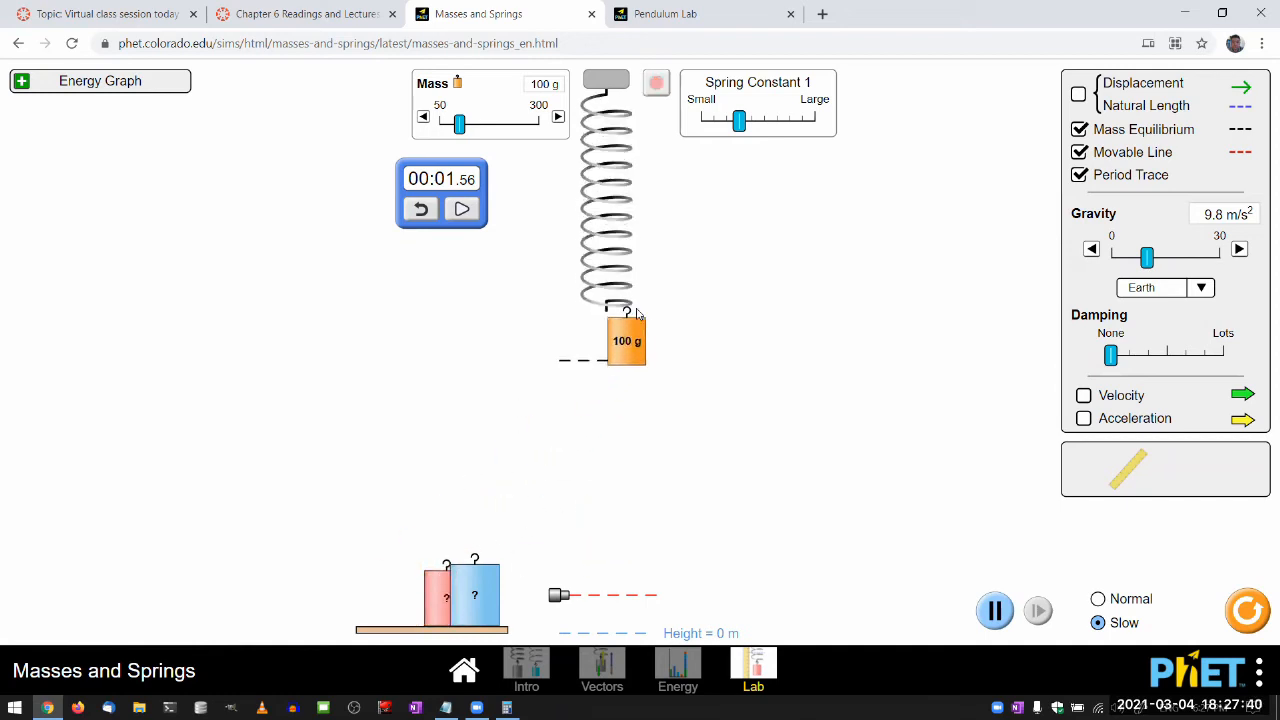
click(656, 82)
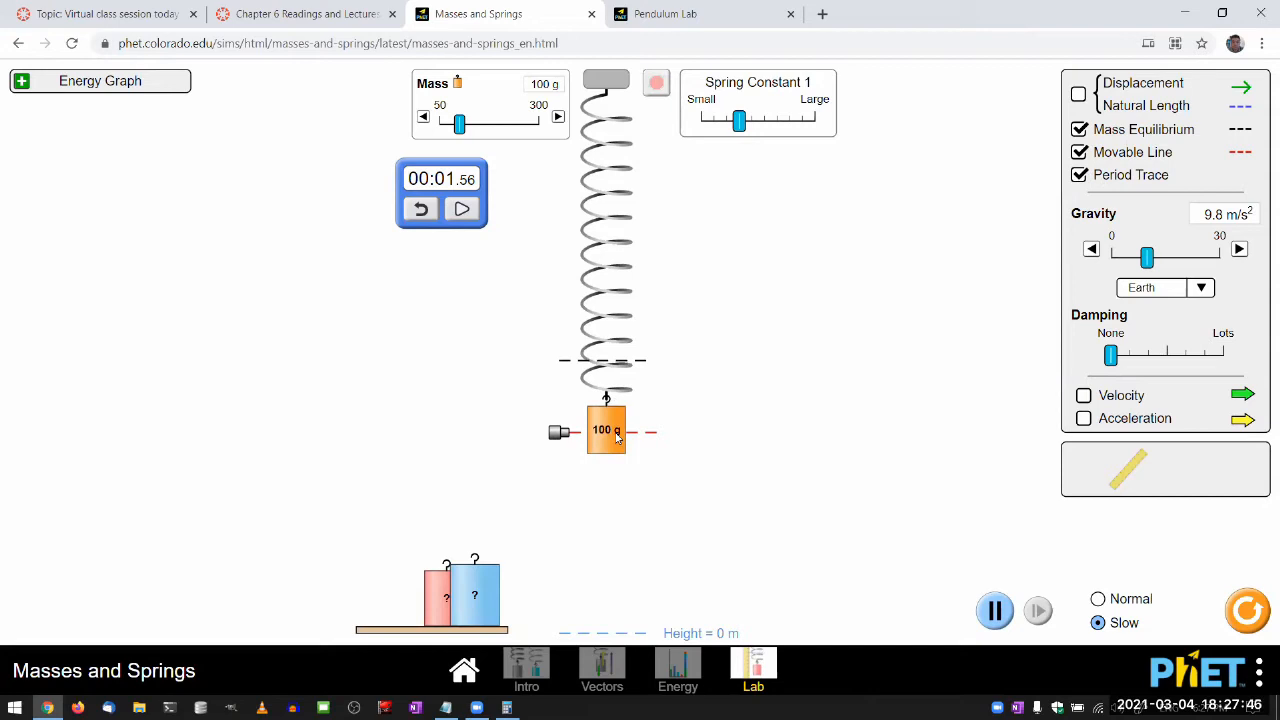
click(656, 82)
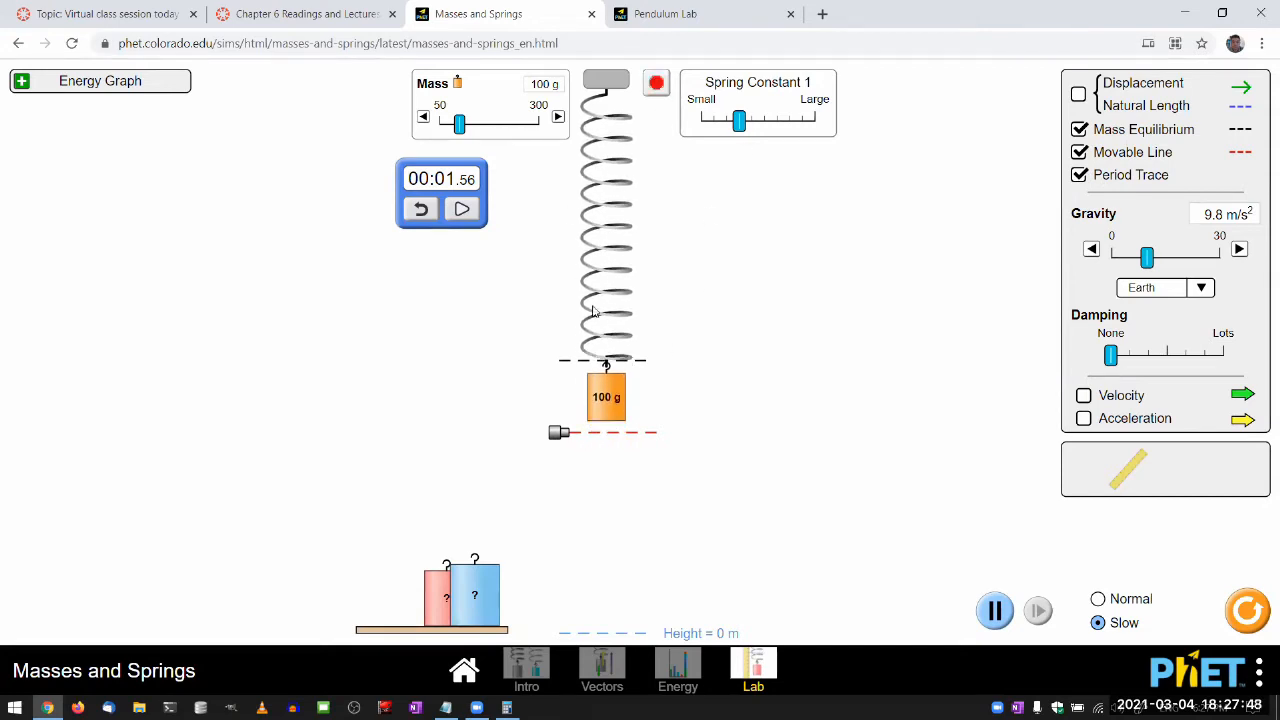
click(421, 209)
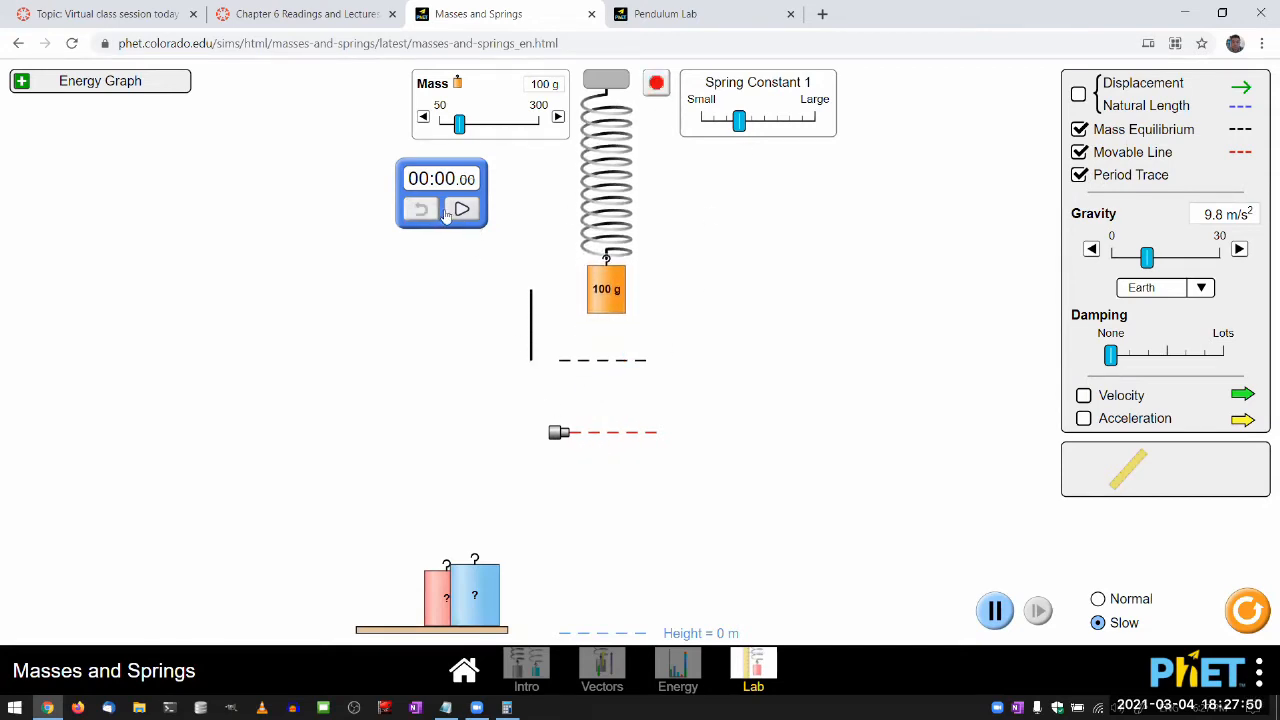
click(462, 209)
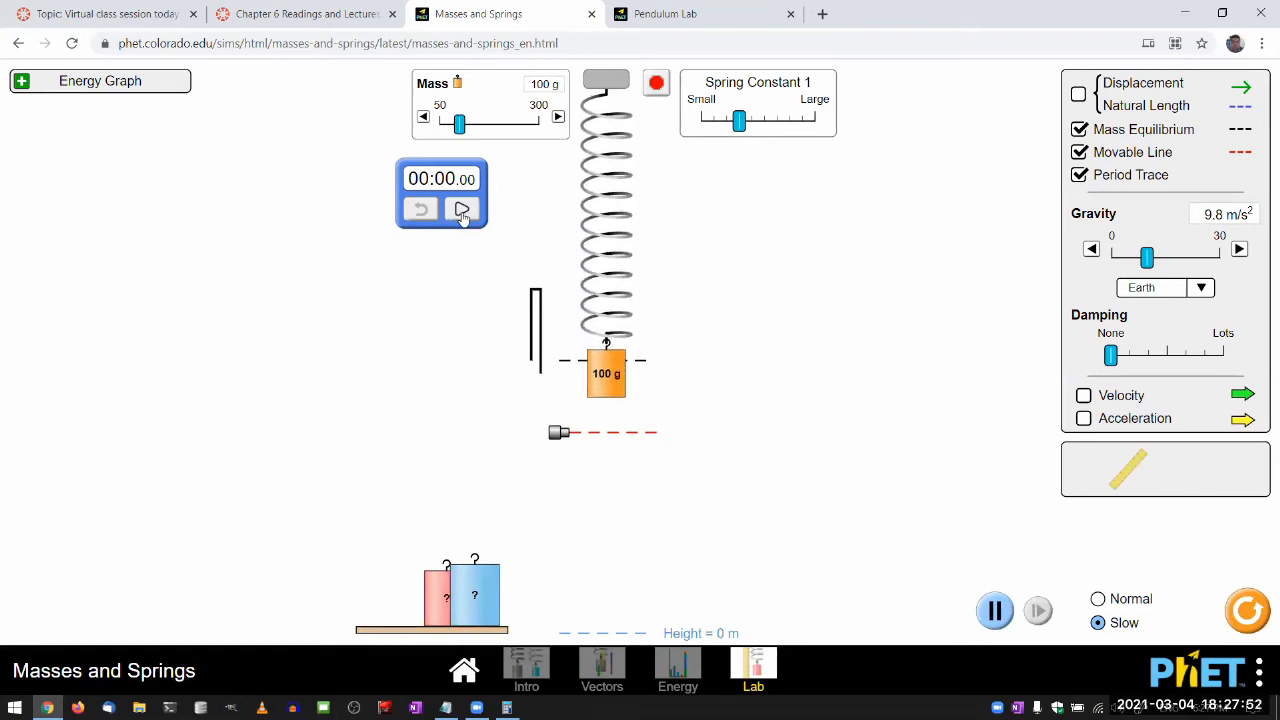
click(462, 210)
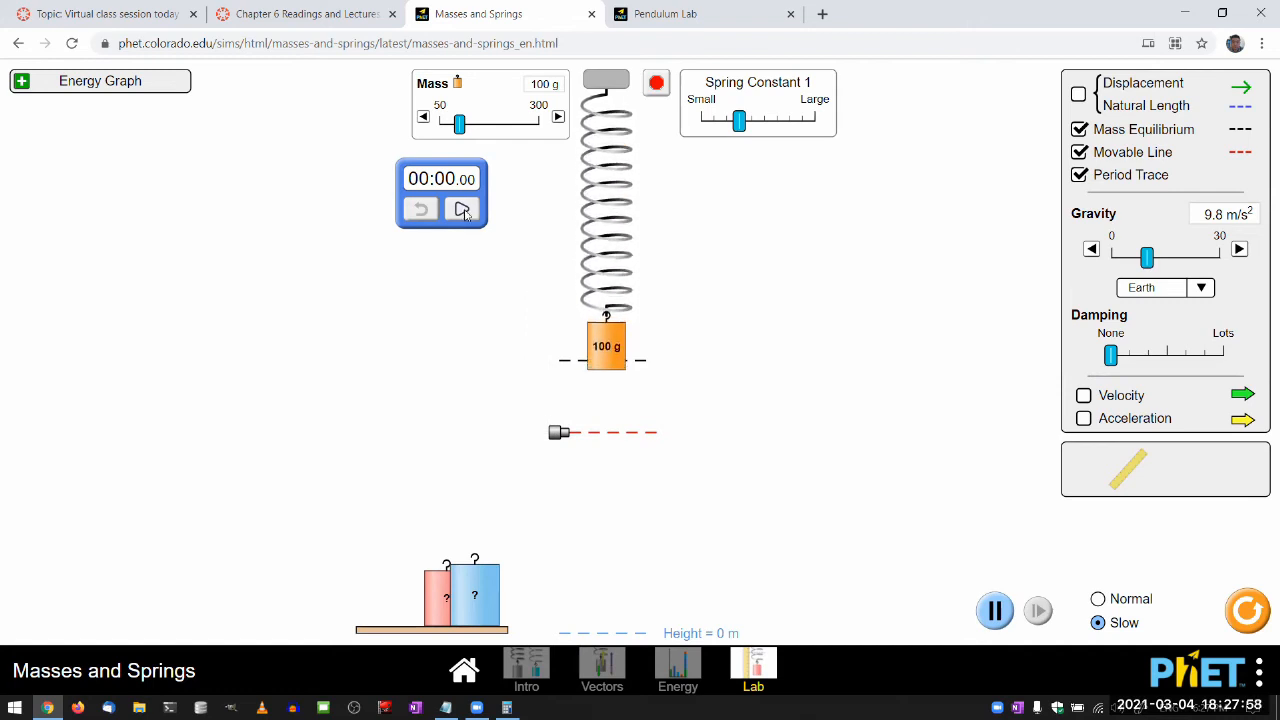
click(462, 209)
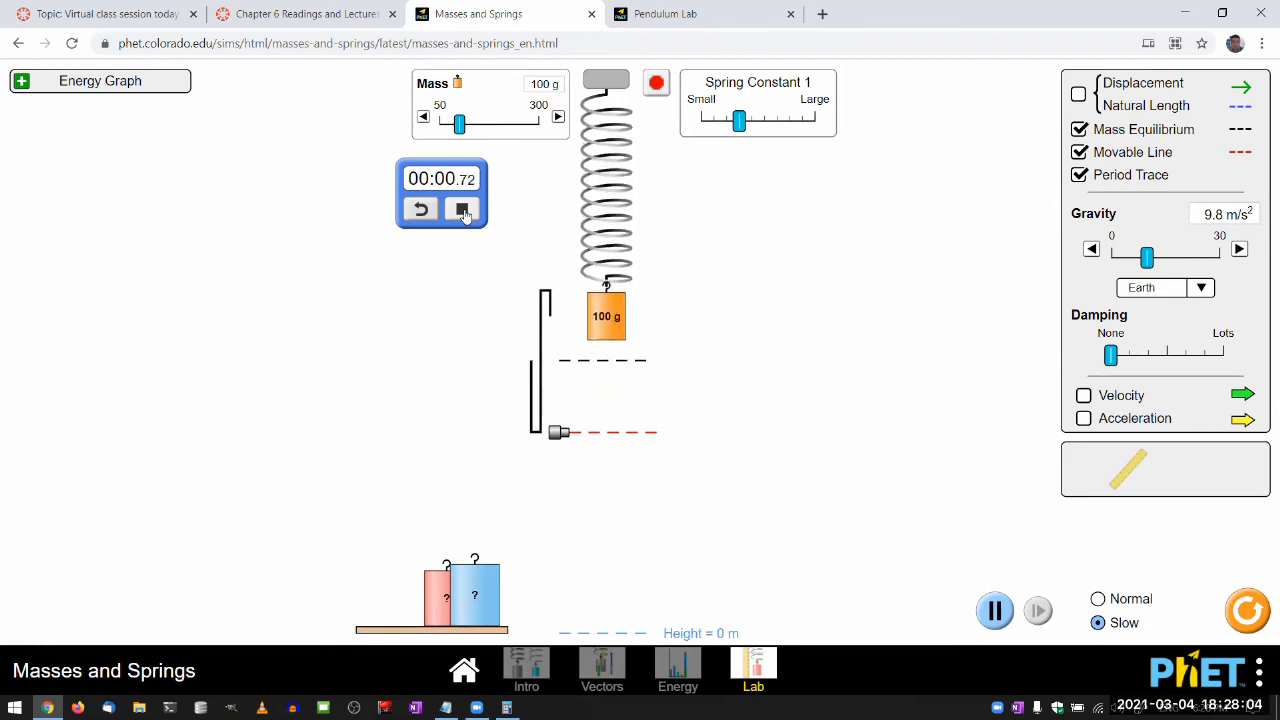
click(461, 208)
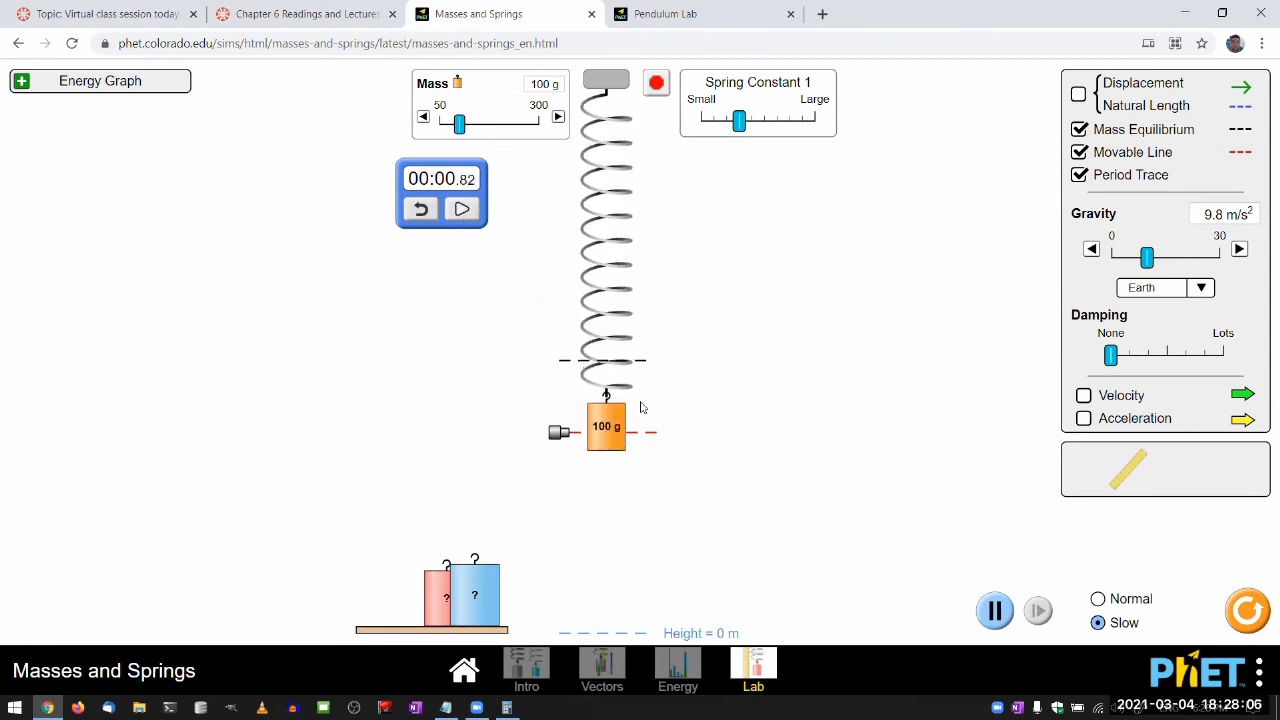
click(995, 610)
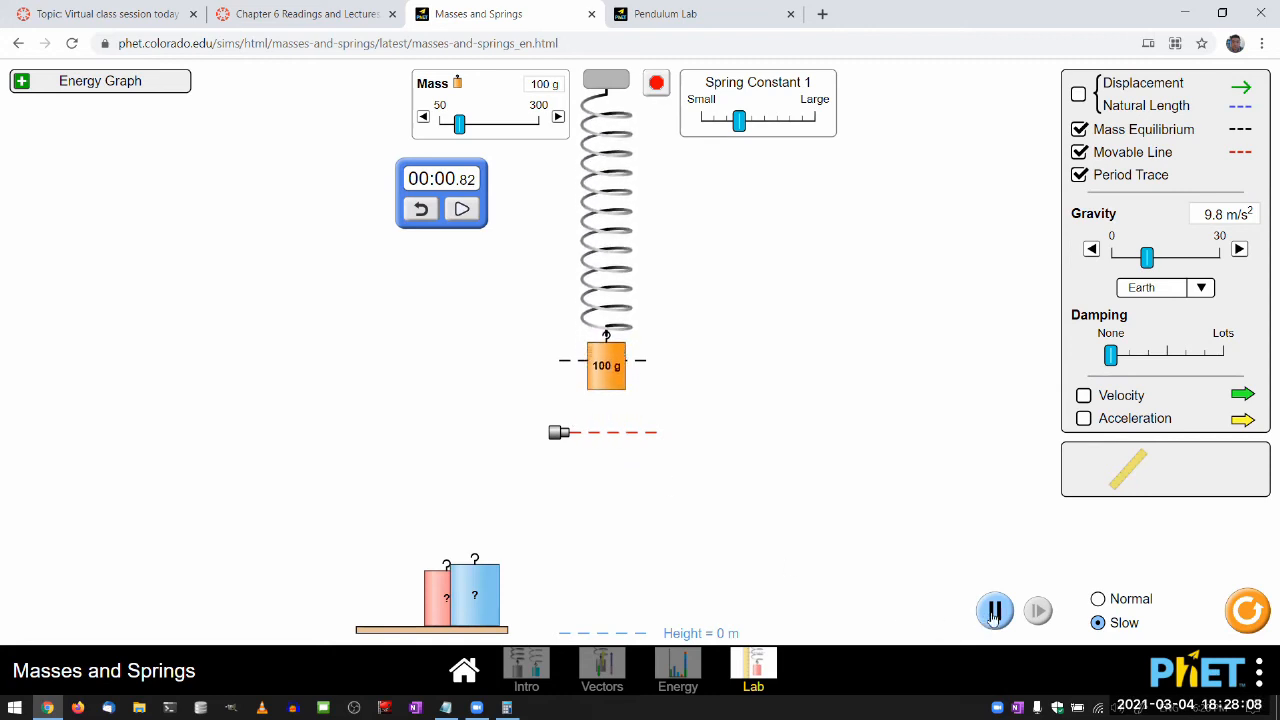
click(995, 611)
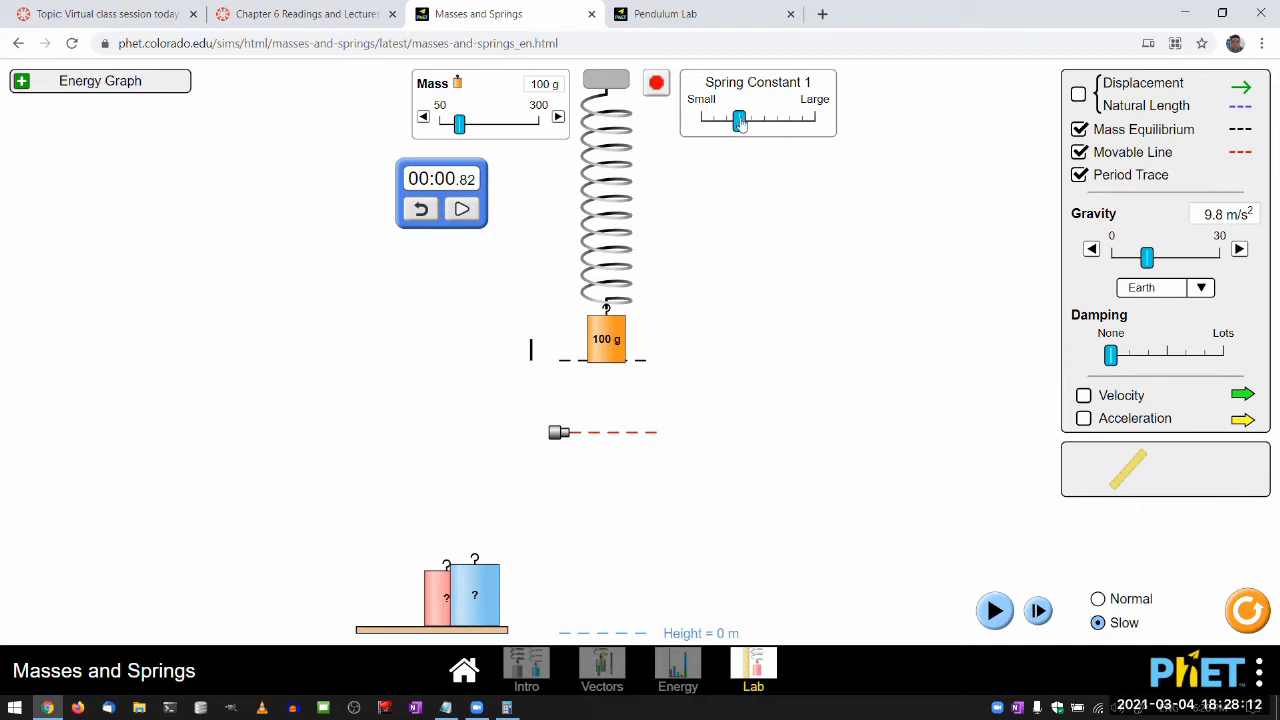
Stiffen the spring, time the 100 g mass at 0.67 s, and pause
drag(740, 120, 778, 120)
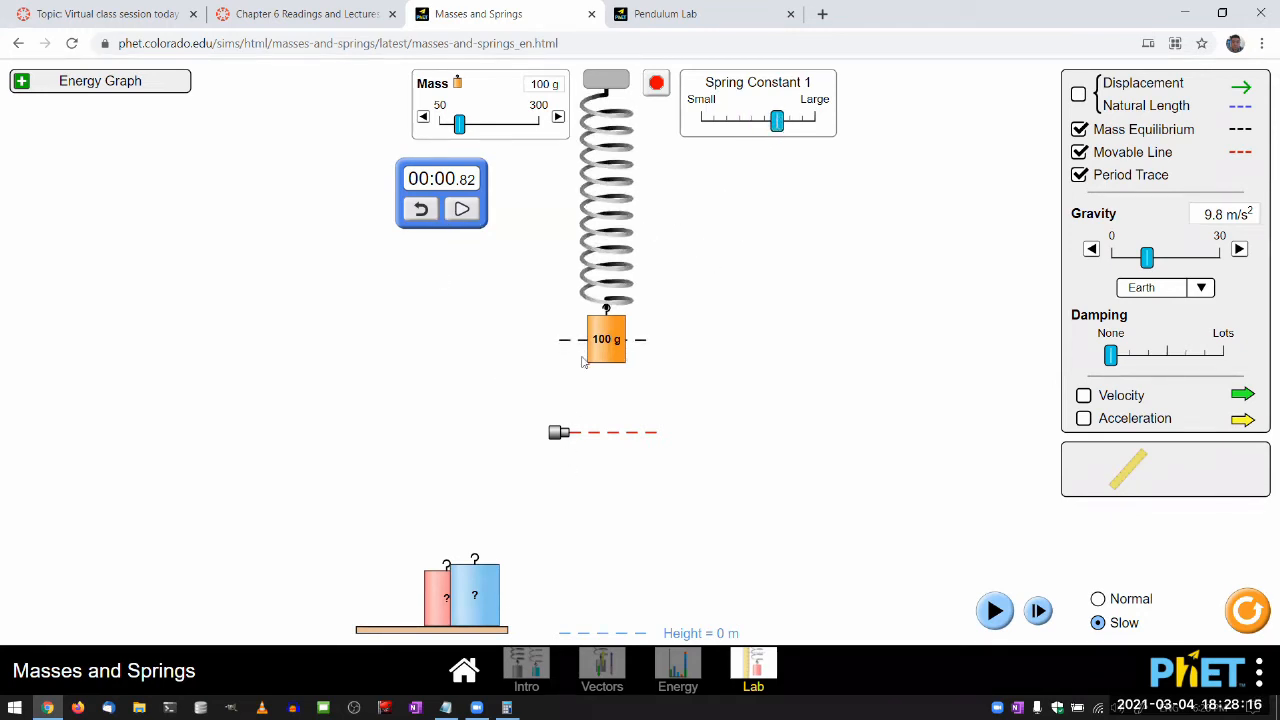
click(421, 208)
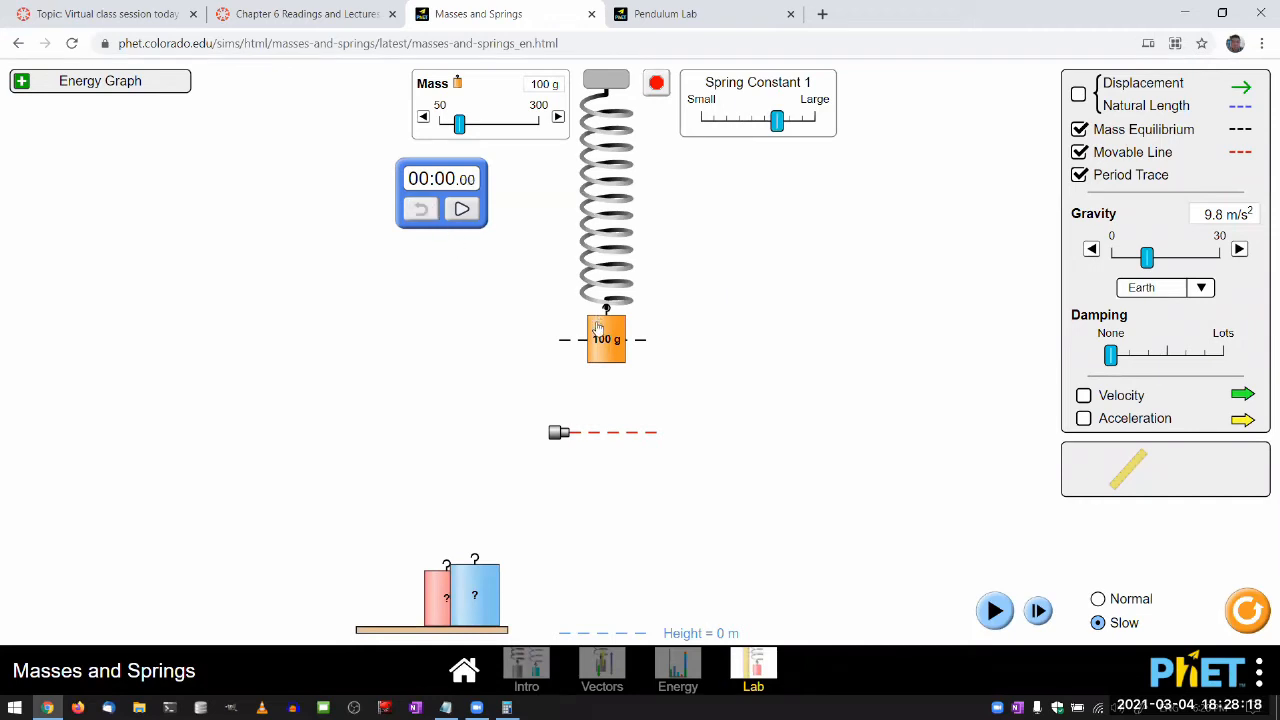
mouse_move(612, 355)
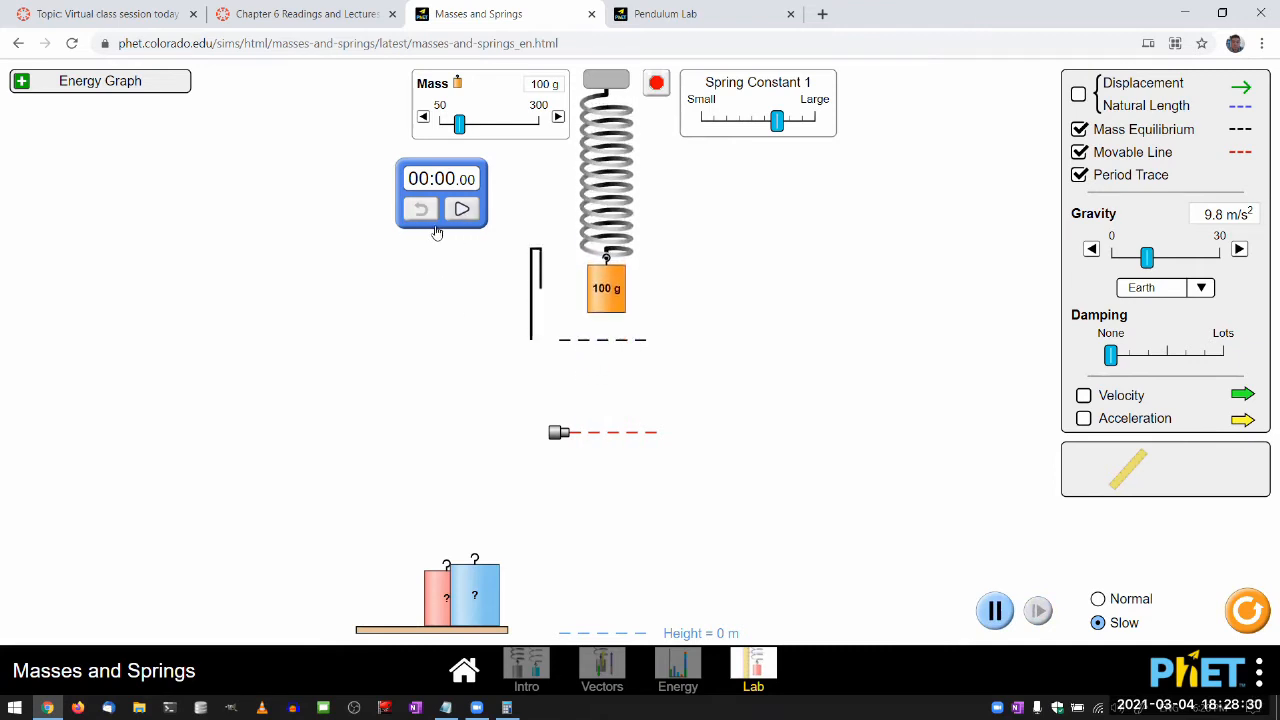
click(462, 209)
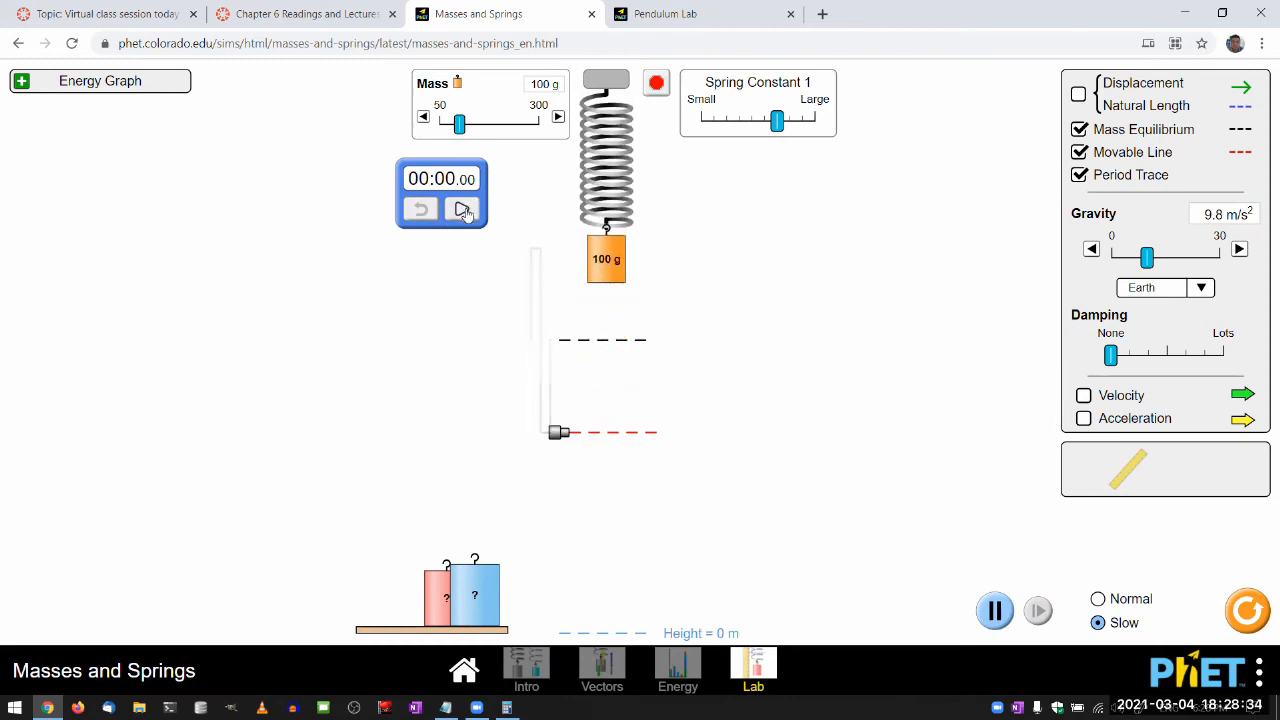
click(463, 208)
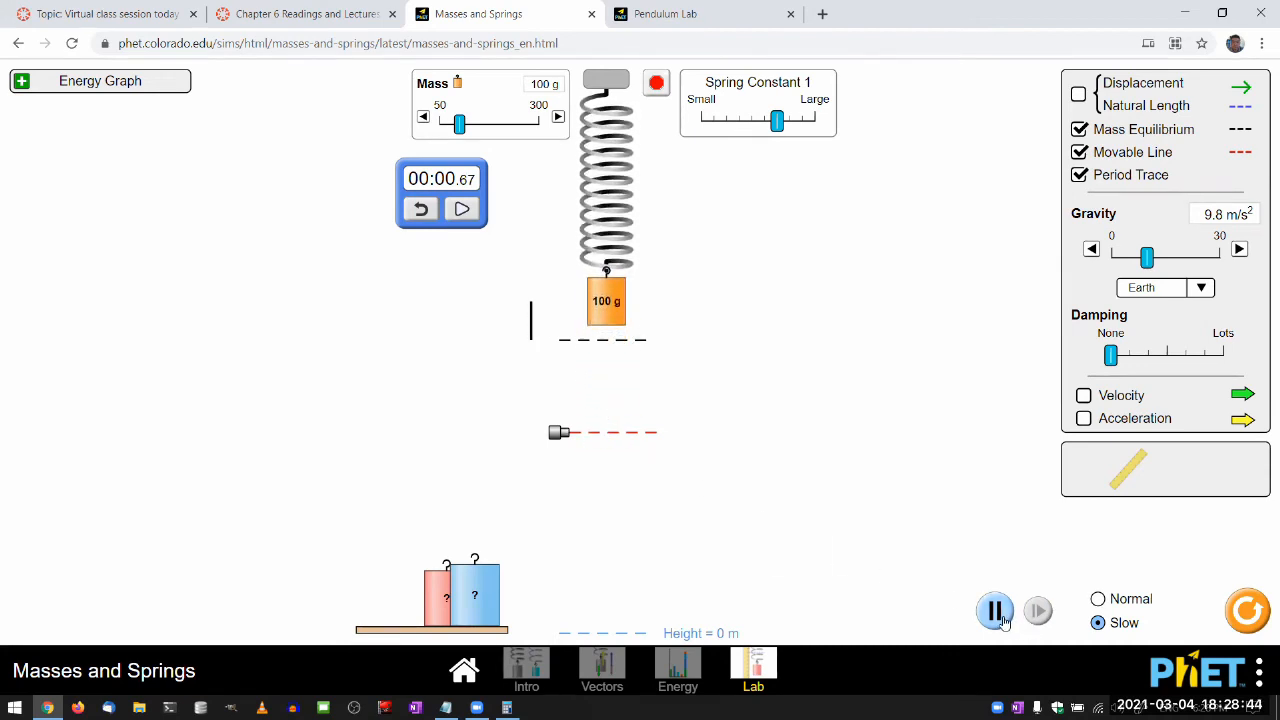
click(995, 611)
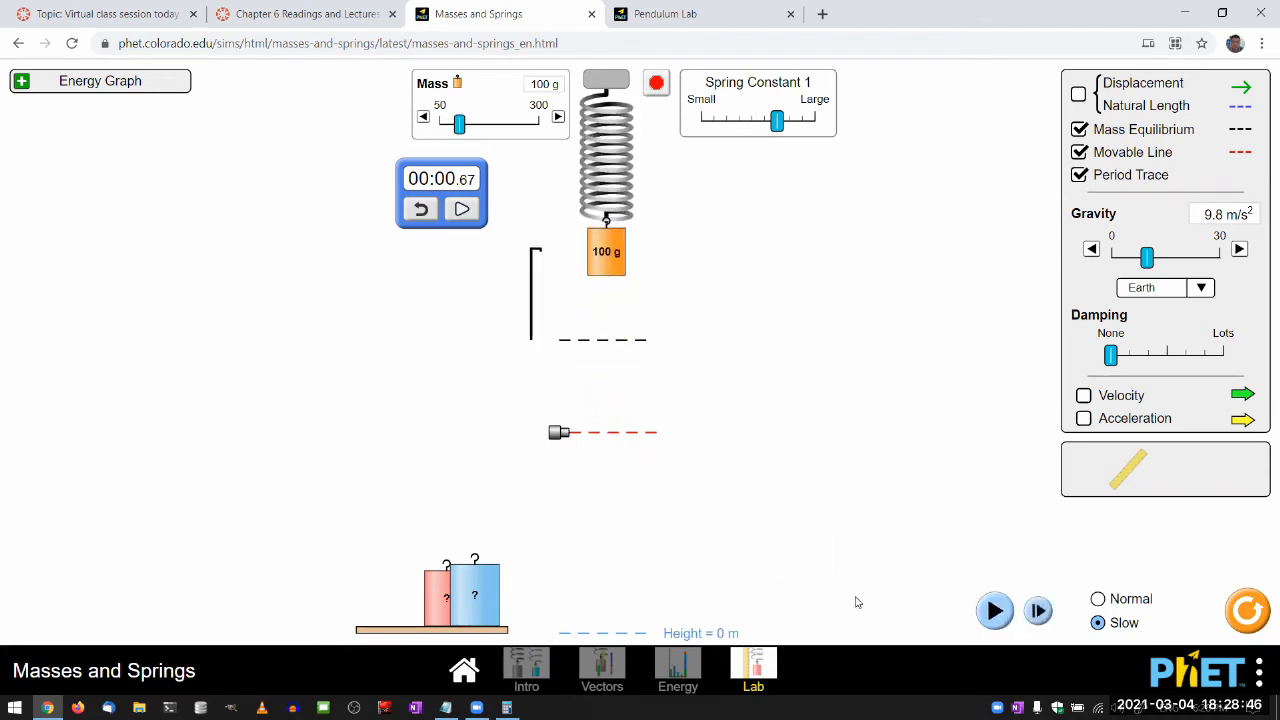
mouse_move(905, 381)
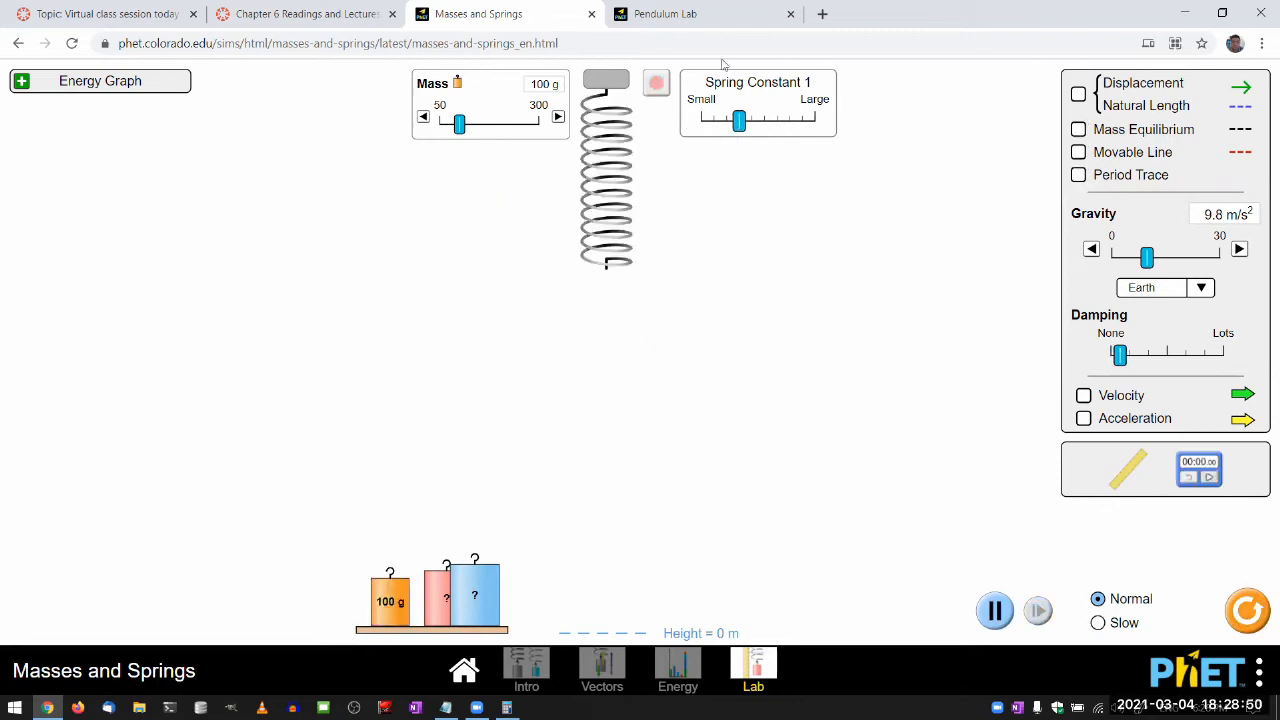
Drag the 100 g mass from the shelf onto the reset spring's hook
drag(390, 600, 606, 285)
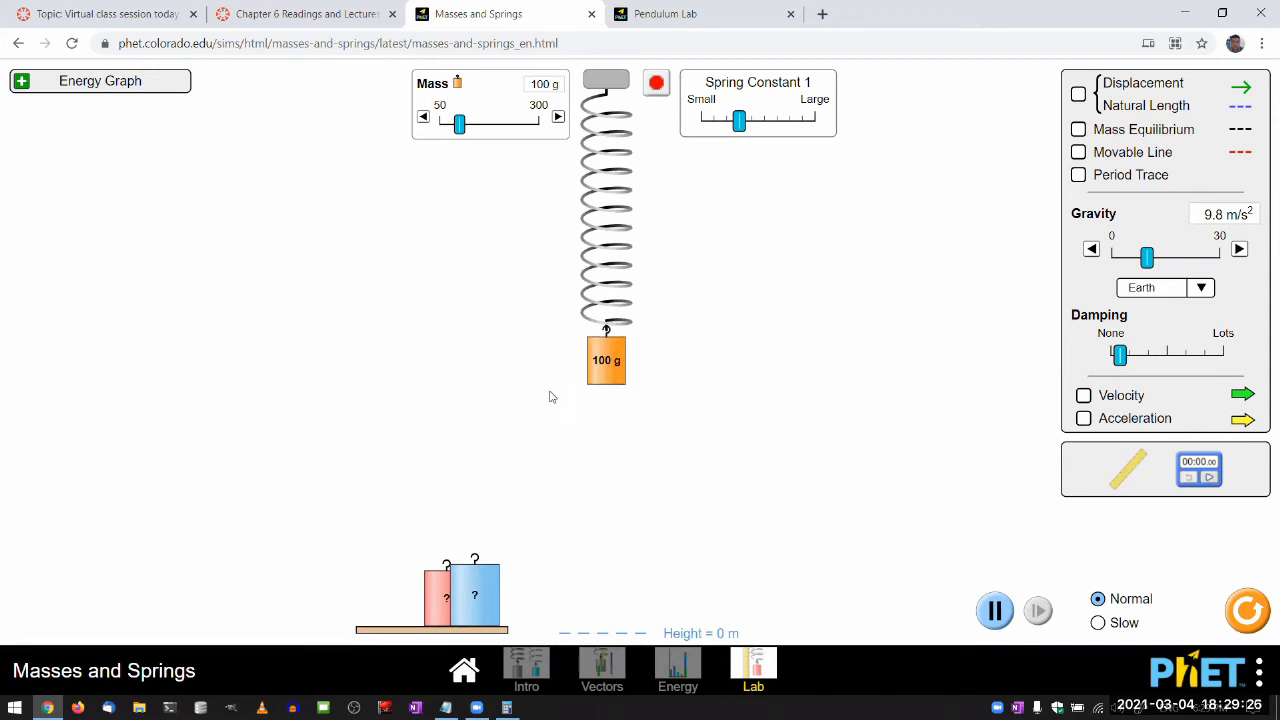
mouse_move(628, 390)
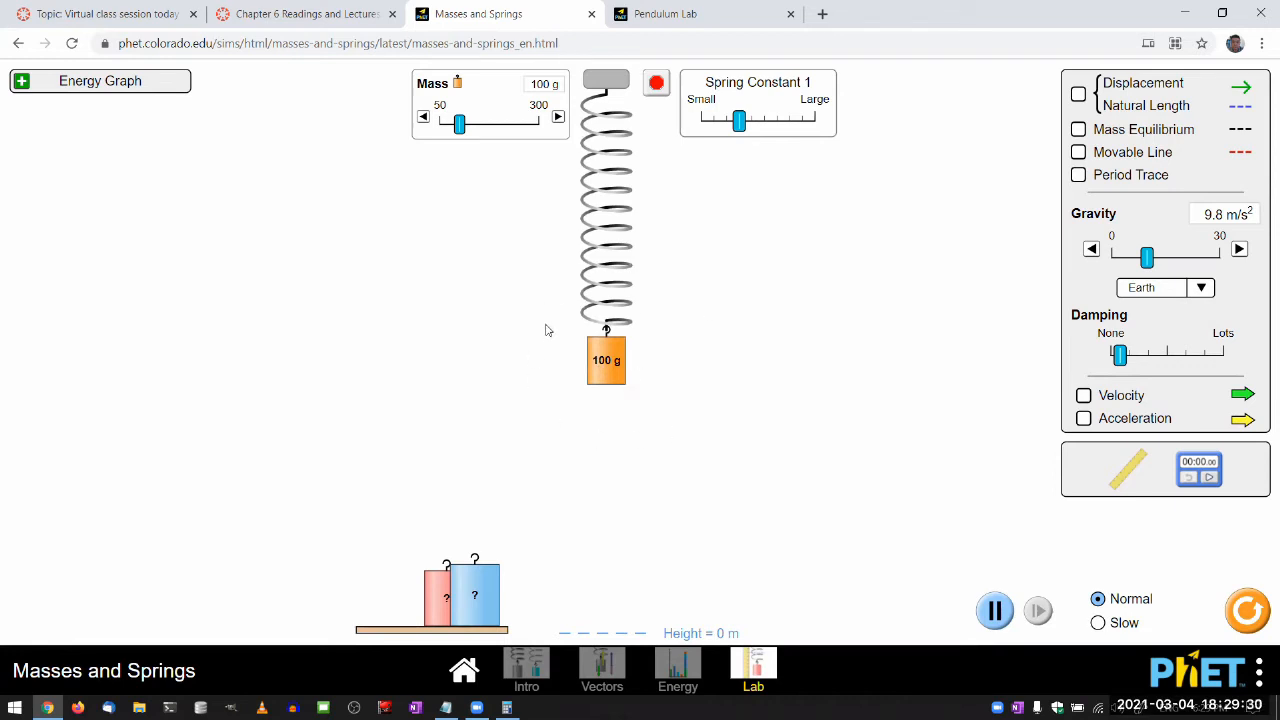
mouse_move(547, 352)
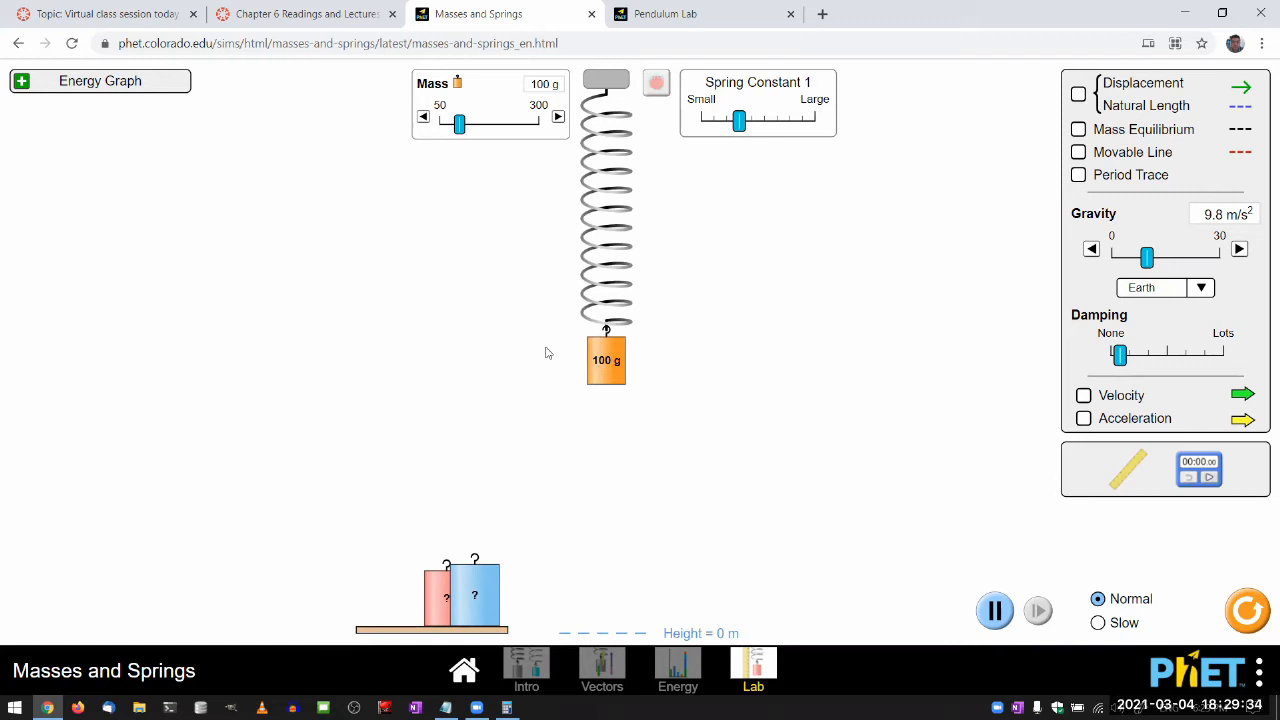
mouse_move(547, 442)
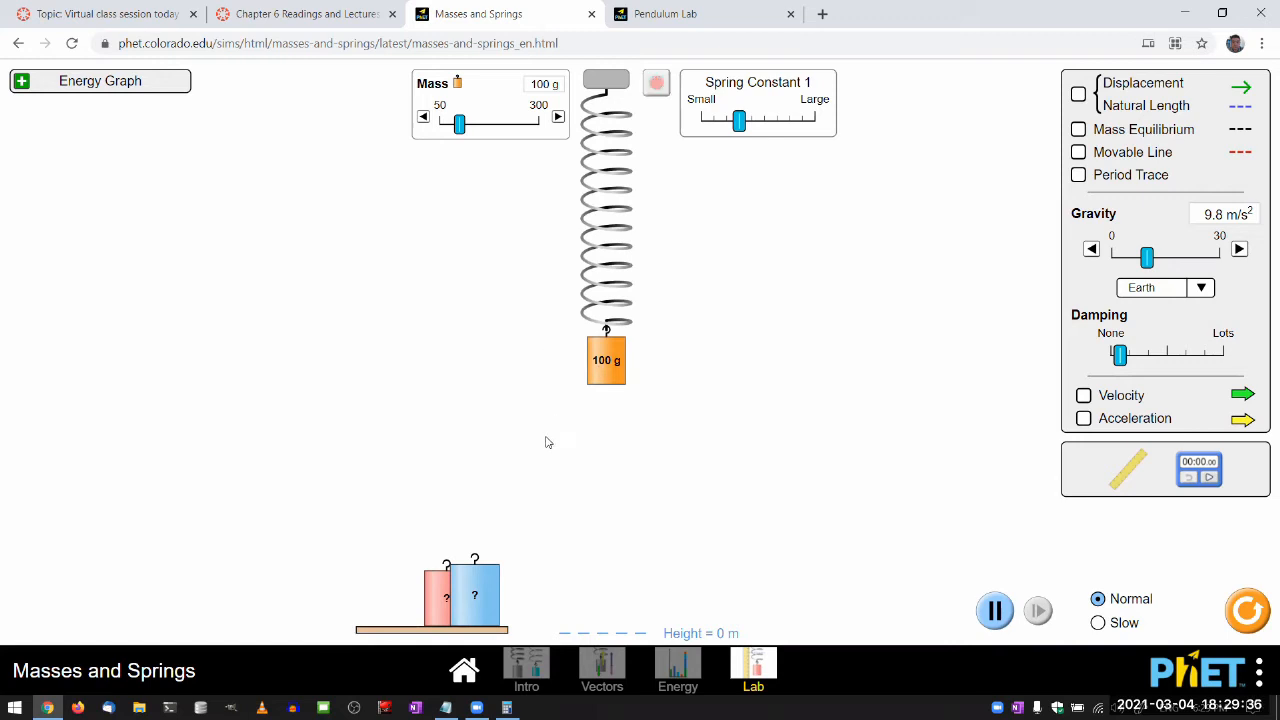
mouse_move(640, 251)
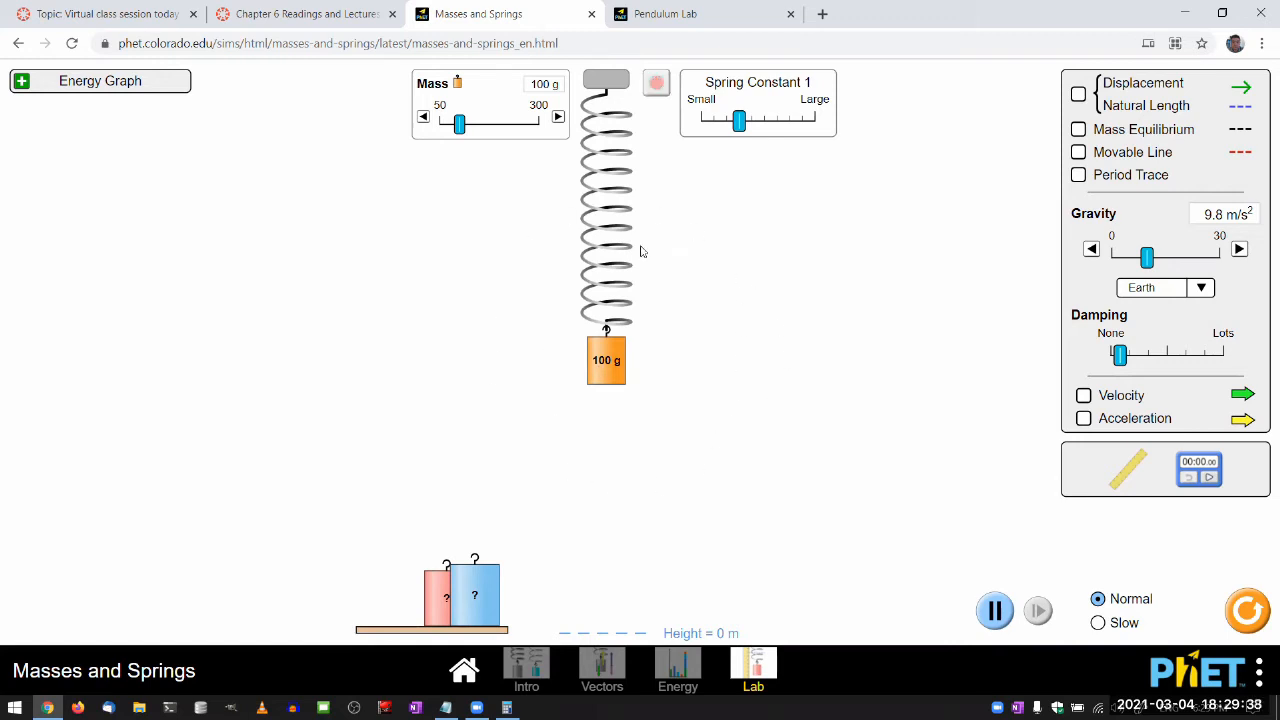
mouse_move(646, 296)
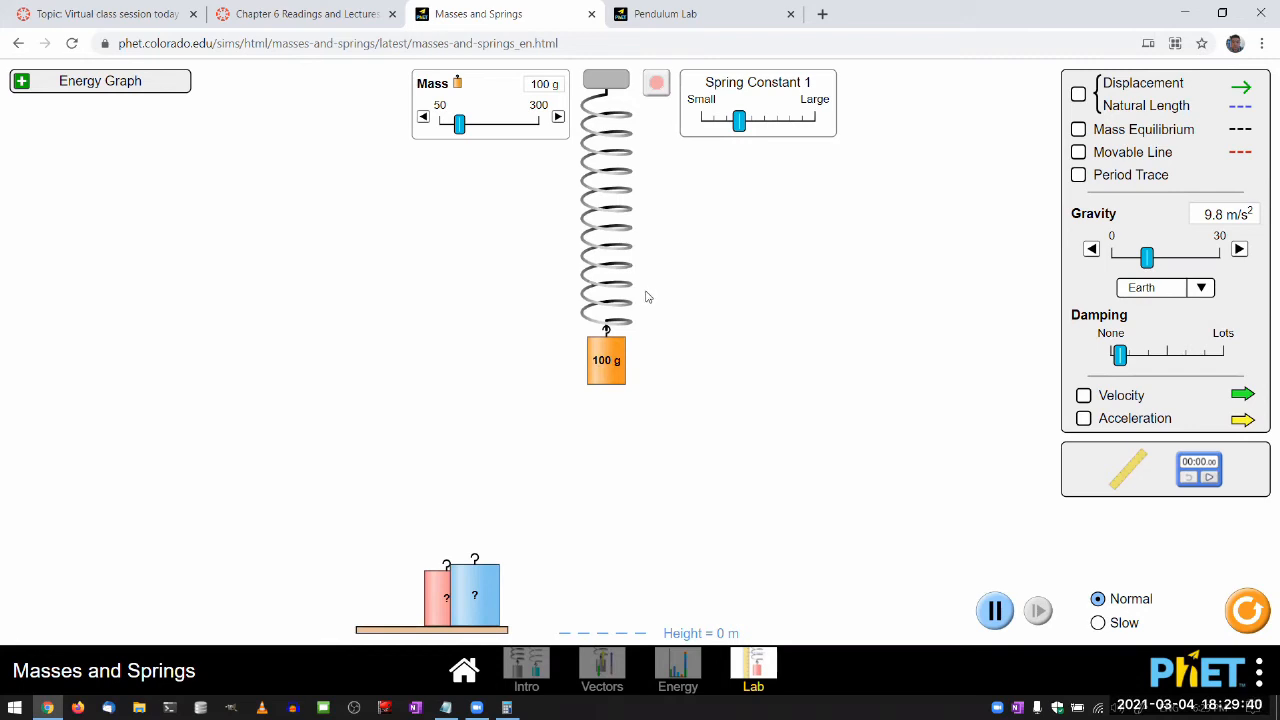
mouse_move(620, 338)
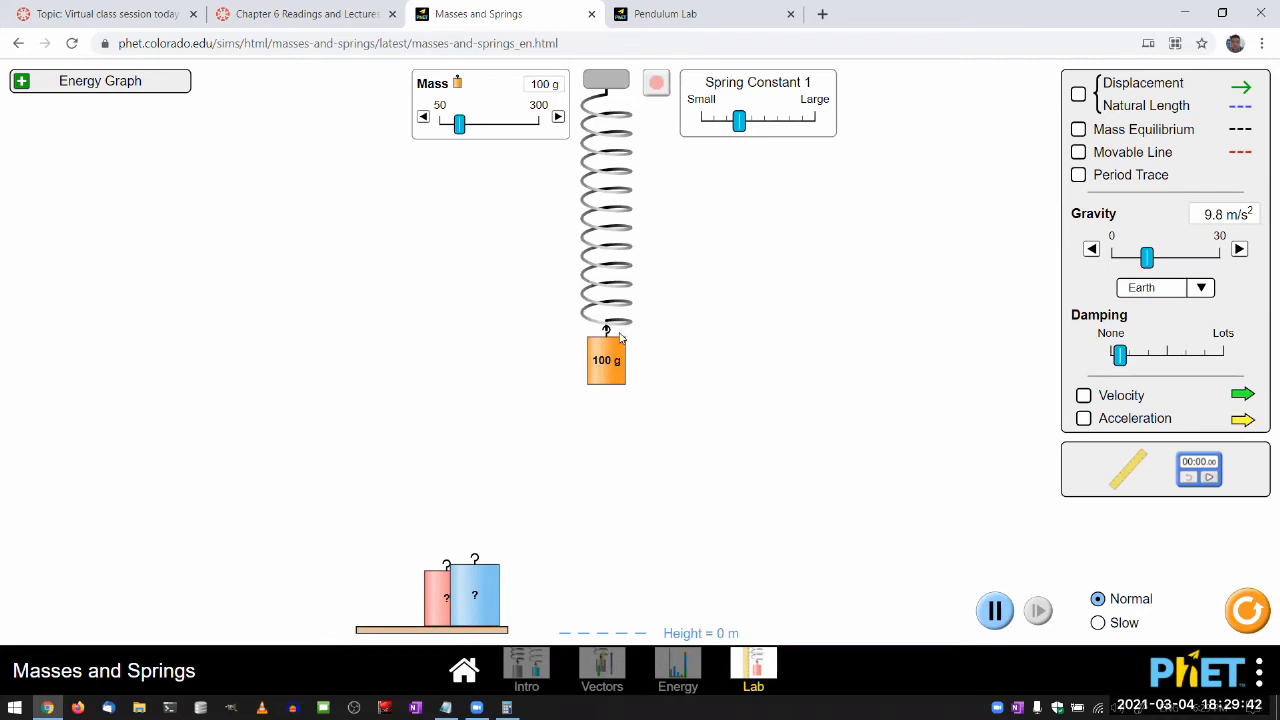
Return to Pendulum Lab and nudge the 0.70 m, 1.00 kg bob into a tiny swing
click(665, 13)
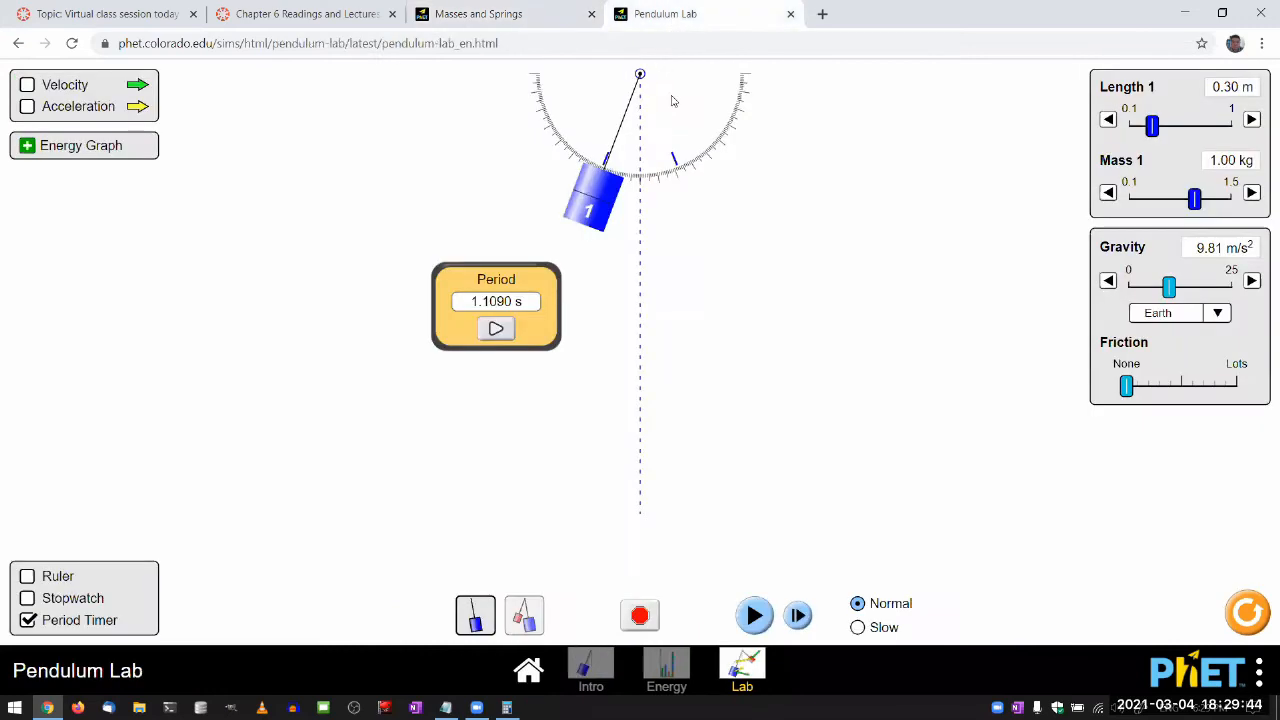
mouse_move(1190, 571)
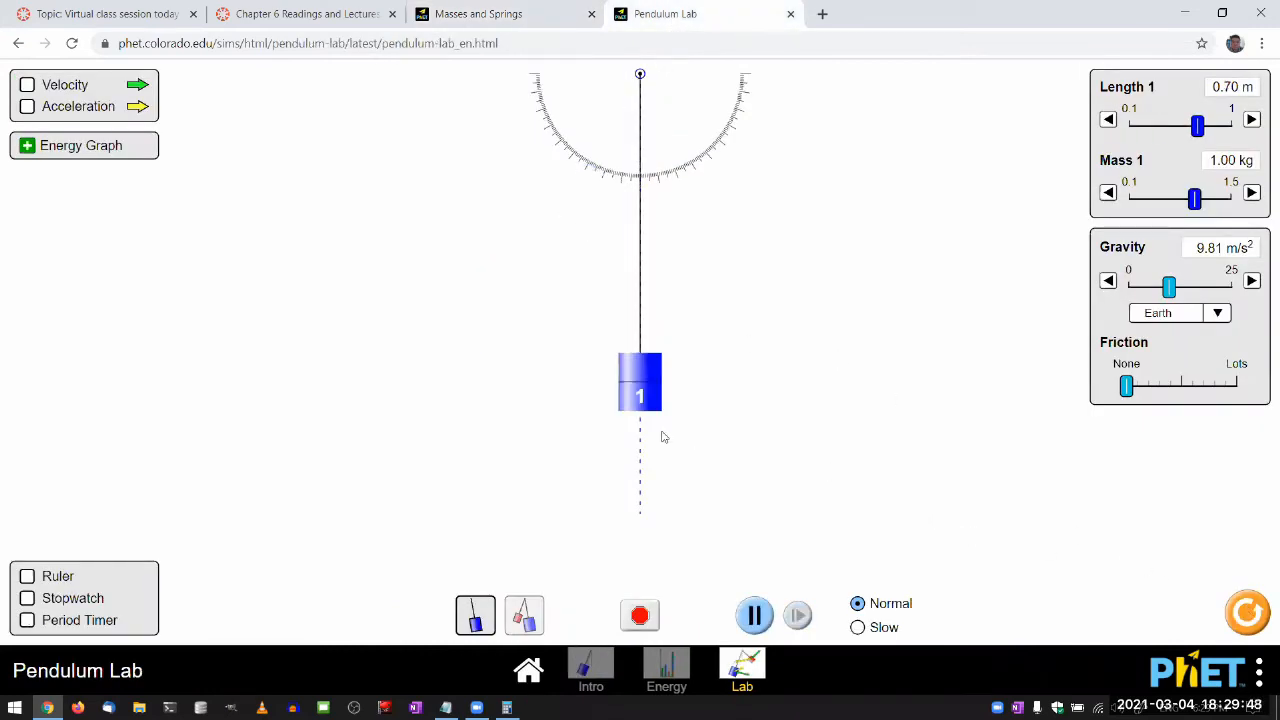
mouse_move(644, 393)
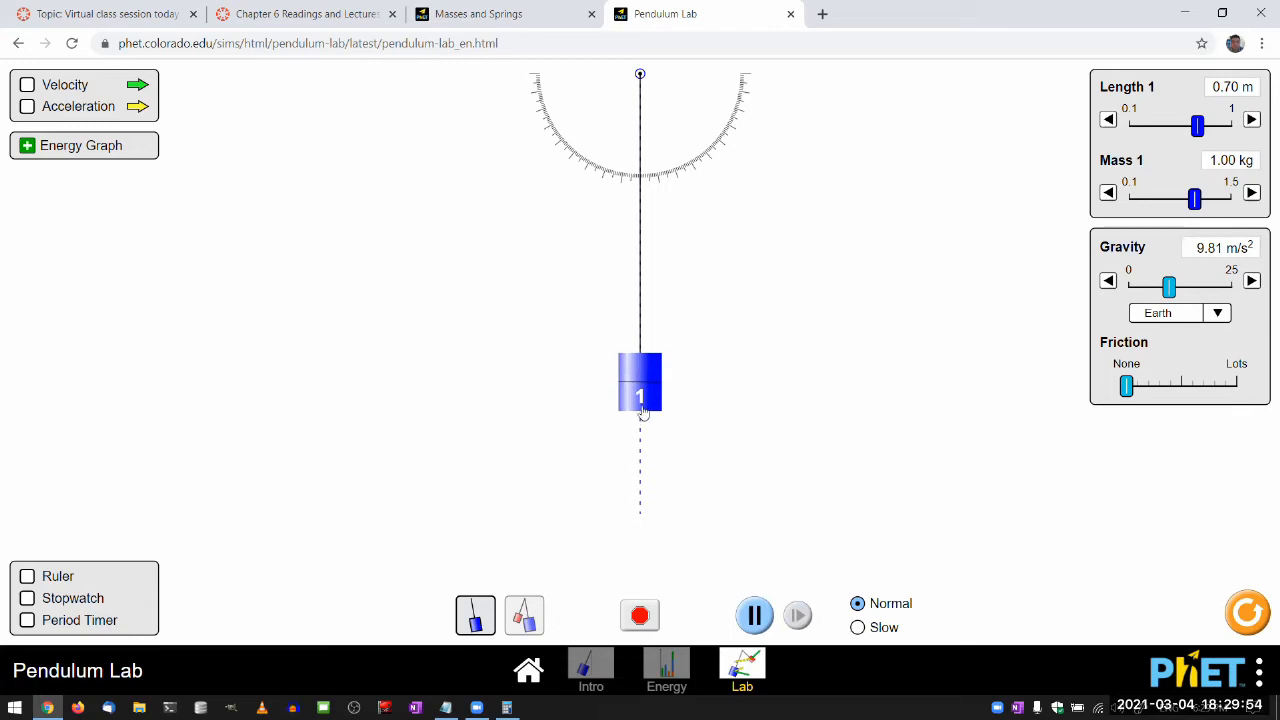
drag(639, 383, 650, 383)
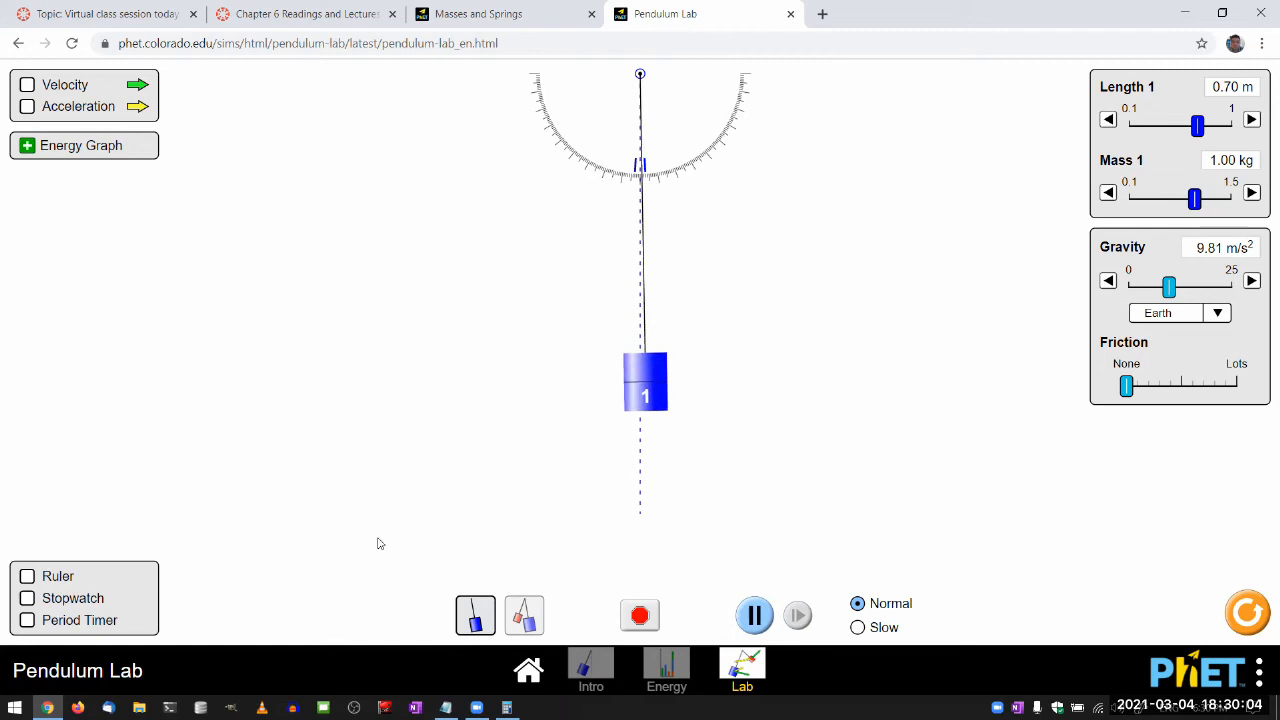
Show the Period Timer and start measuring the pendulum's period
click(27, 620)
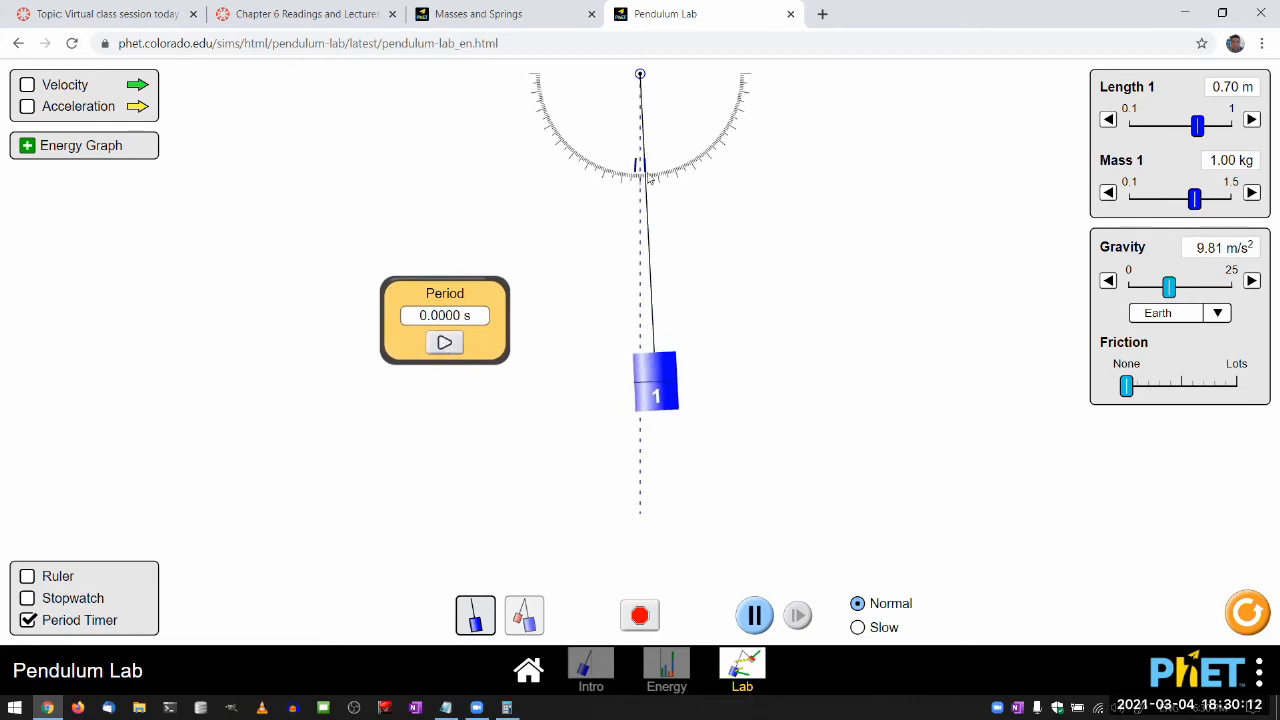
click(445, 342)
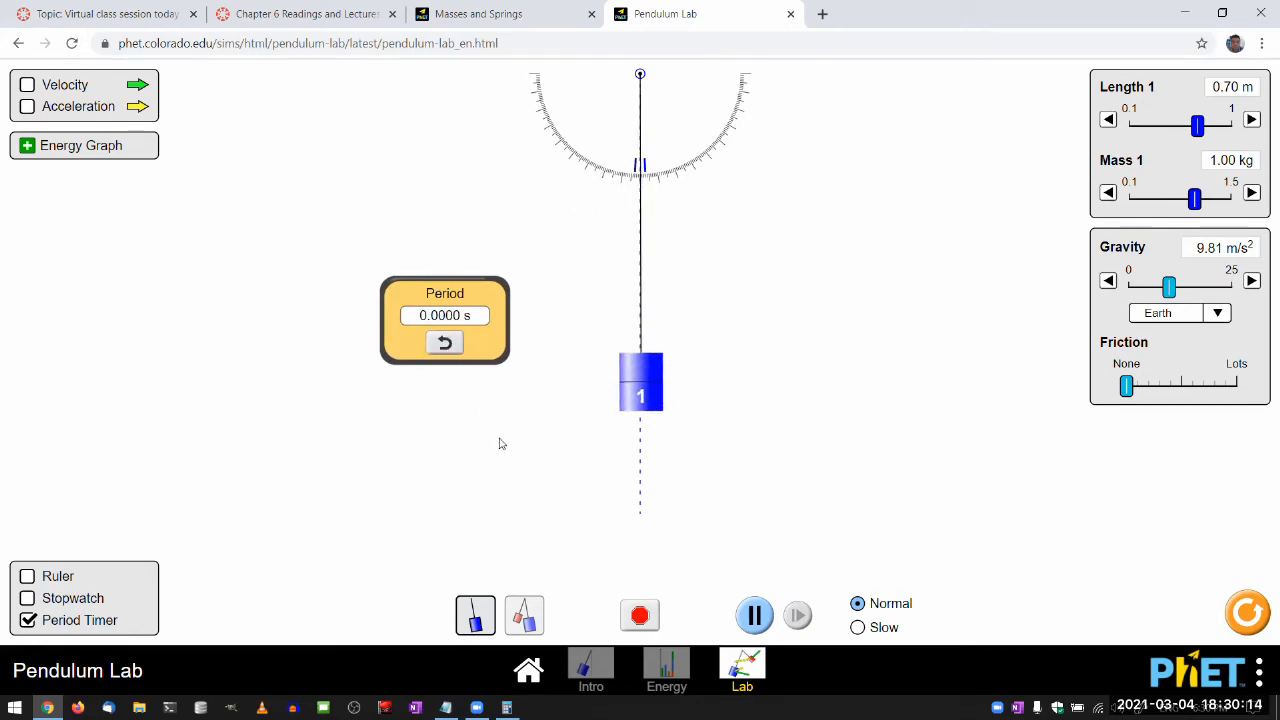
click(445, 342)
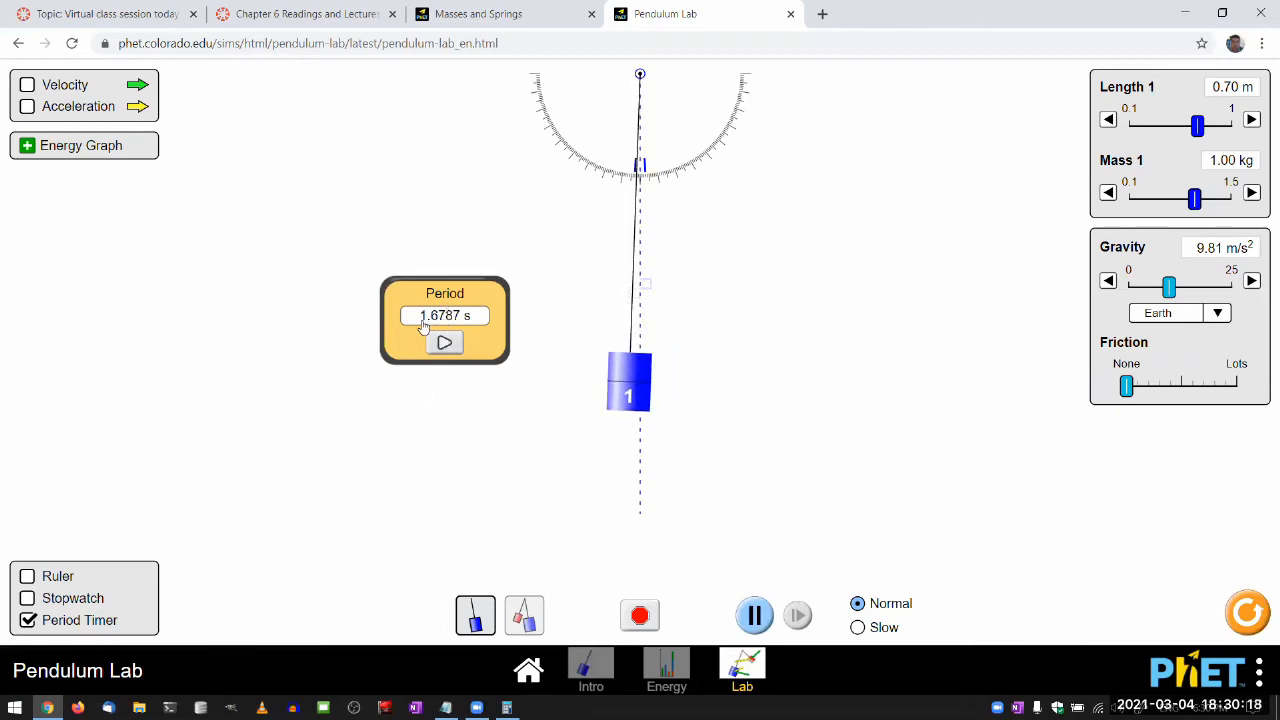
click(444, 342)
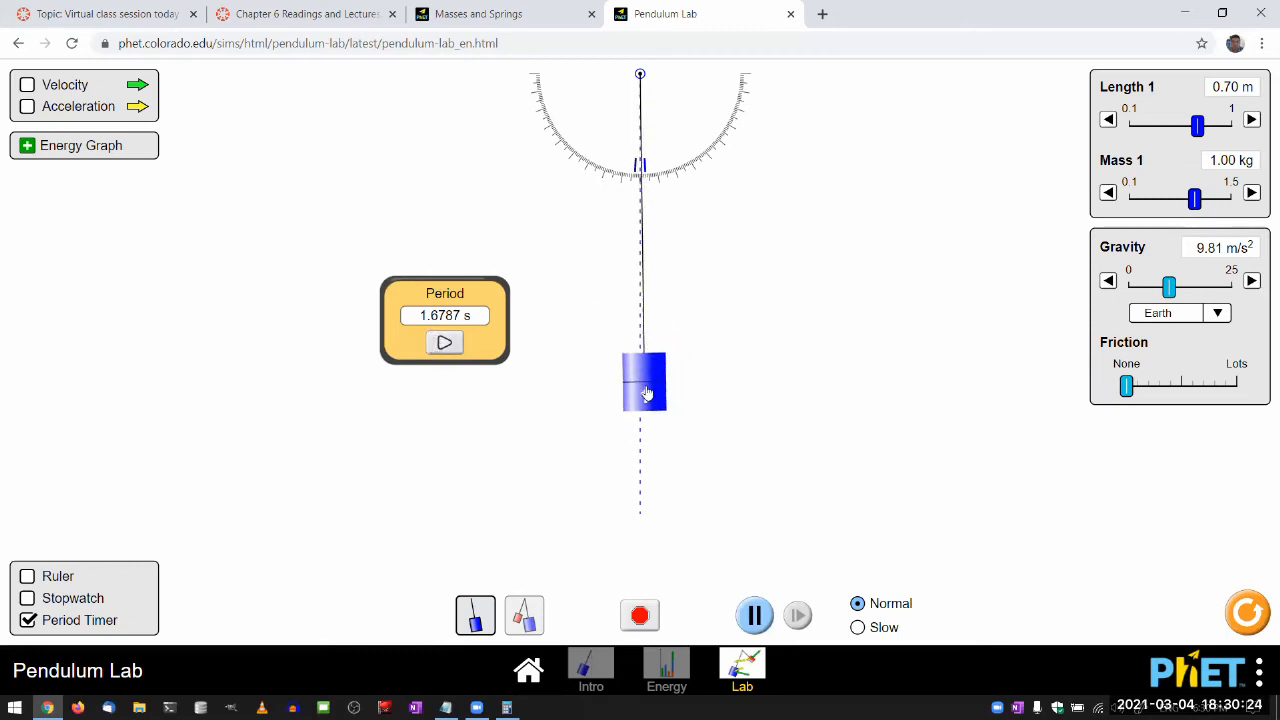
Pull the pendulum out to 7° and time one period, reading 1.68 s
drag(643, 382, 663, 382)
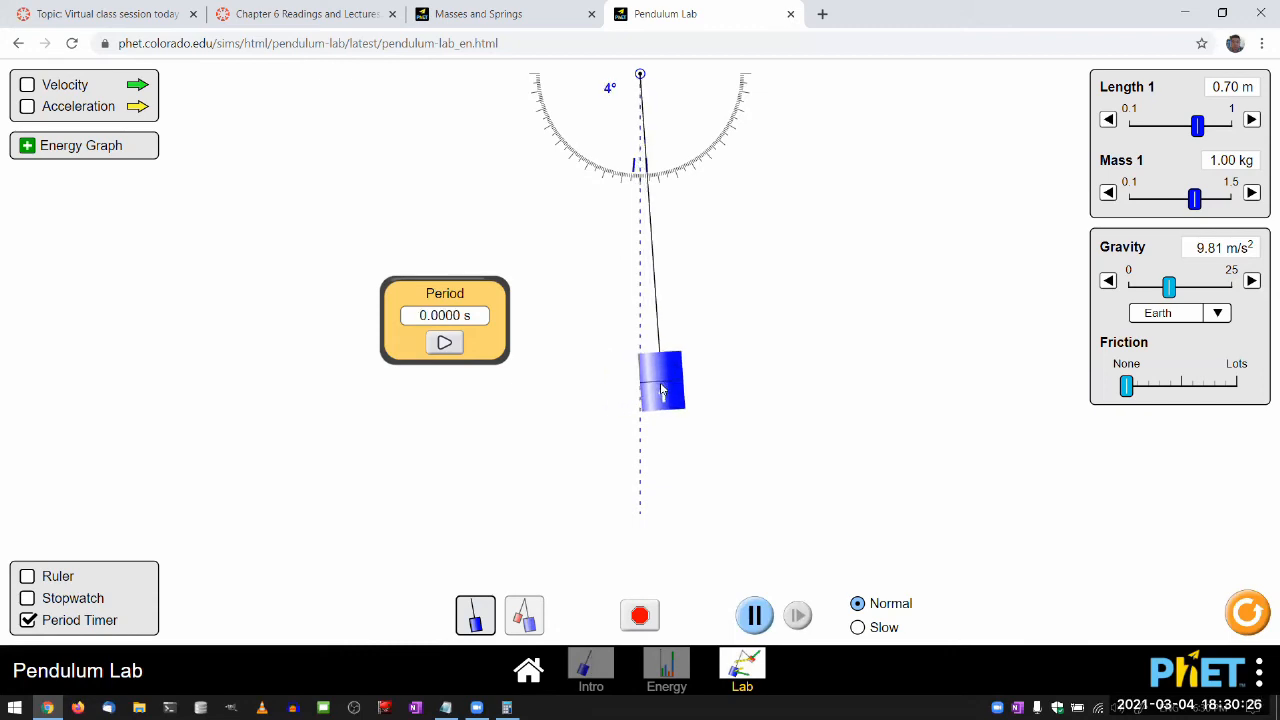
drag(660, 380, 677, 385)
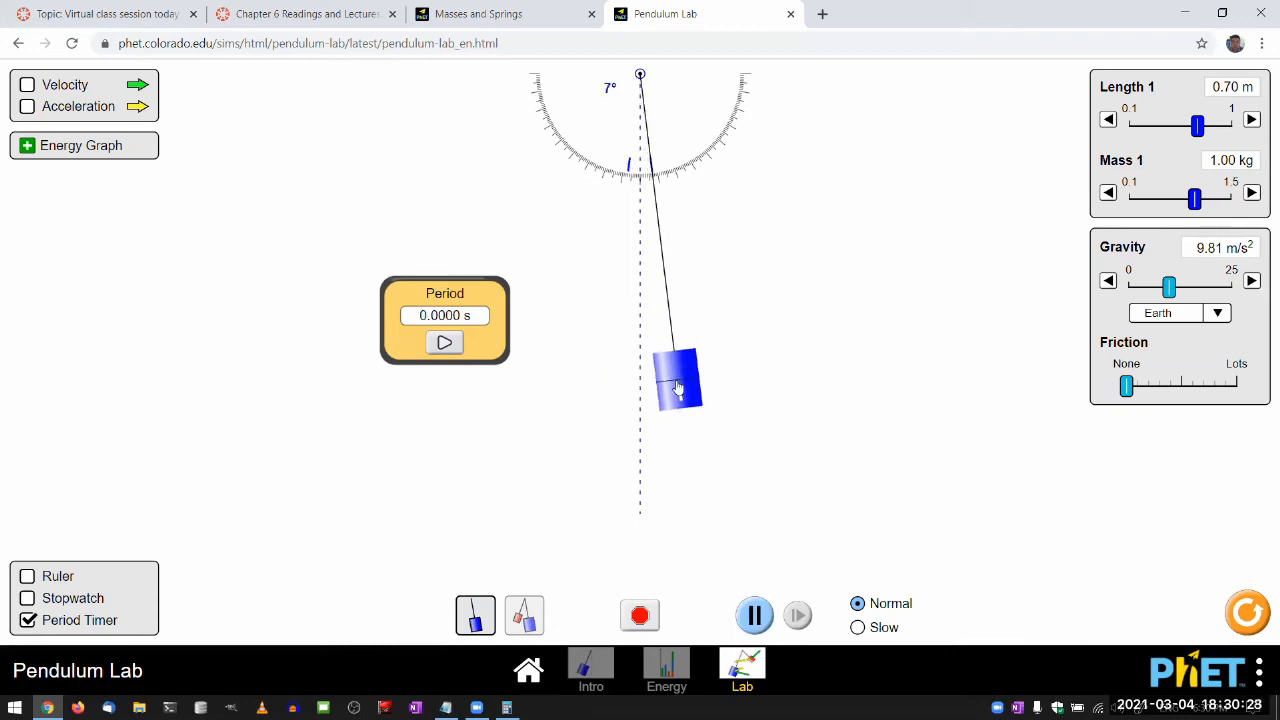
click(445, 342)
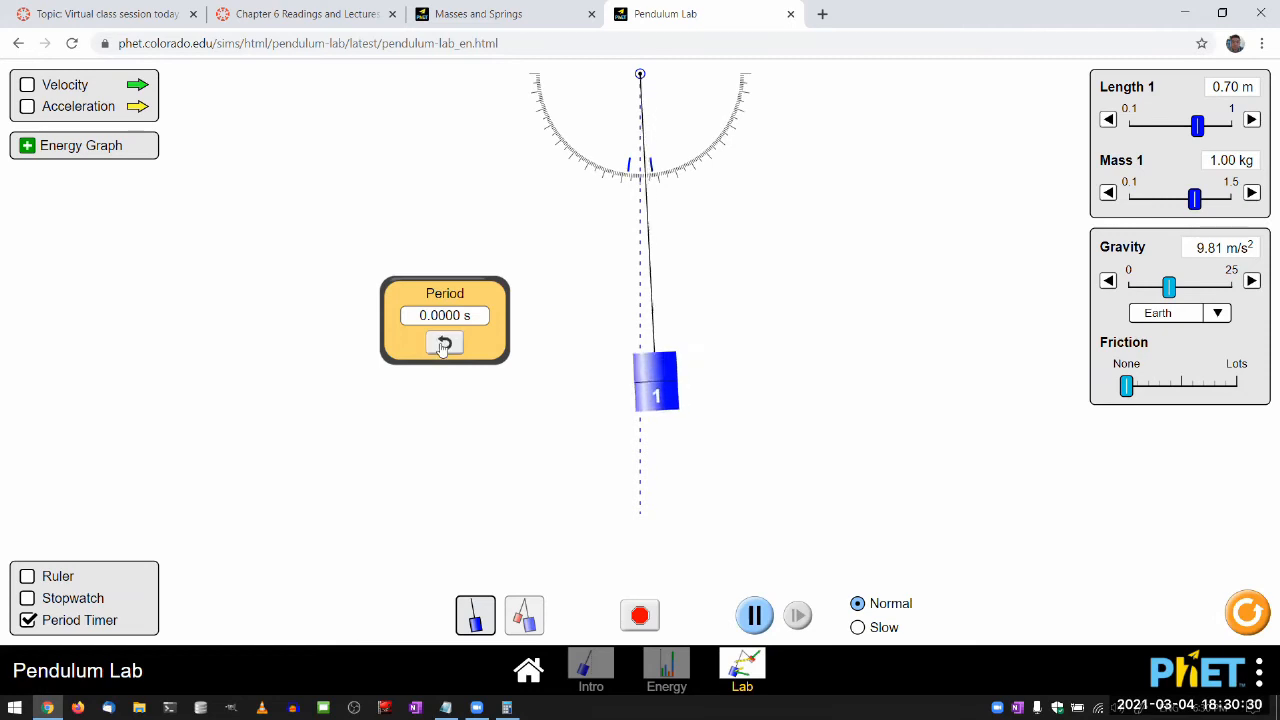
click(445, 342)
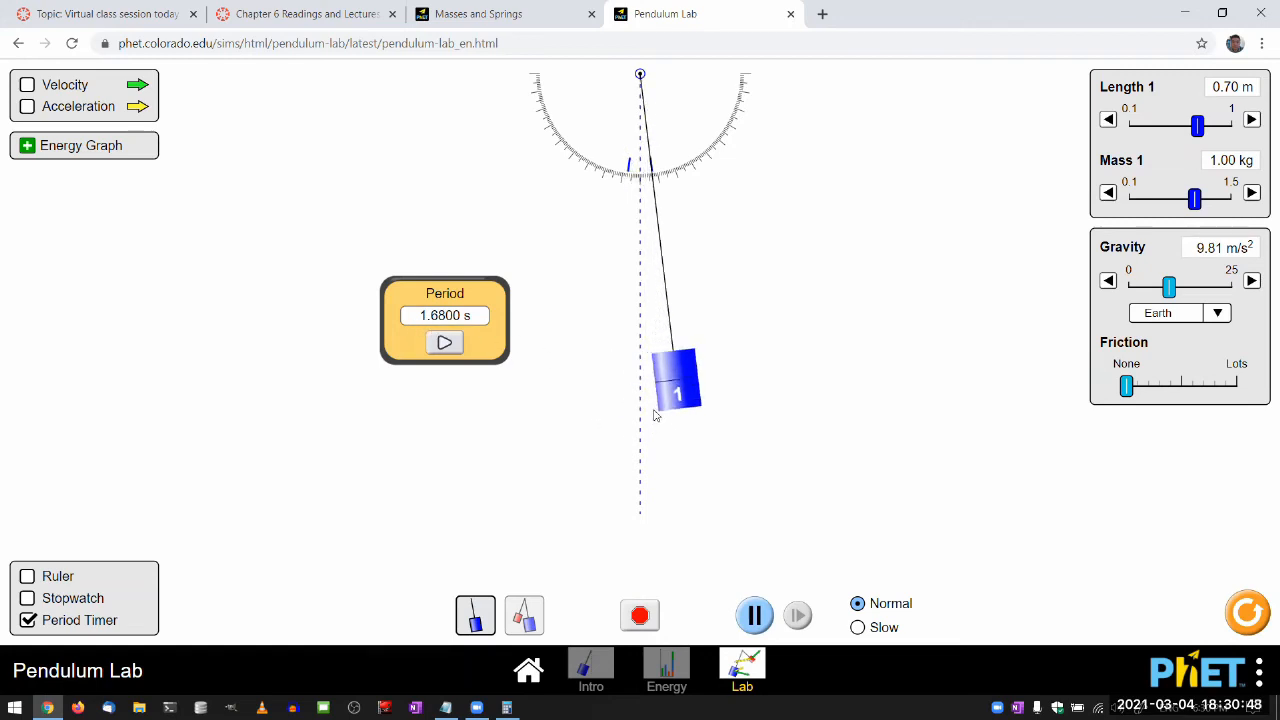
Set the bob to about 2° and time one swing, giving 1.6785 s
drag(677, 380, 635, 382)
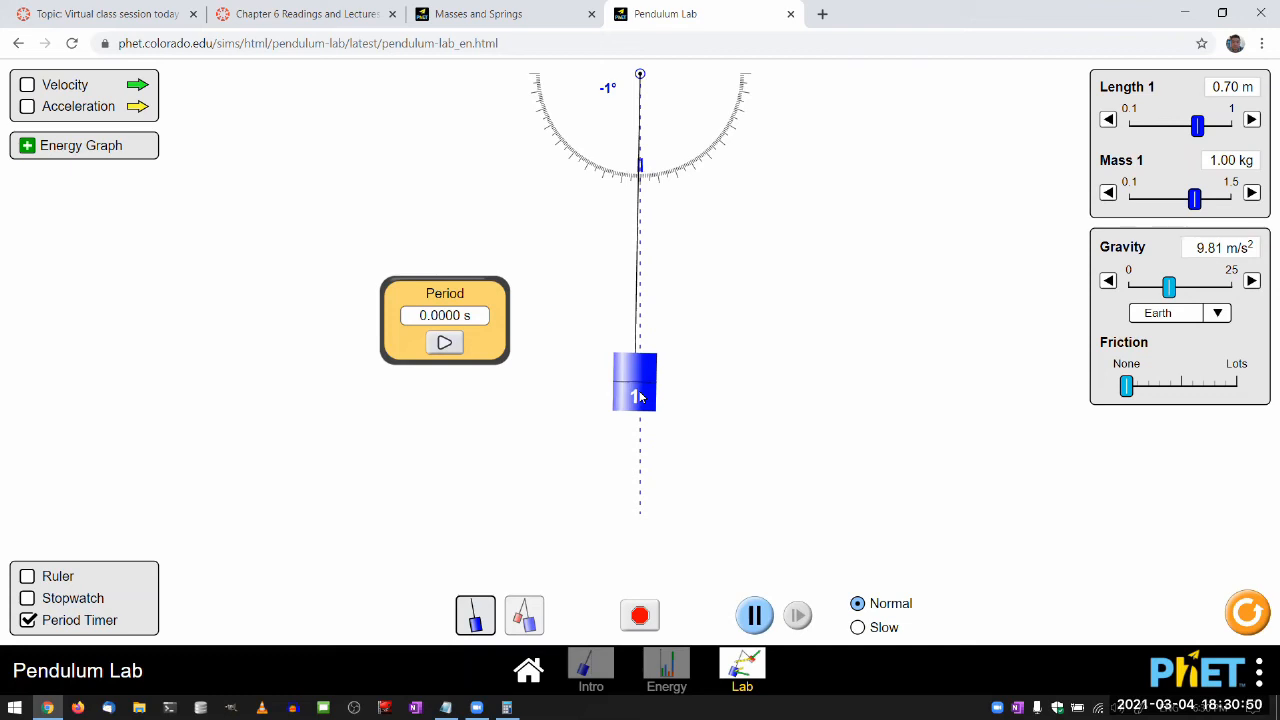
drag(635, 383, 628, 383)
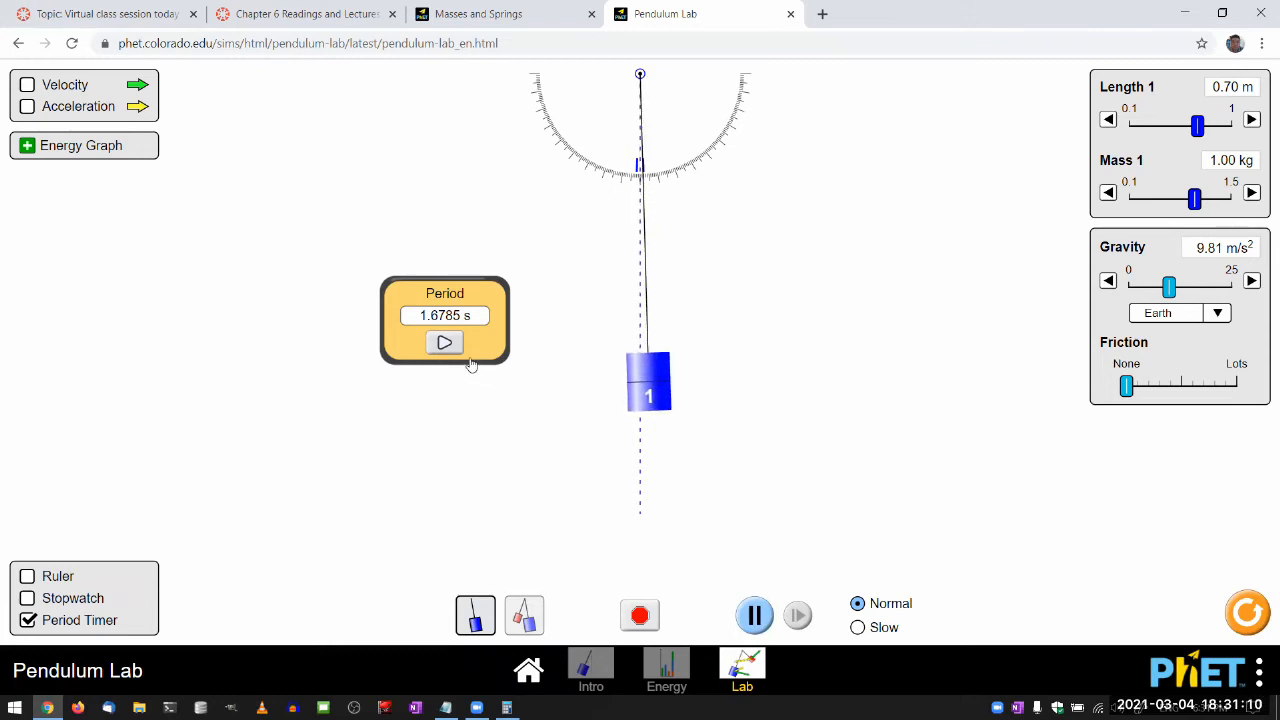
click(444, 343)
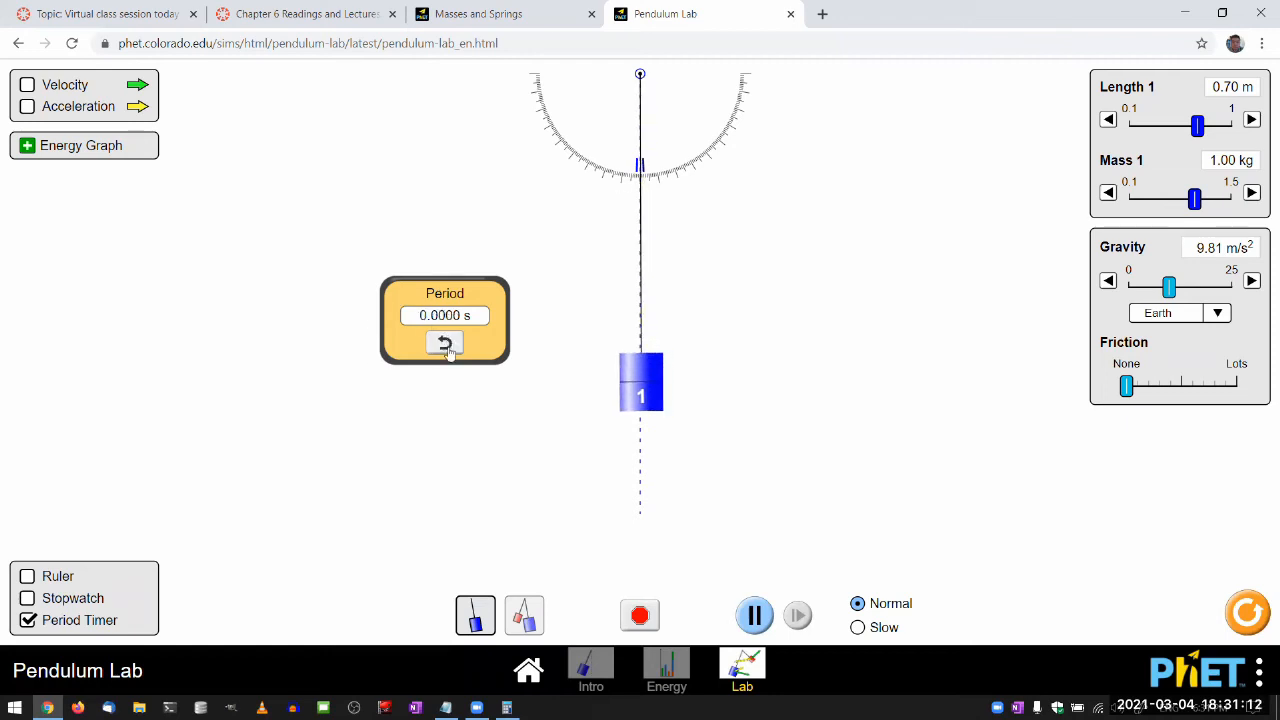
click(445, 343)
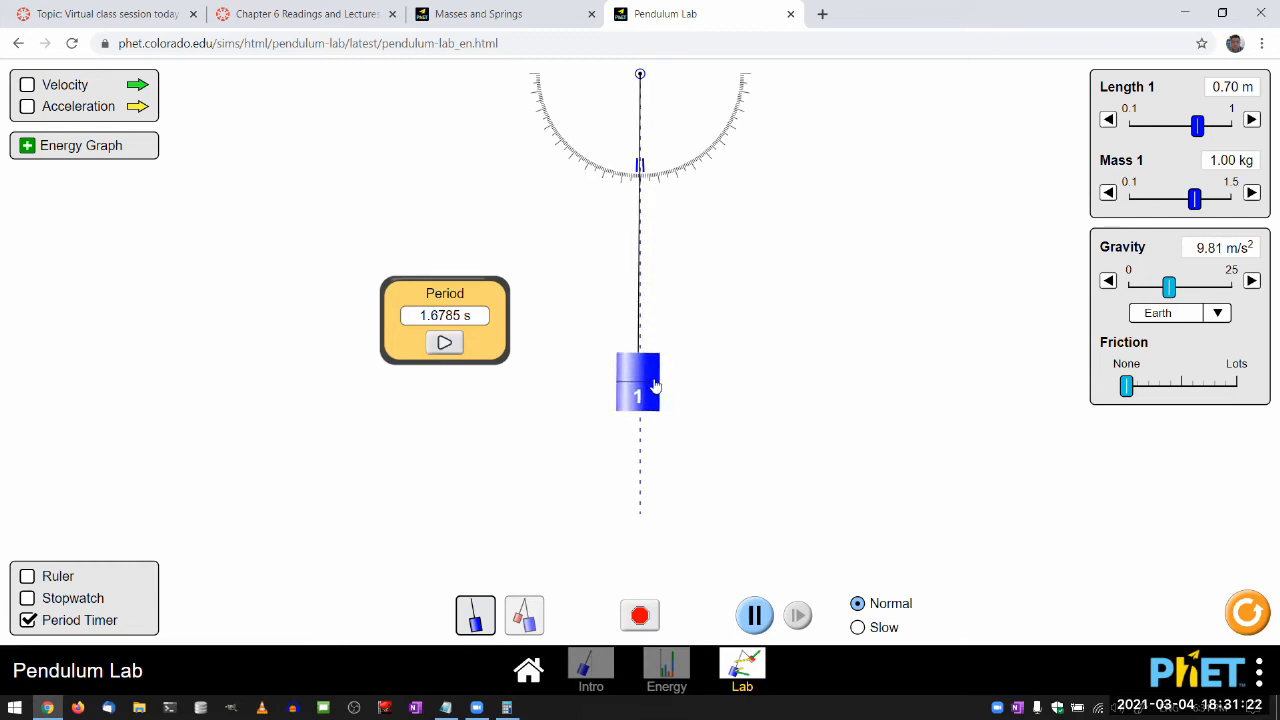
click(754, 615)
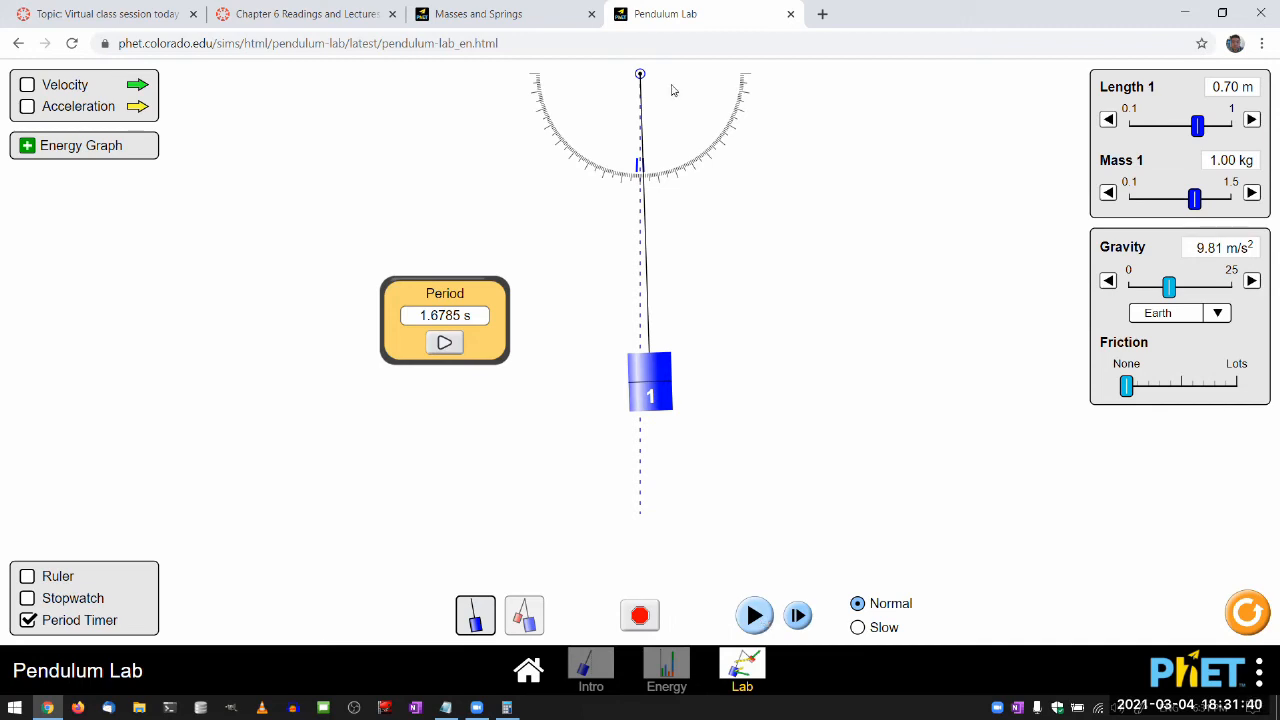
click(478, 13)
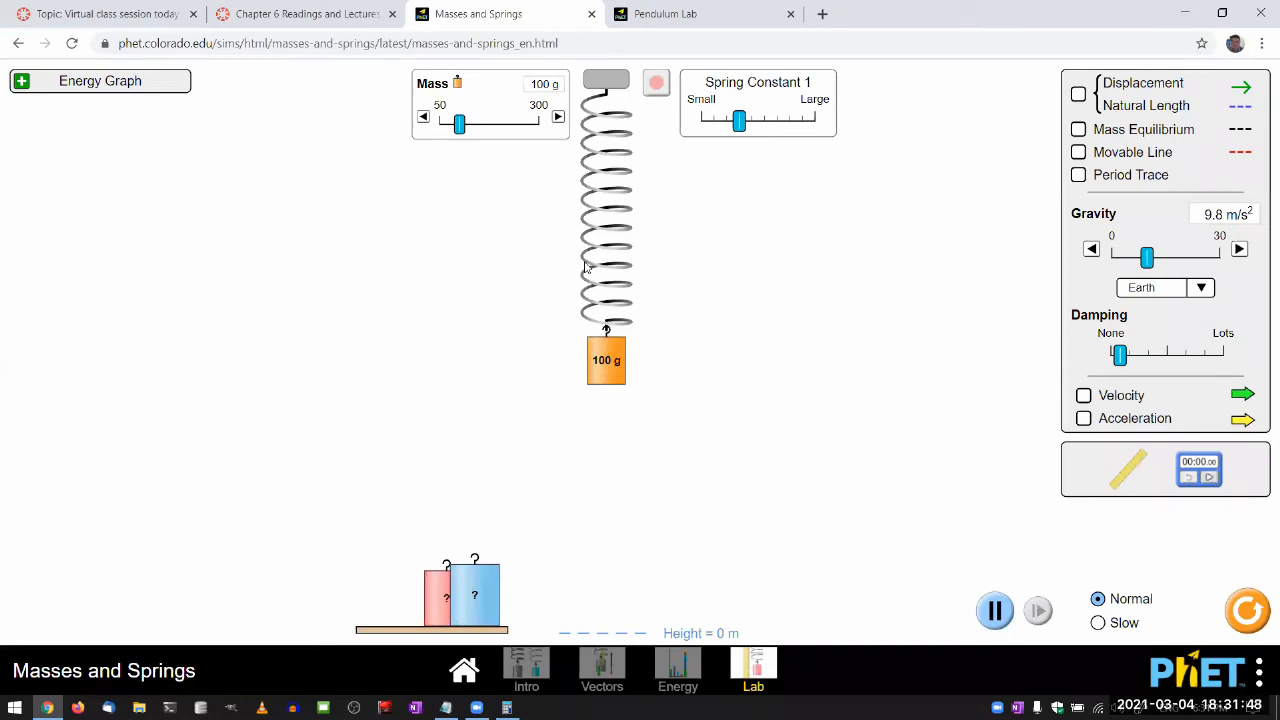
click(665, 13)
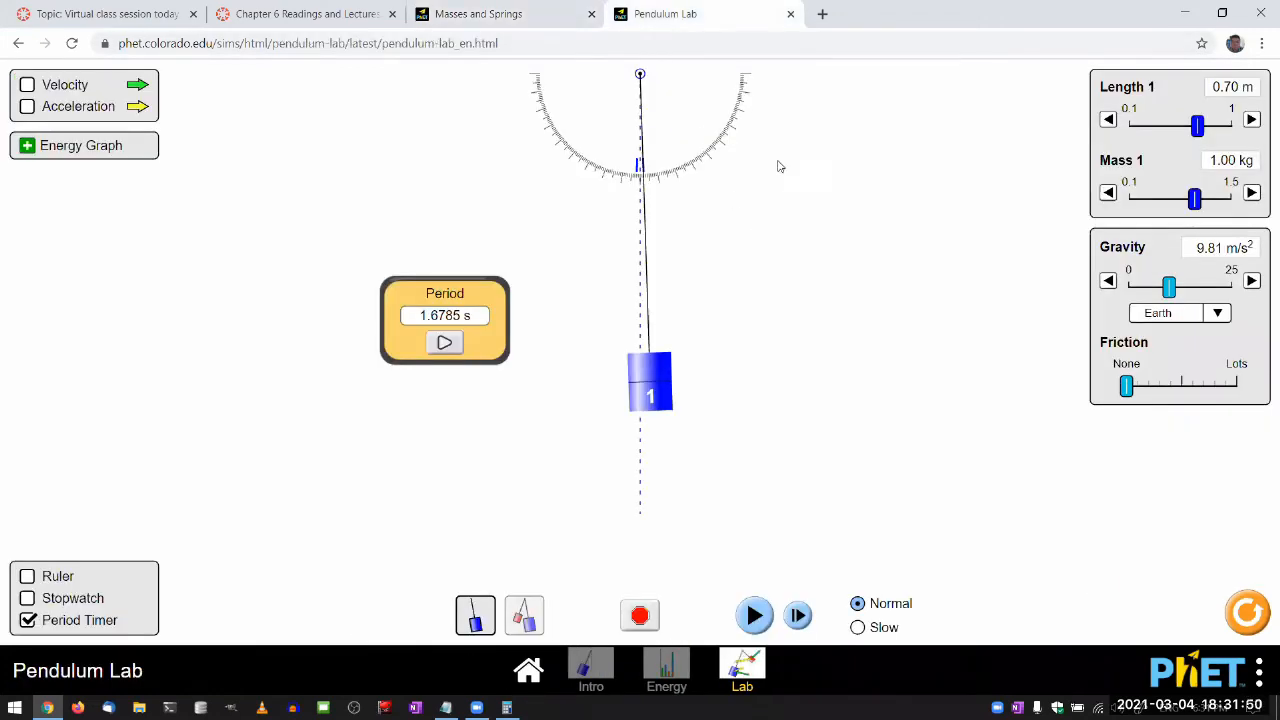
mouse_move(657, 471)
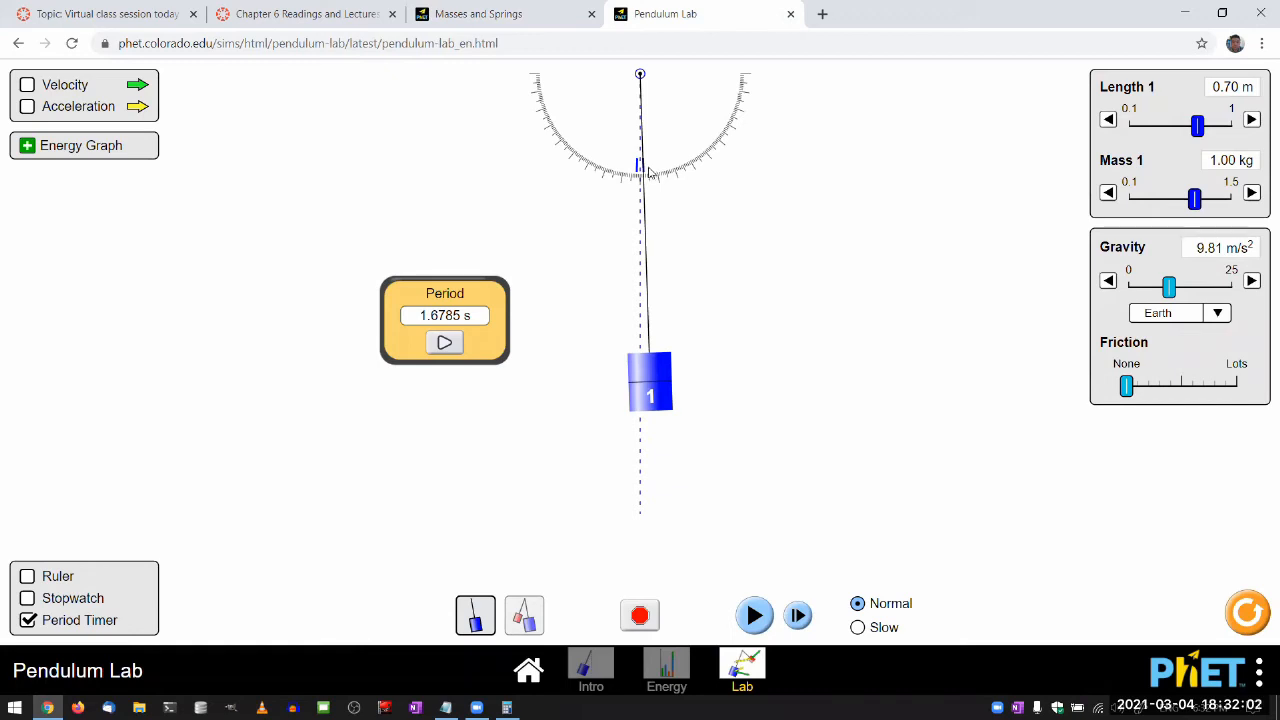
mouse_move(620, 168)
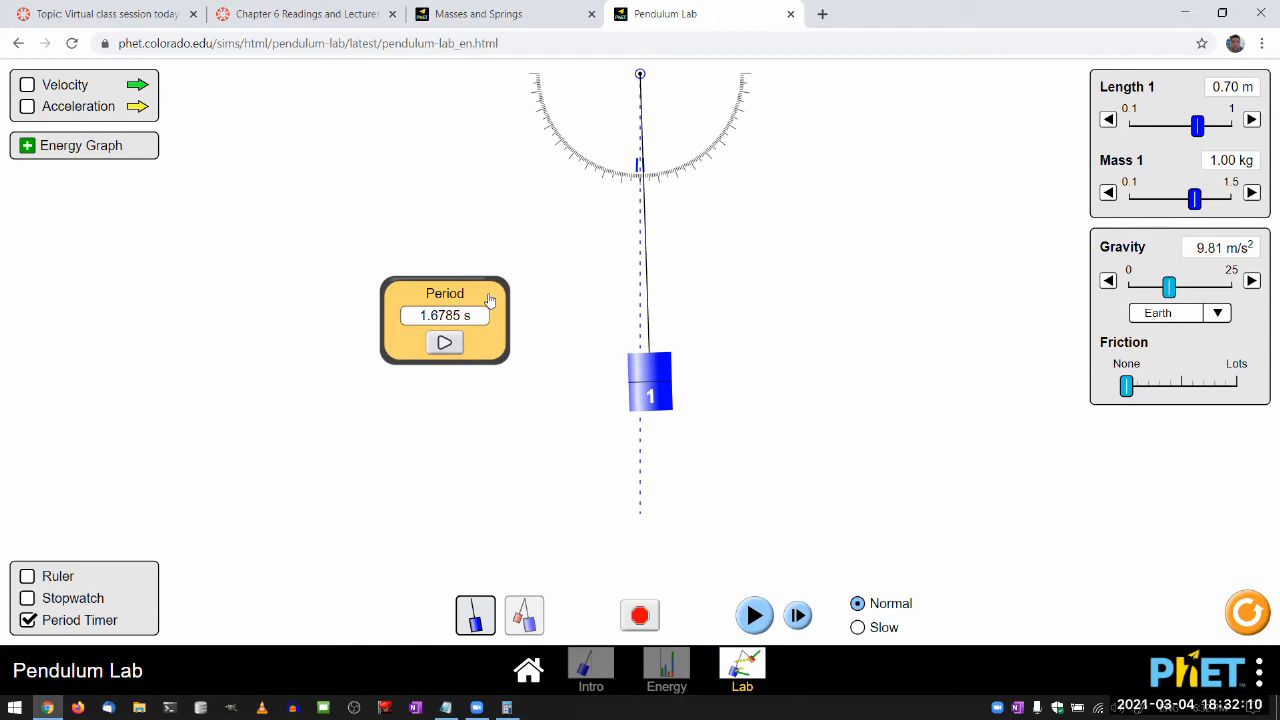
mouse_move(568, 271)
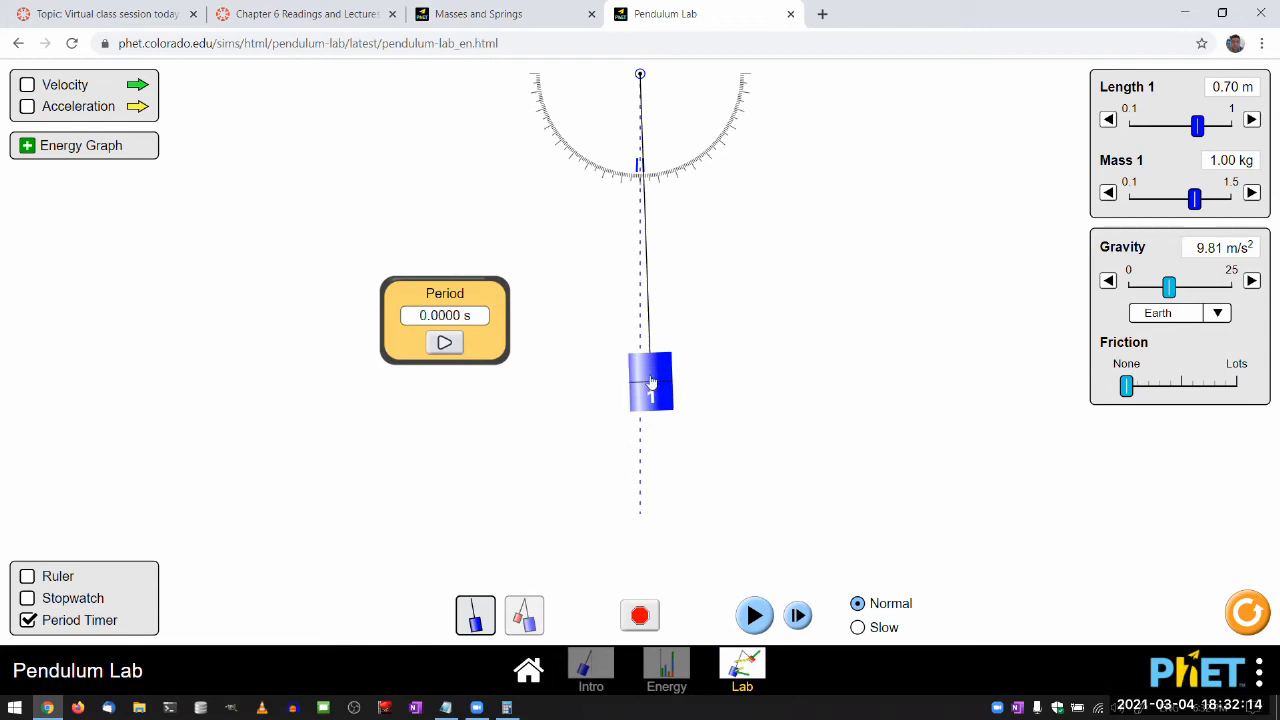
click(754, 615)
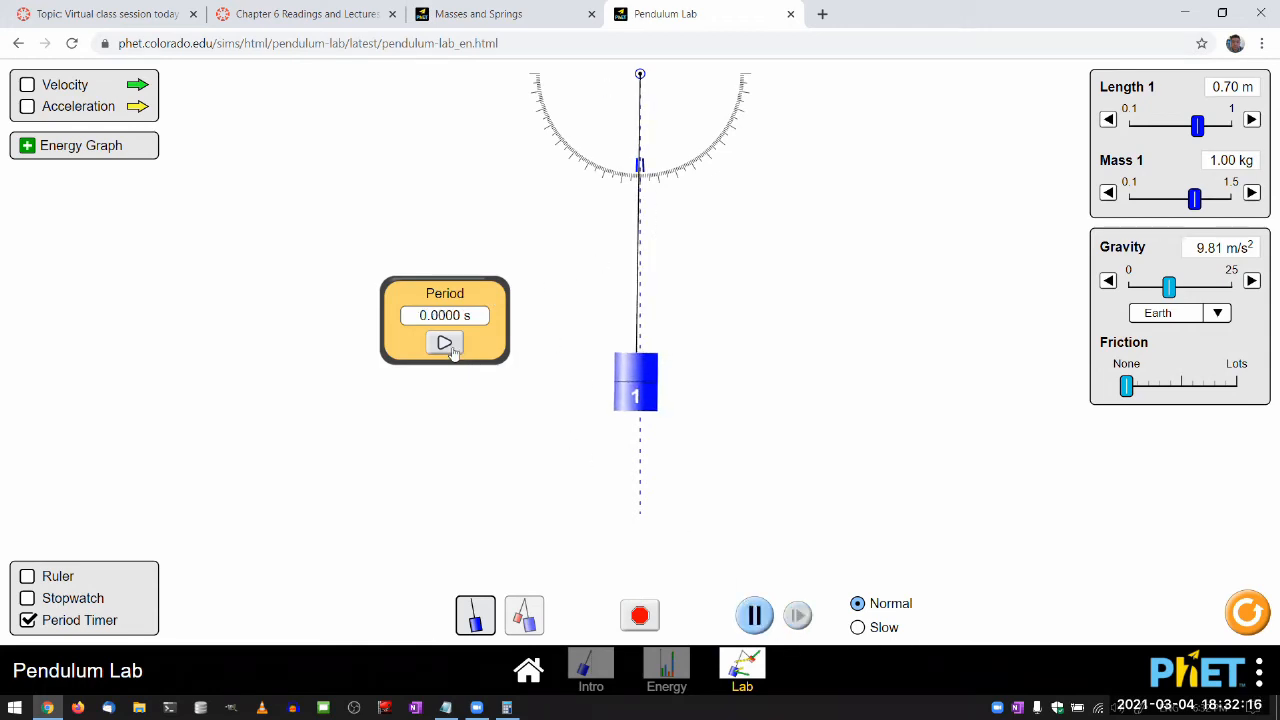
click(445, 343)
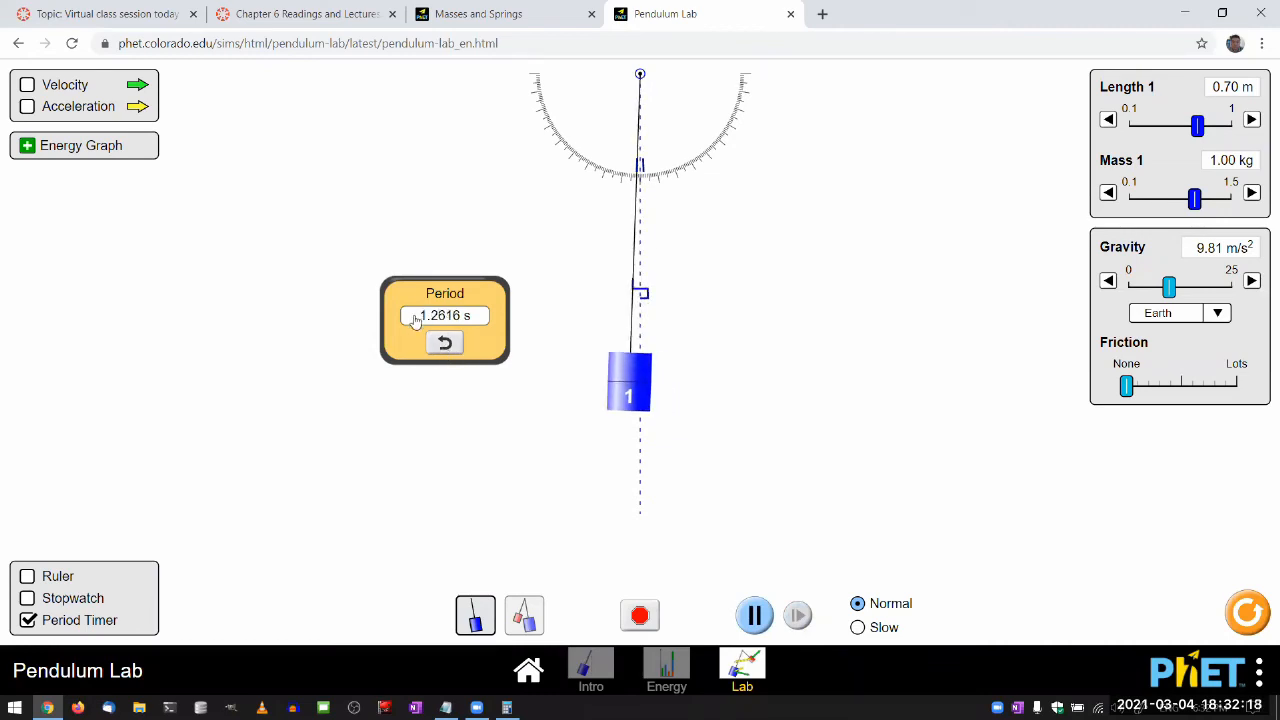
click(445, 343)
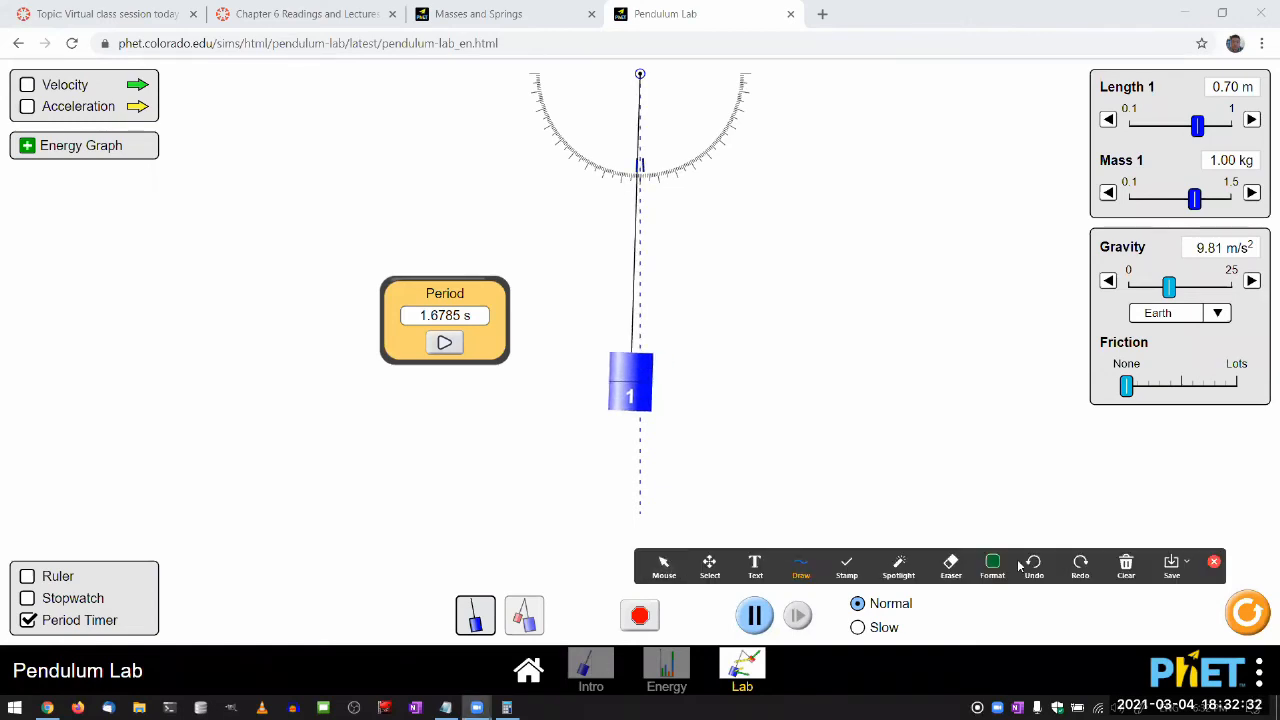
Handwrite θ and T headings with a 2° / 1.6785 s row, then switch back to Mouse
click(992, 567)
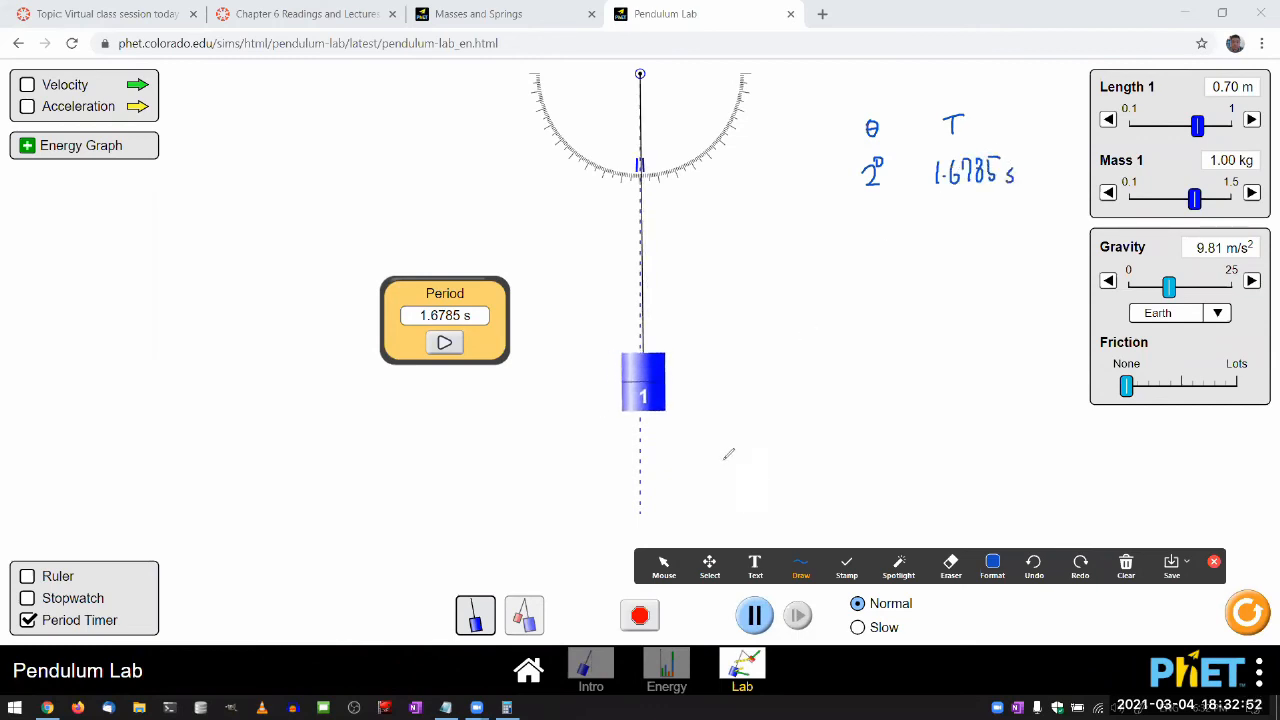
click(663, 567)
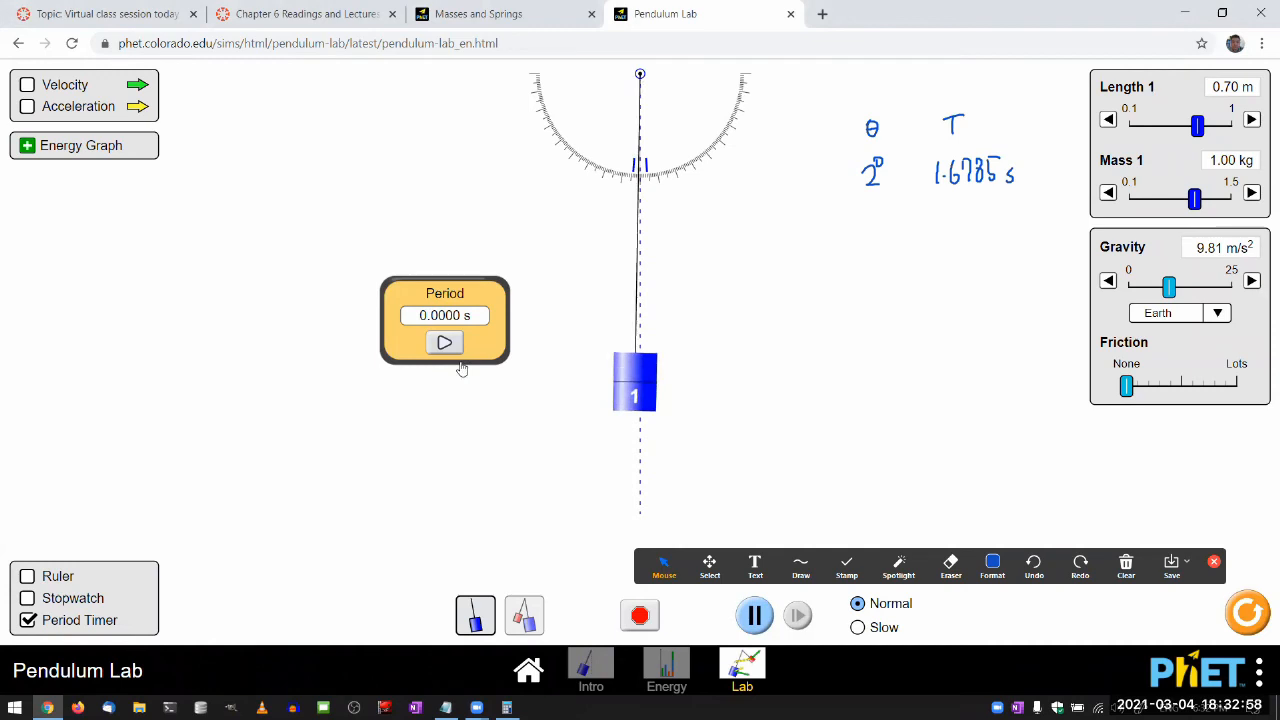
Time the 4° swing and write a 4° / 1.6789 s row in the table
click(444, 342)
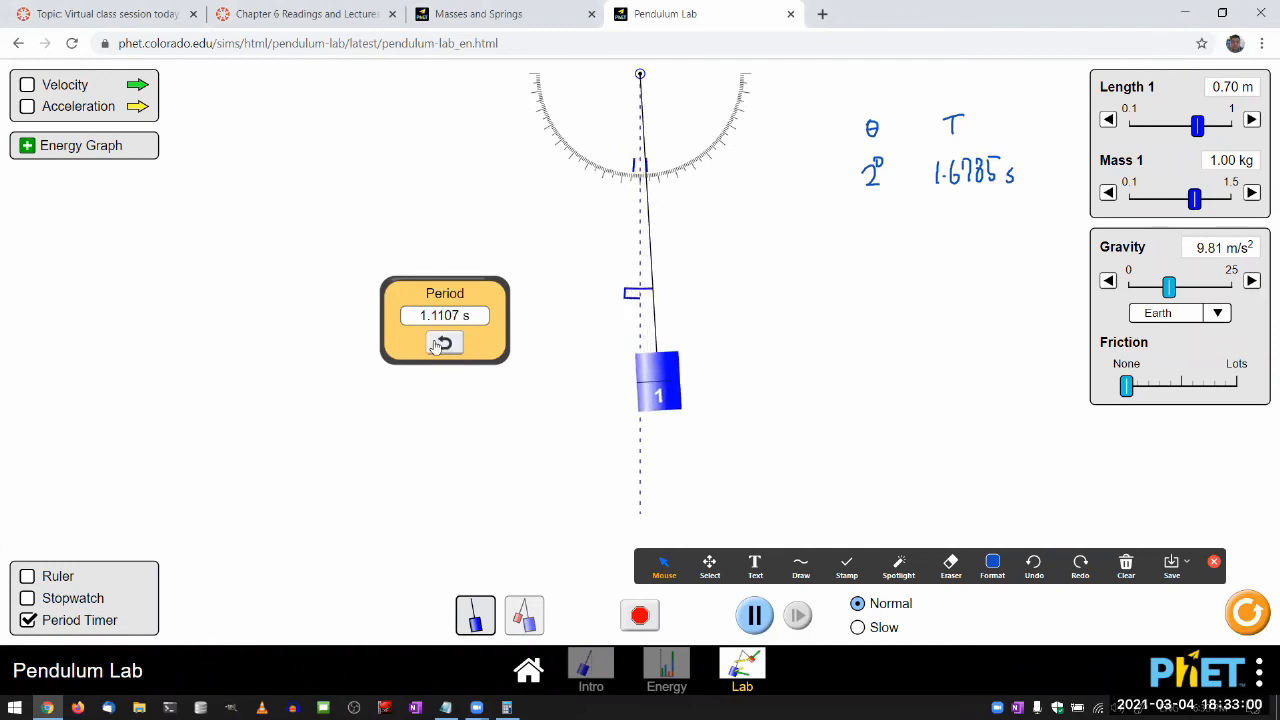
click(444, 342)
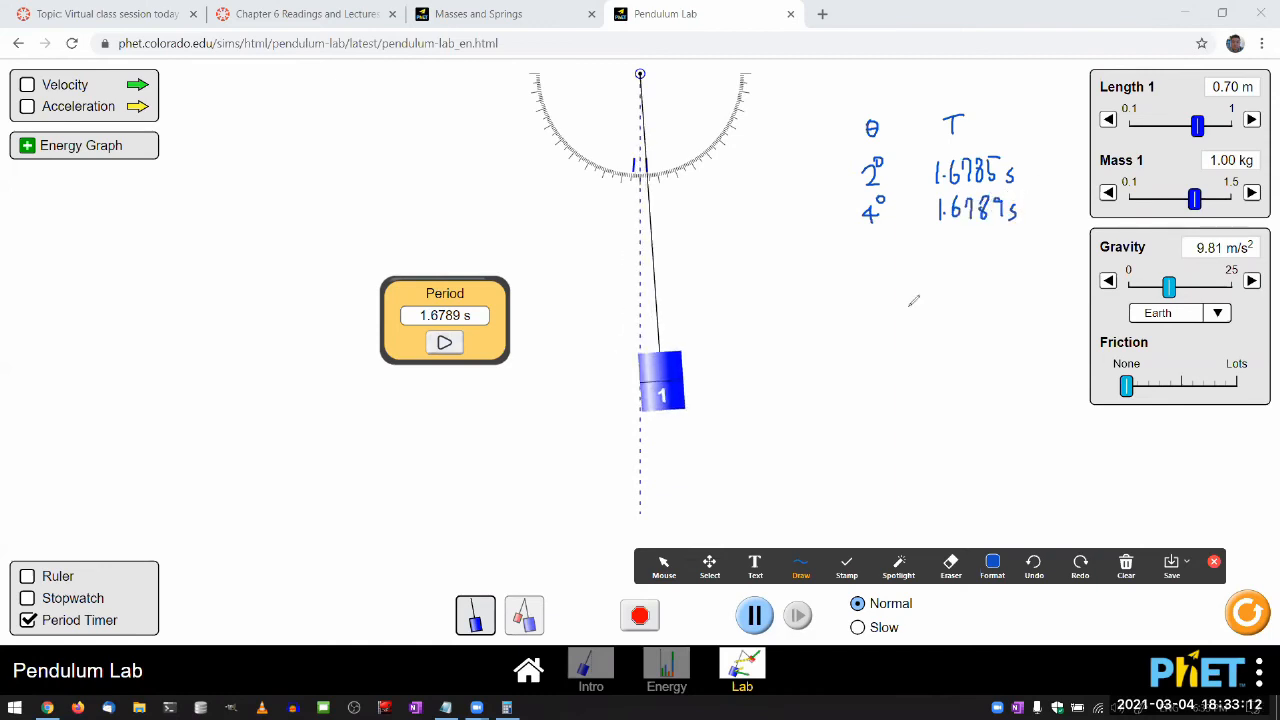
click(663, 567)
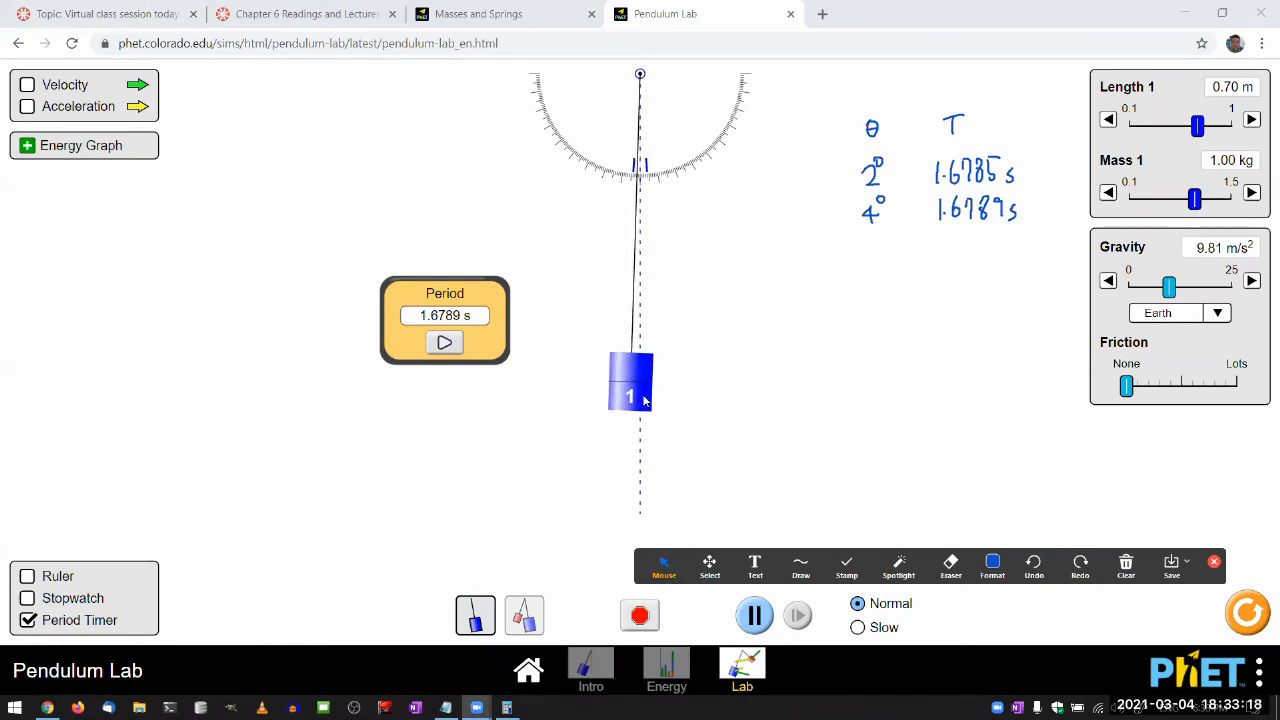
Pull the bob to 8°, time one period, and record 8° / 1.6804 s
drag(630, 385, 683, 385)
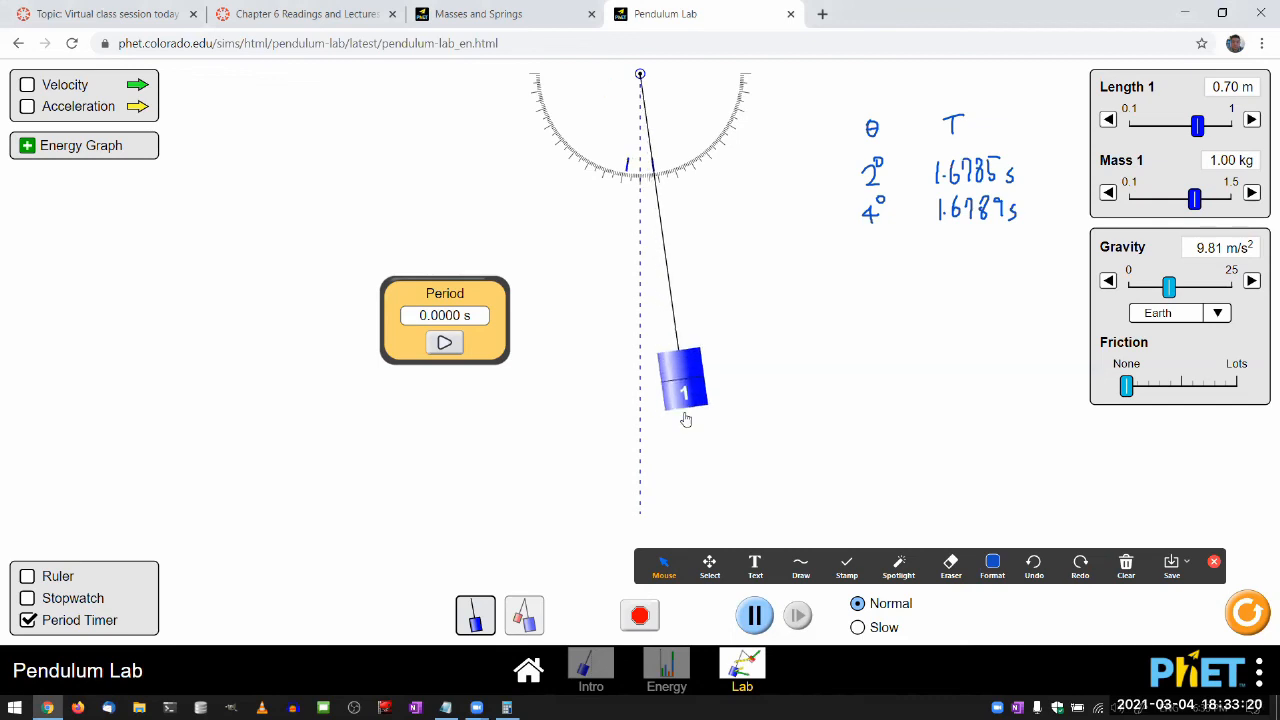
click(445, 343)
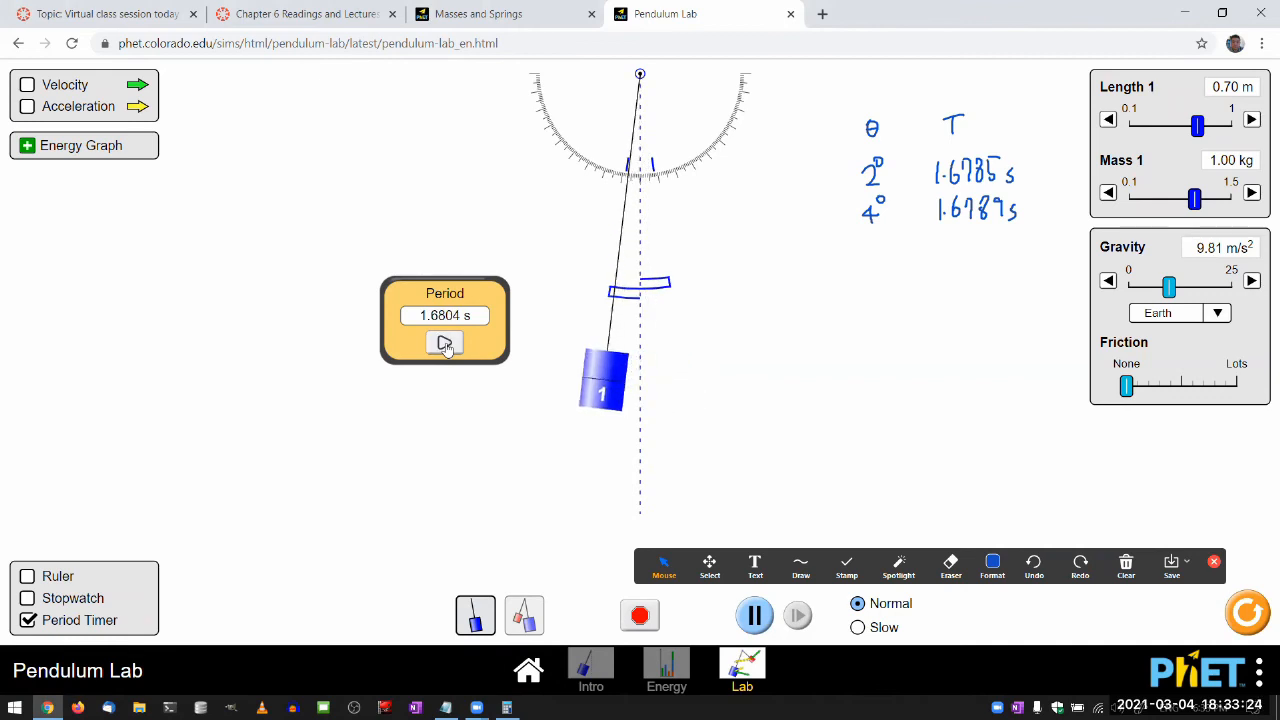
click(444, 342)
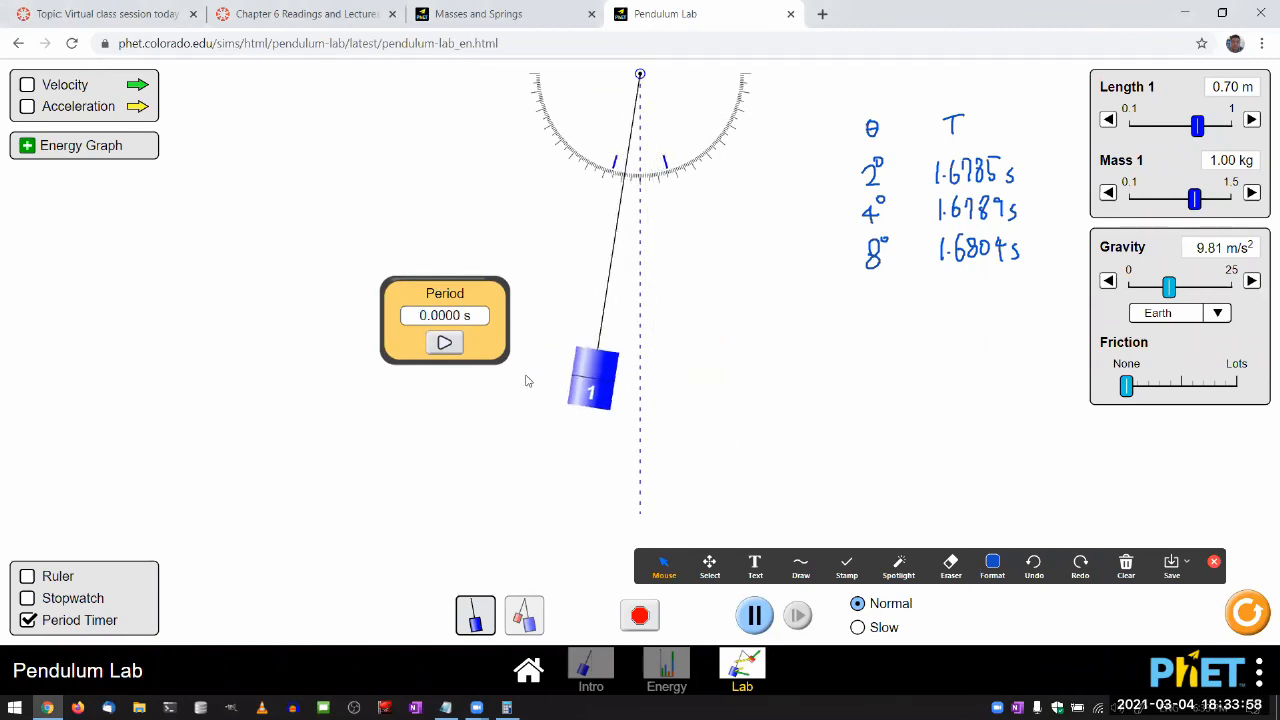
Time the 16° swing and add the 16° / 1.6866 s row
click(445, 342)
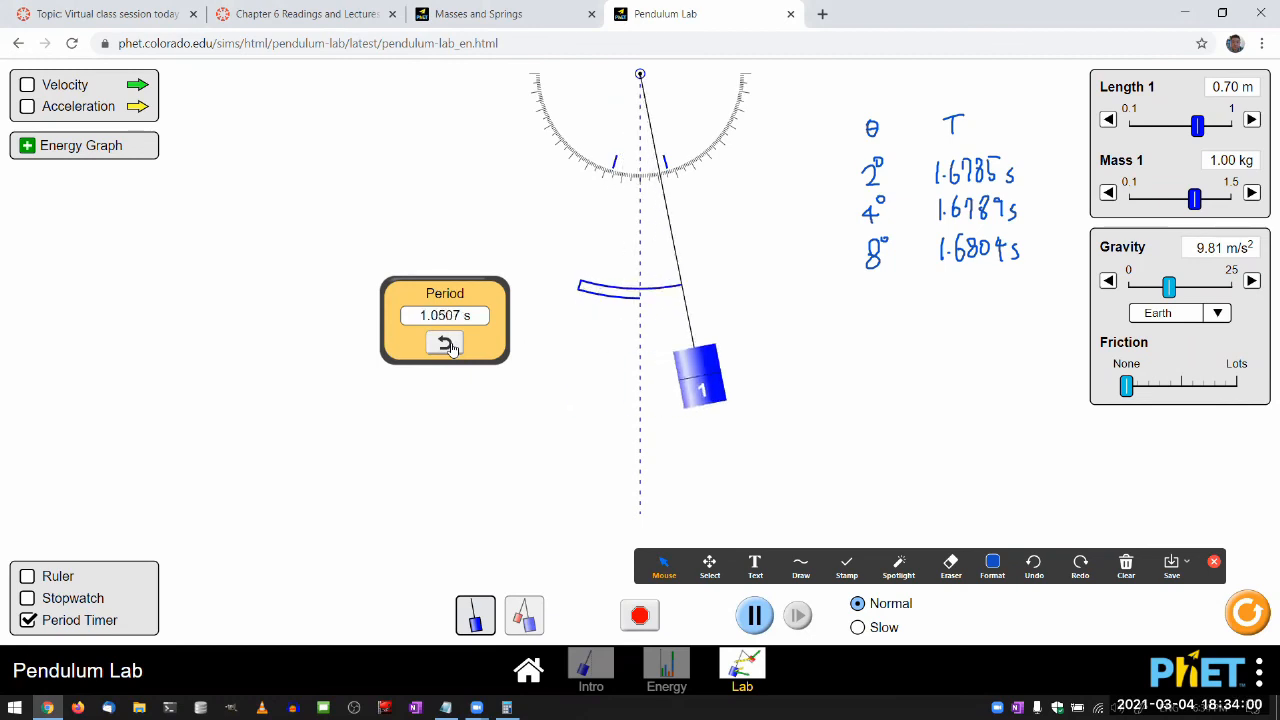
click(444, 342)
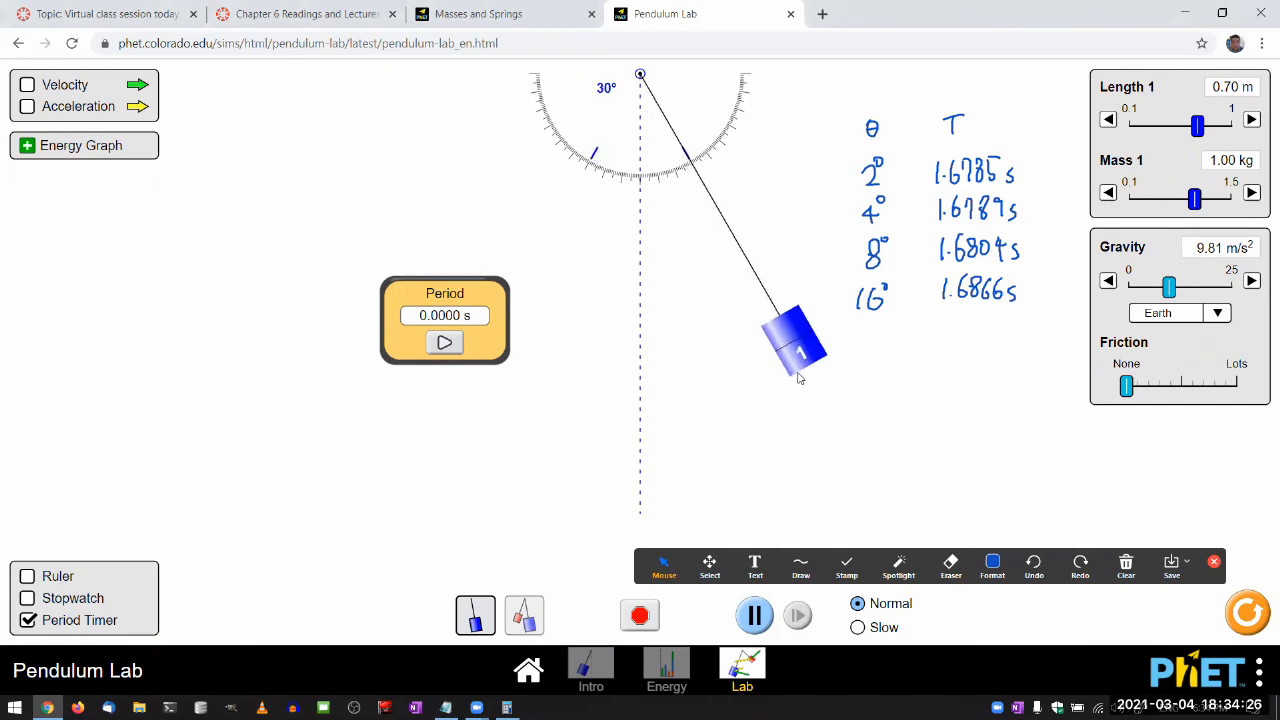
Pull the bob to 32°, time it, and write 32° / 1.7117 s in the table
drag(800, 345, 610, 380)
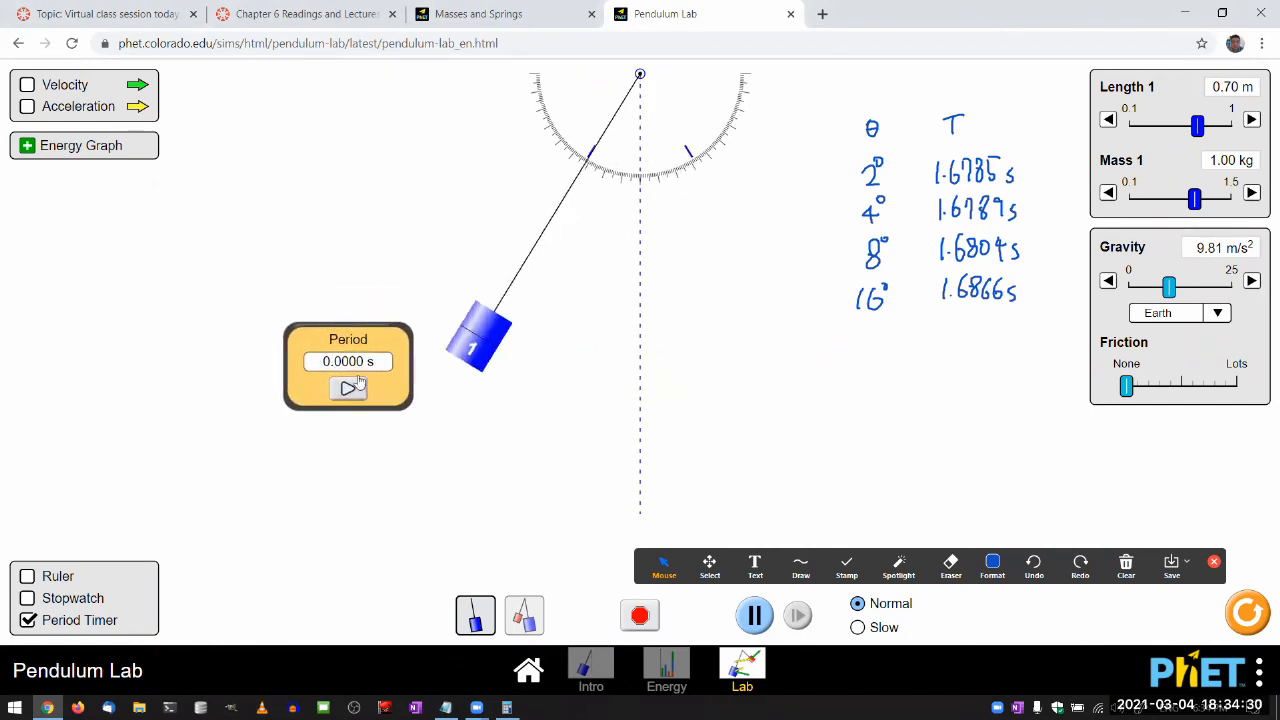
click(348, 388)
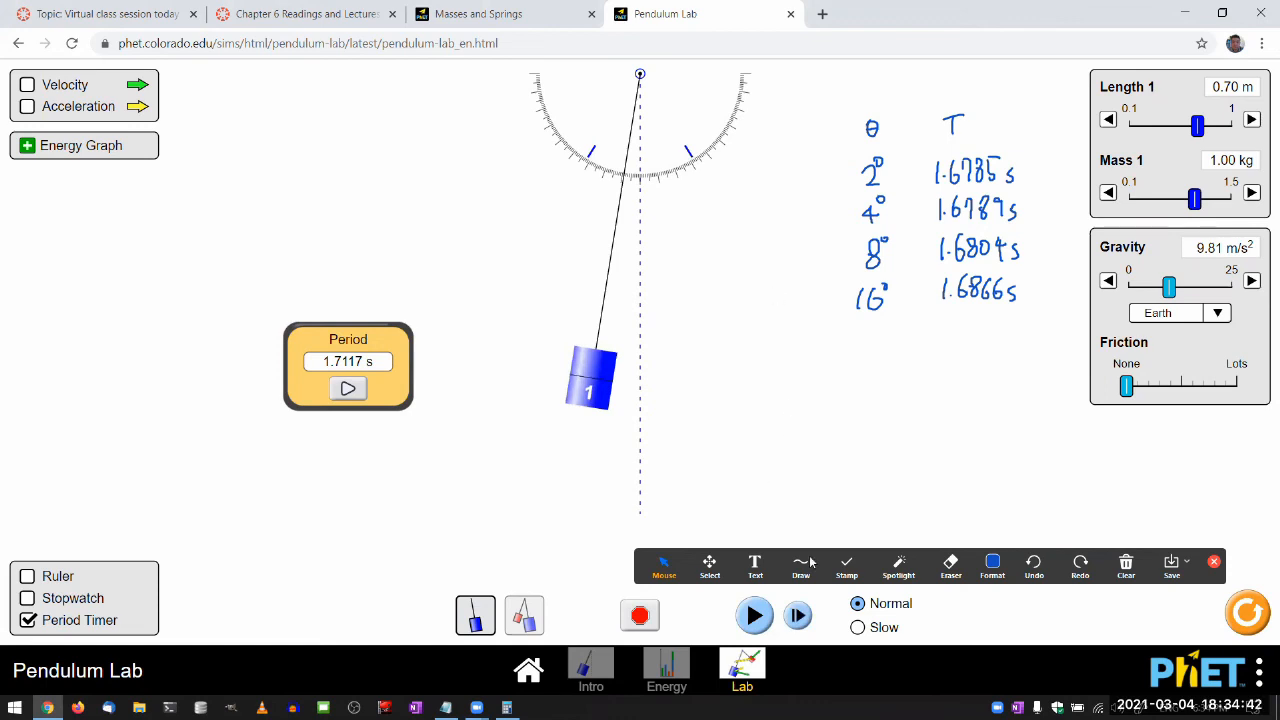
click(801, 565)
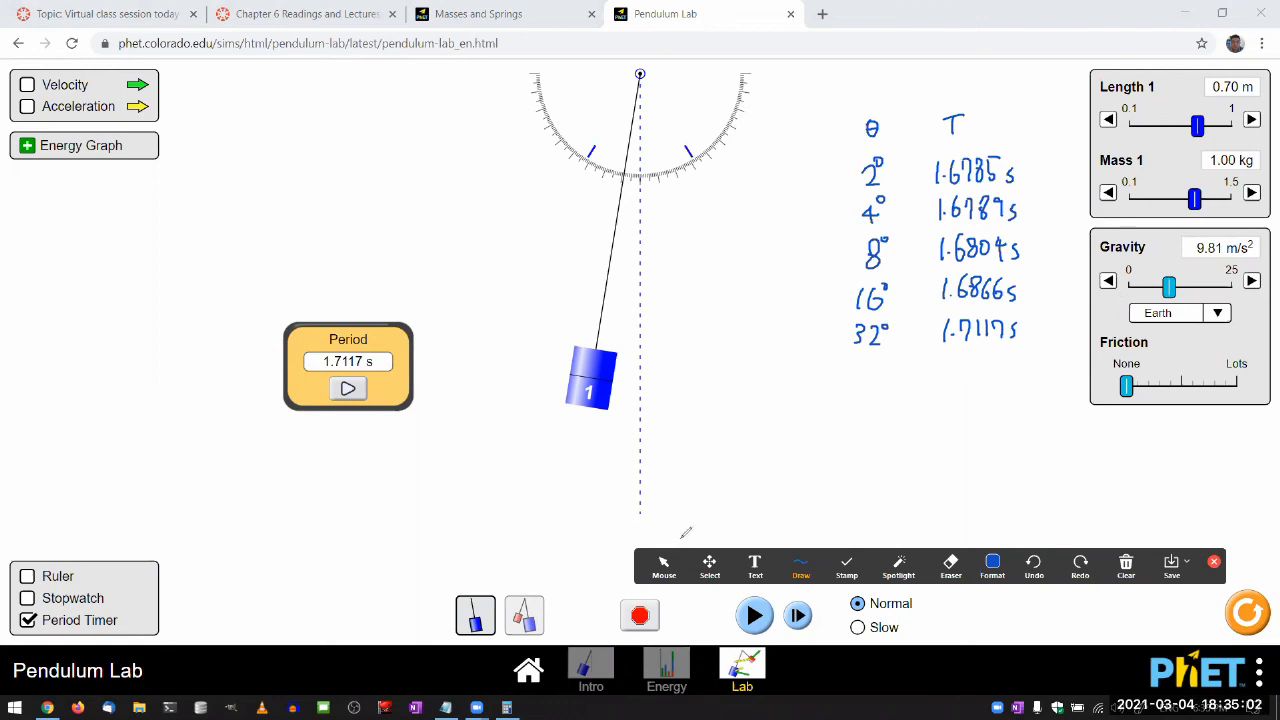
click(663, 567)
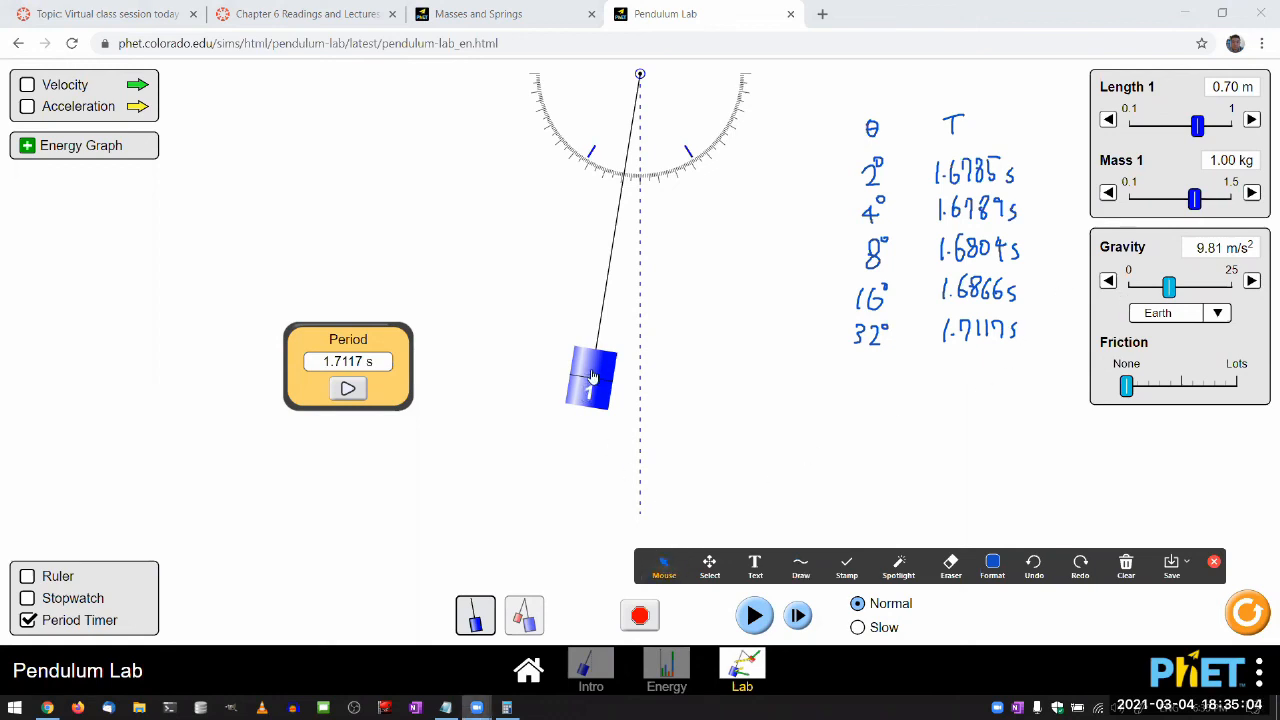
Drag the pendulum bob out to a 64° release angle
drag(590, 378, 760, 360)
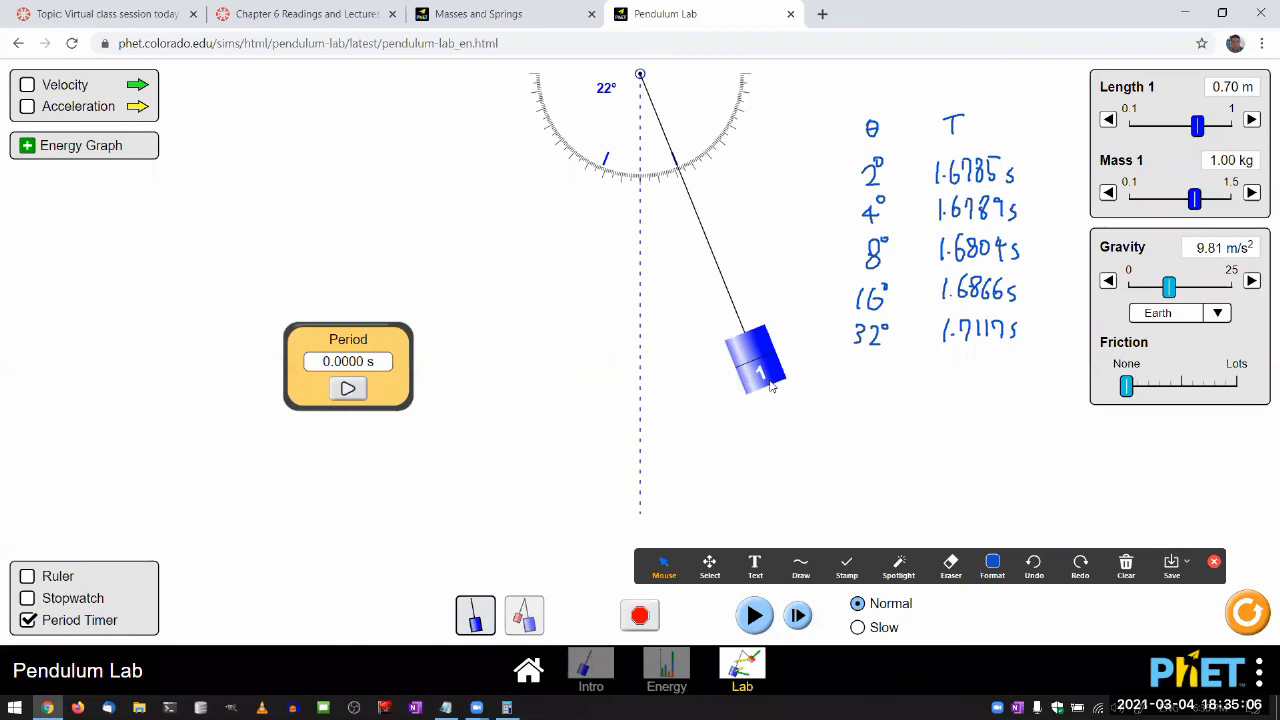
drag(757, 358, 885, 258)
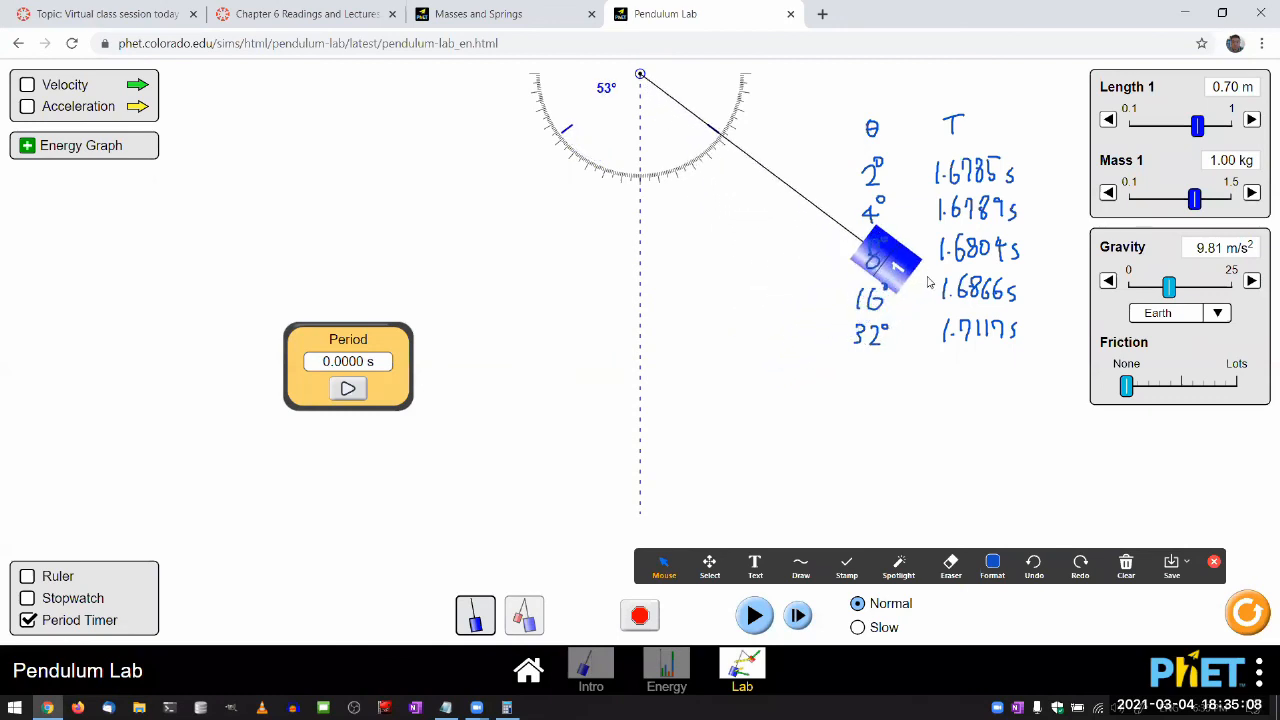
drag(885, 270, 920, 210)
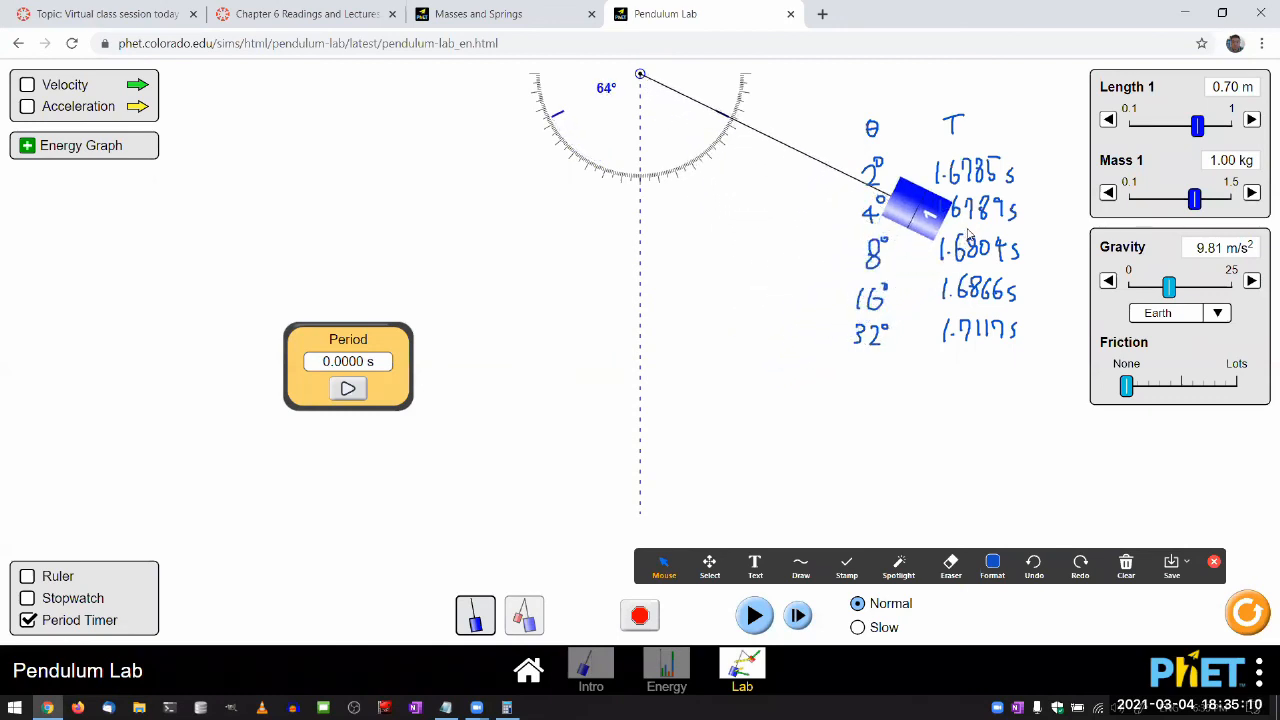
Release the pendulum, time one period at 1.8195 s, and pause the motion
click(754, 615)
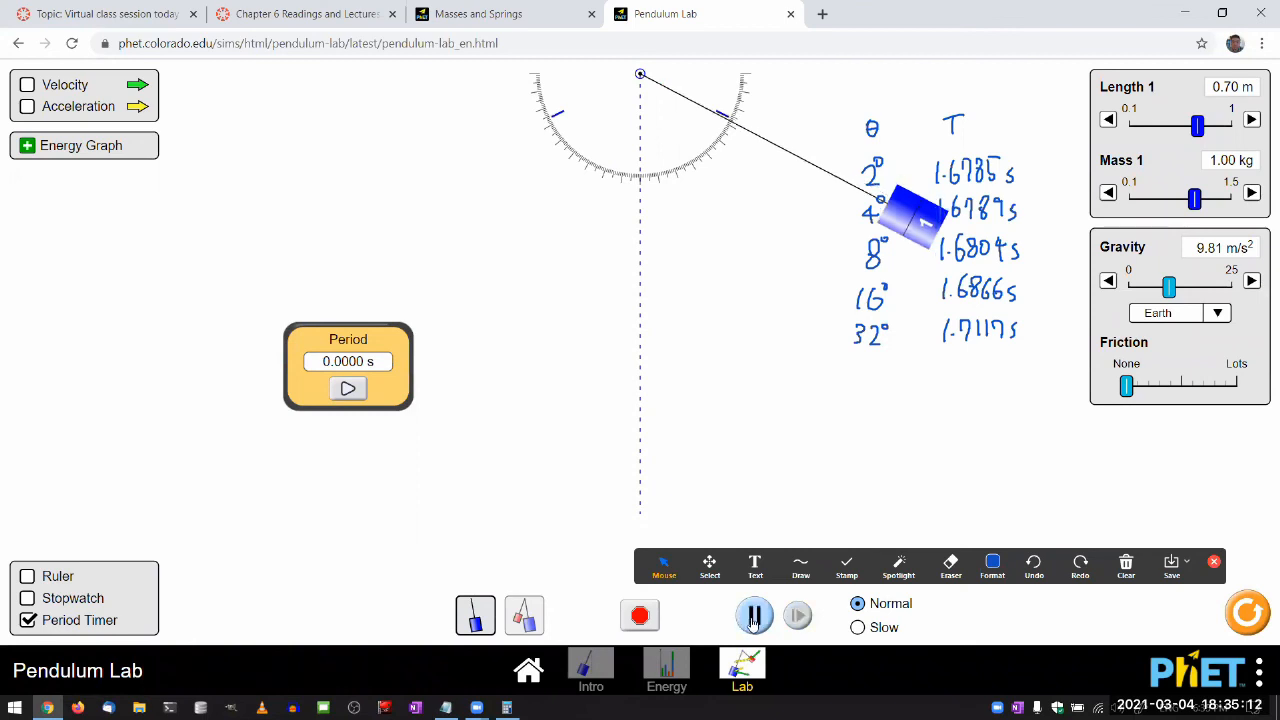
click(754, 614)
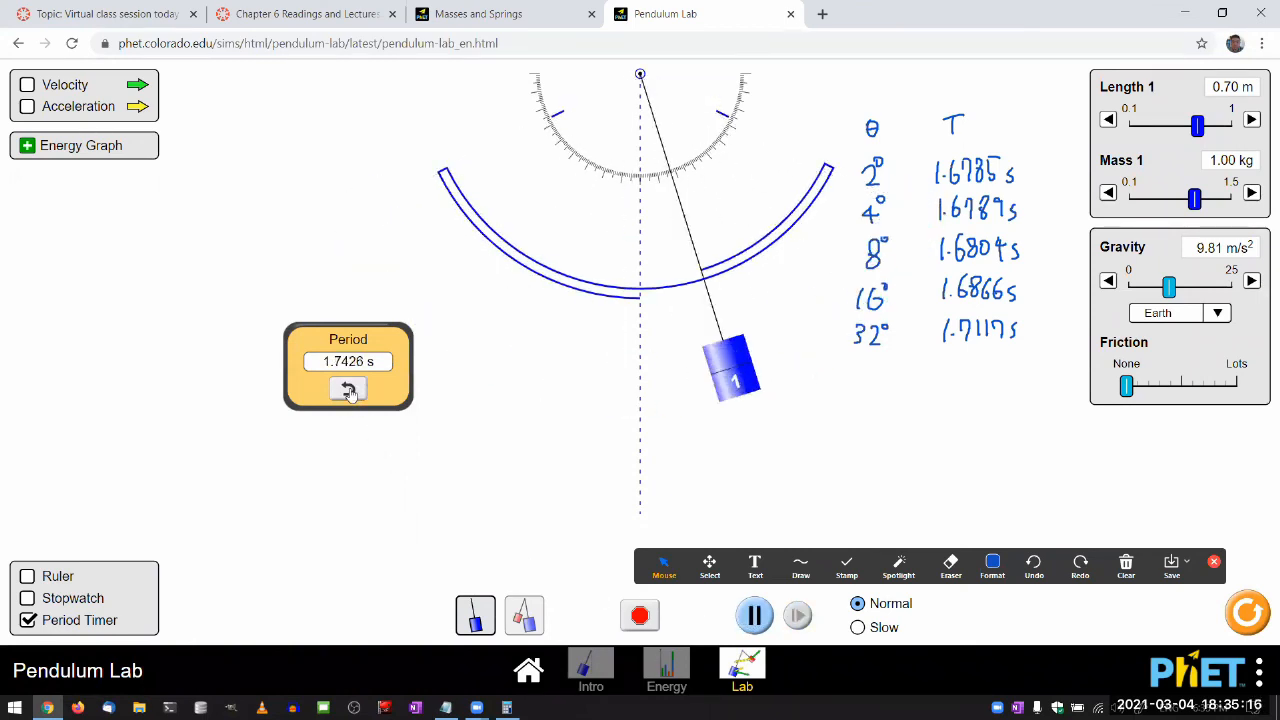
click(348, 388)
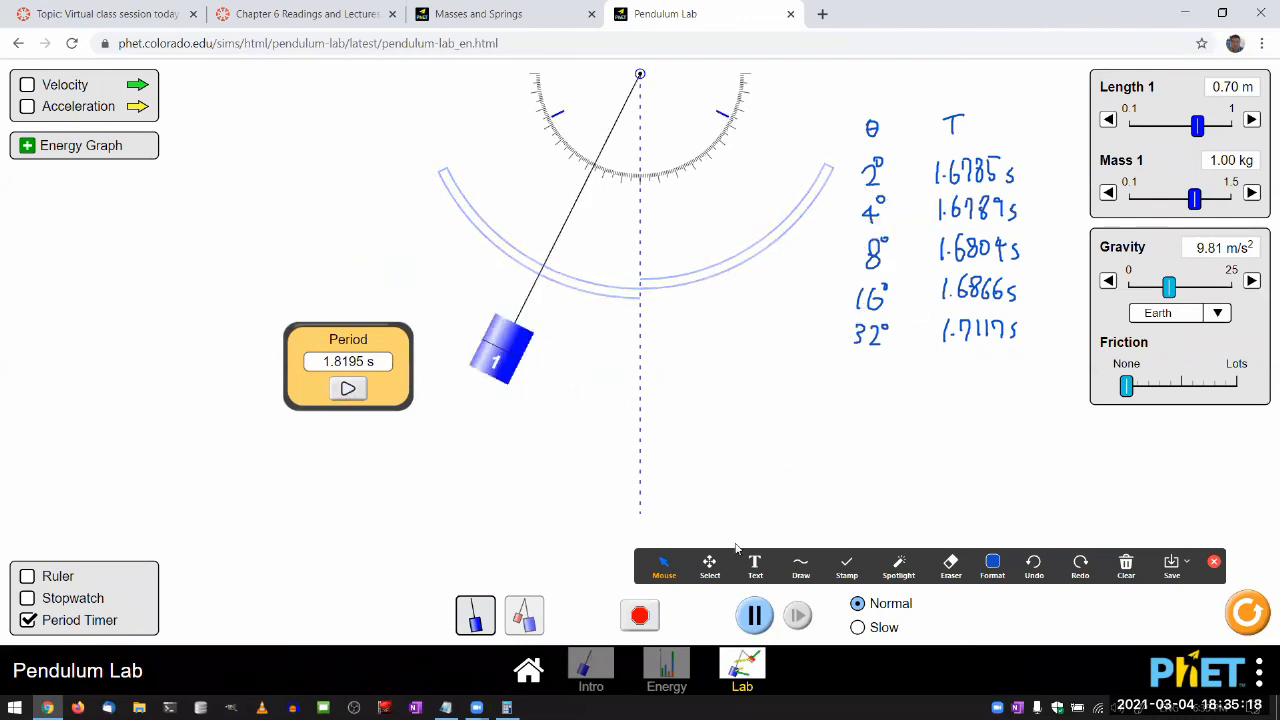
click(754, 615)
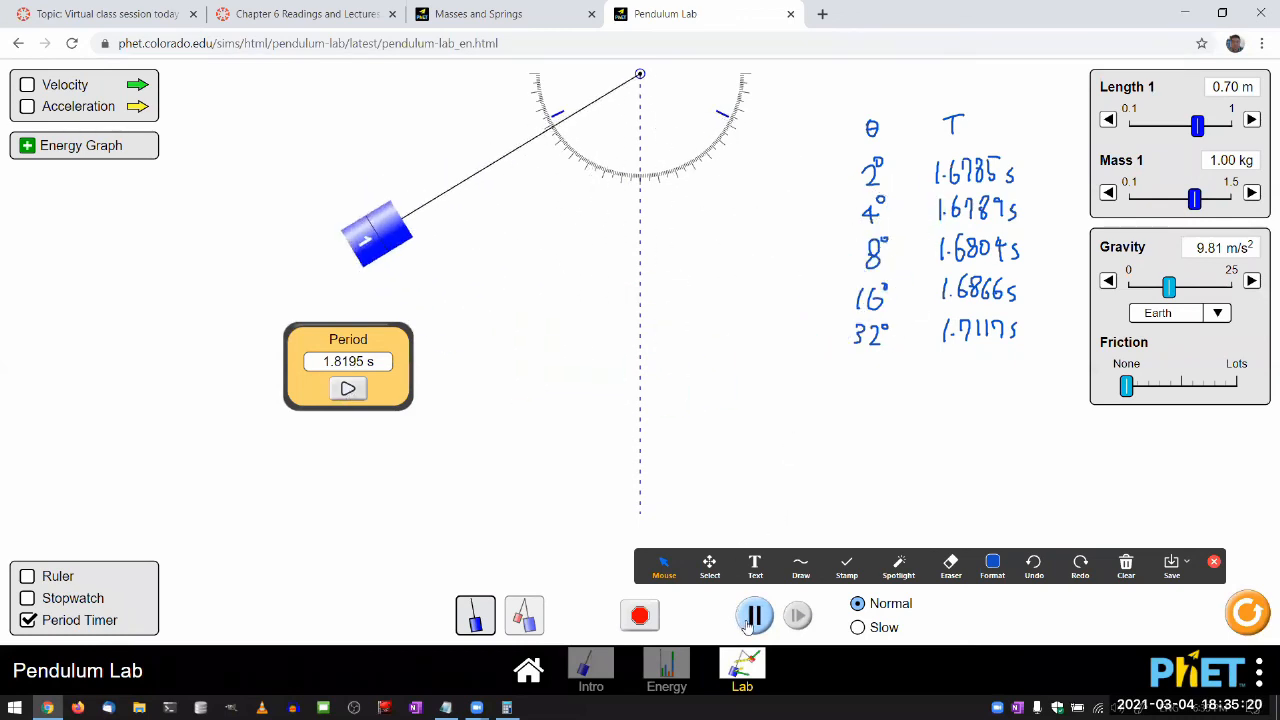
click(754, 615)
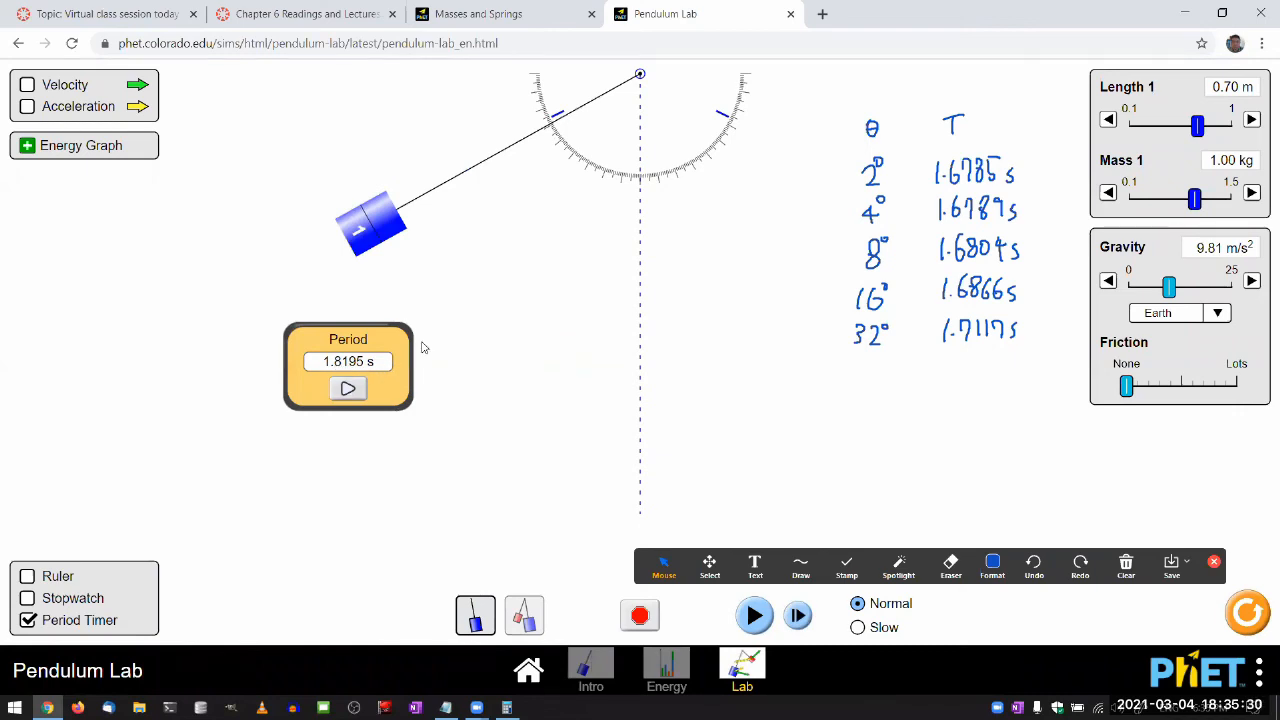
click(800, 574)
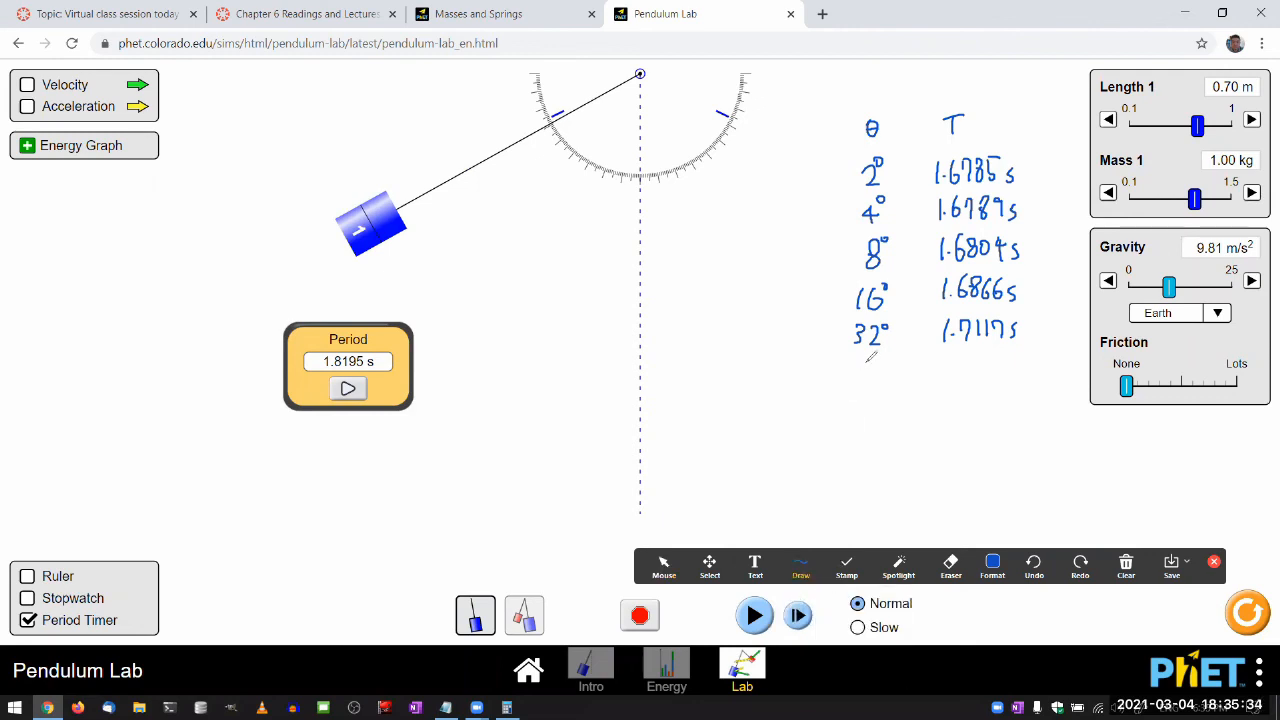
Write the 64° / 1.8195 s row, underline the table, and return to Mouse
text(64° 1.81)
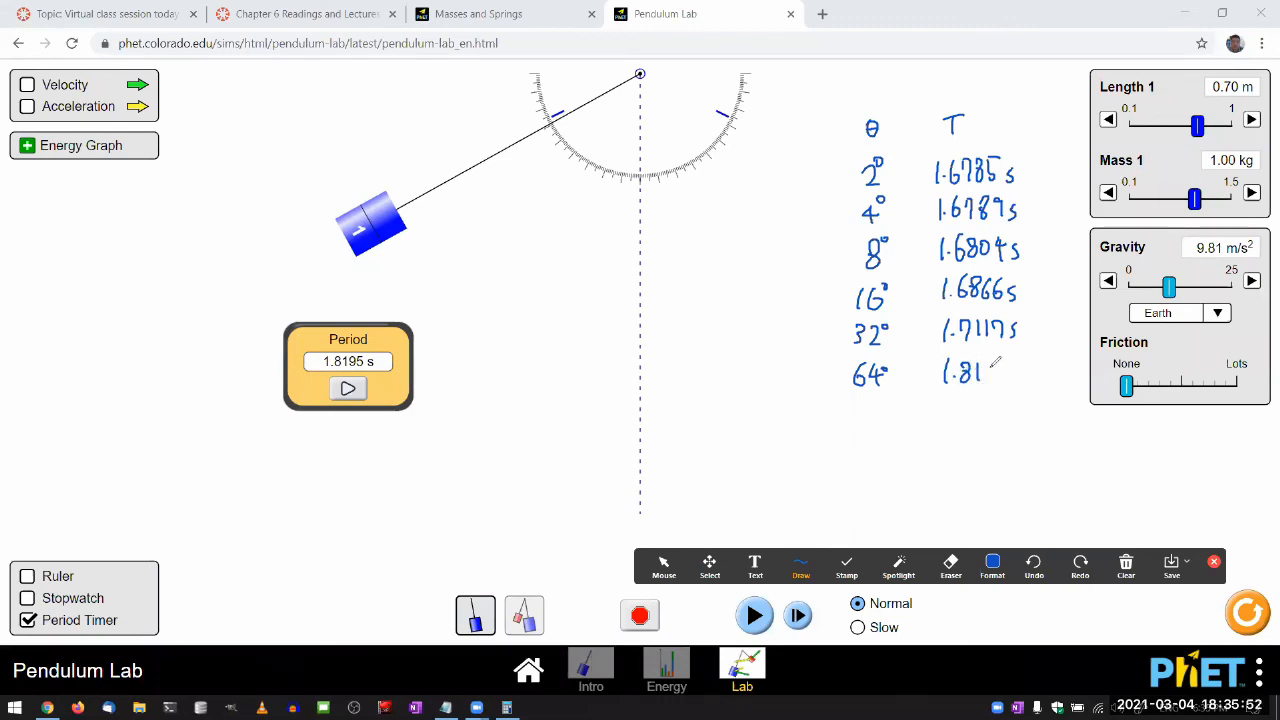
text(95 s)
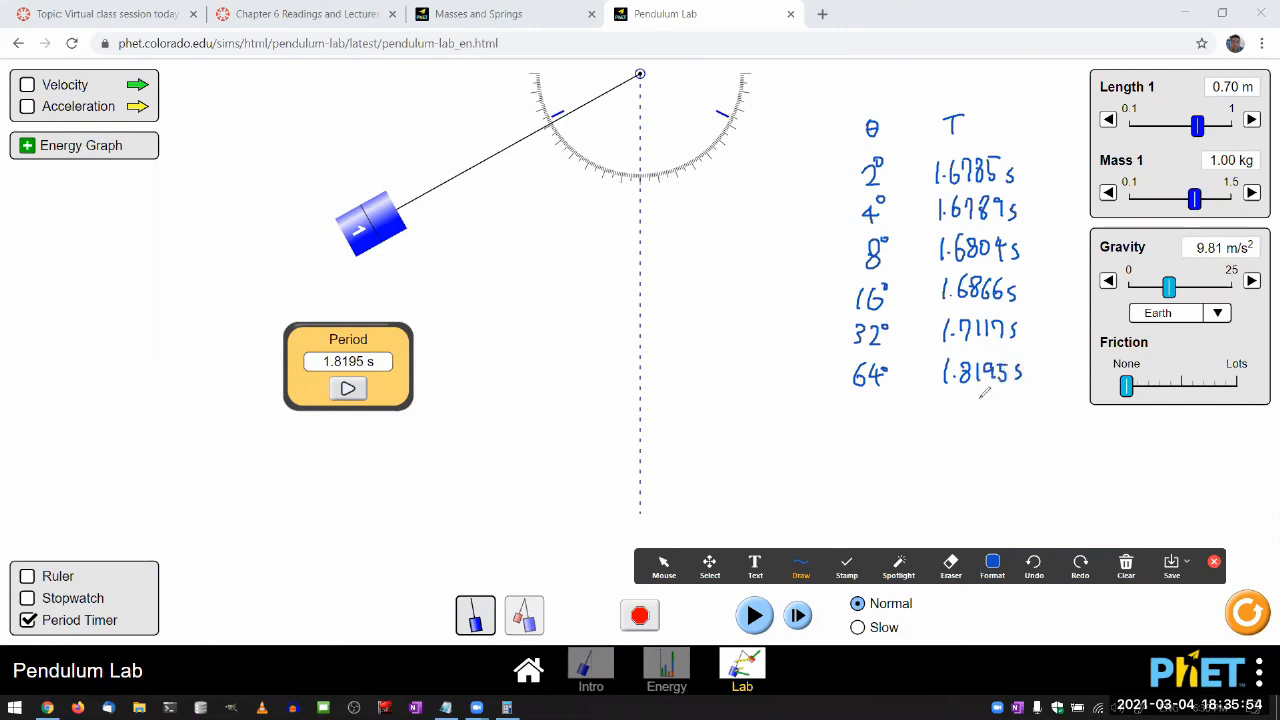
drag(865, 395, 985, 392)
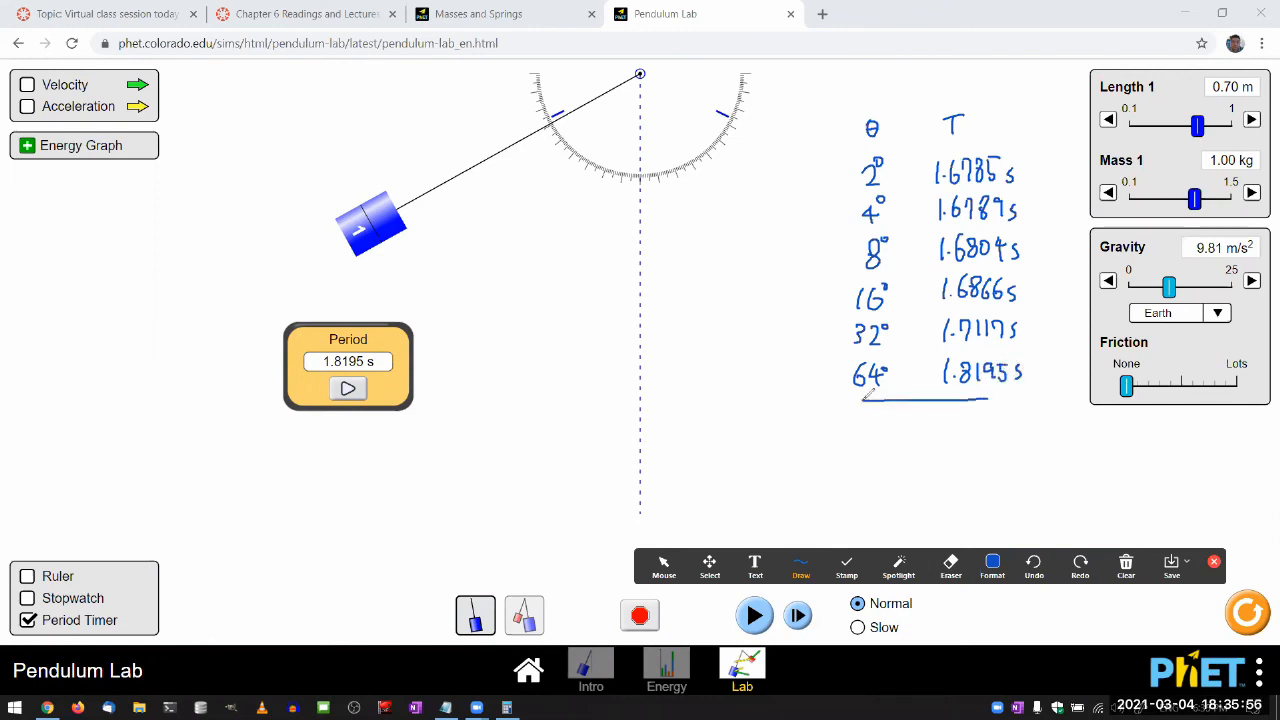
drag(860, 400, 1030, 390)
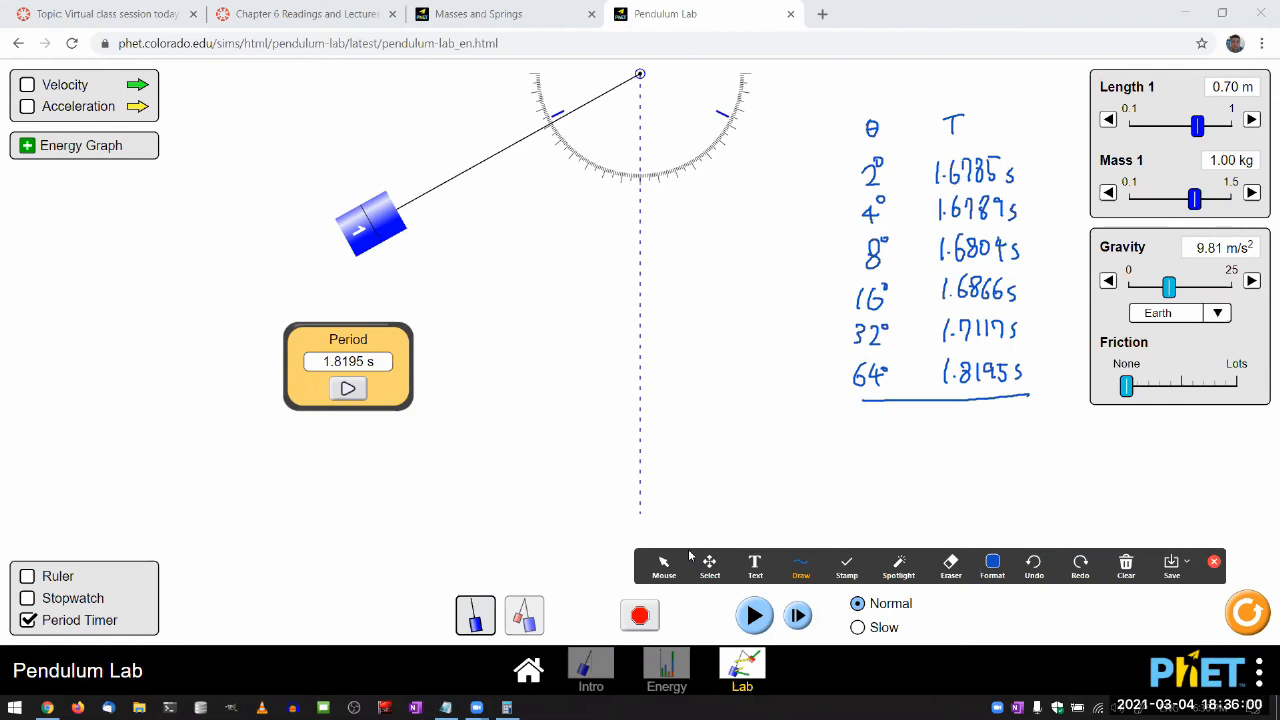
click(663, 565)
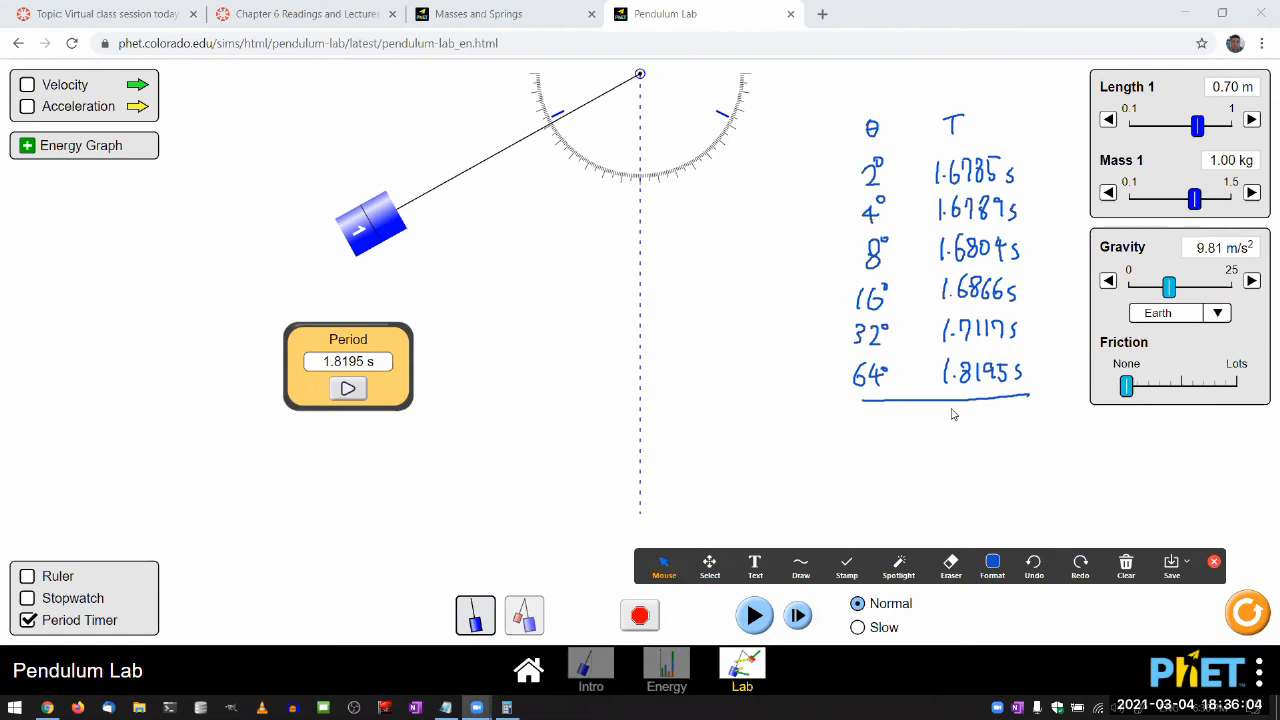
mouse_move(405, 273)
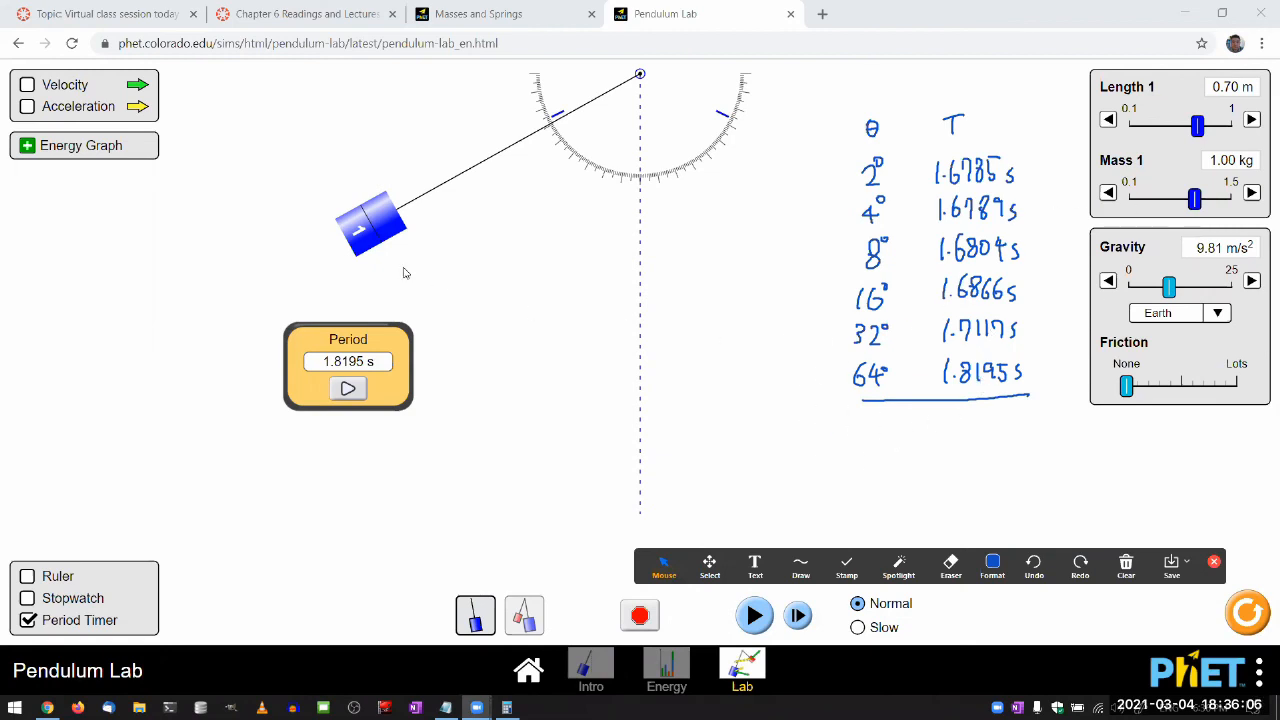
Pull the bob to about 5°, let it swing, then pause and nudge it to a tiny offset
drag(372, 225, 390, 255)
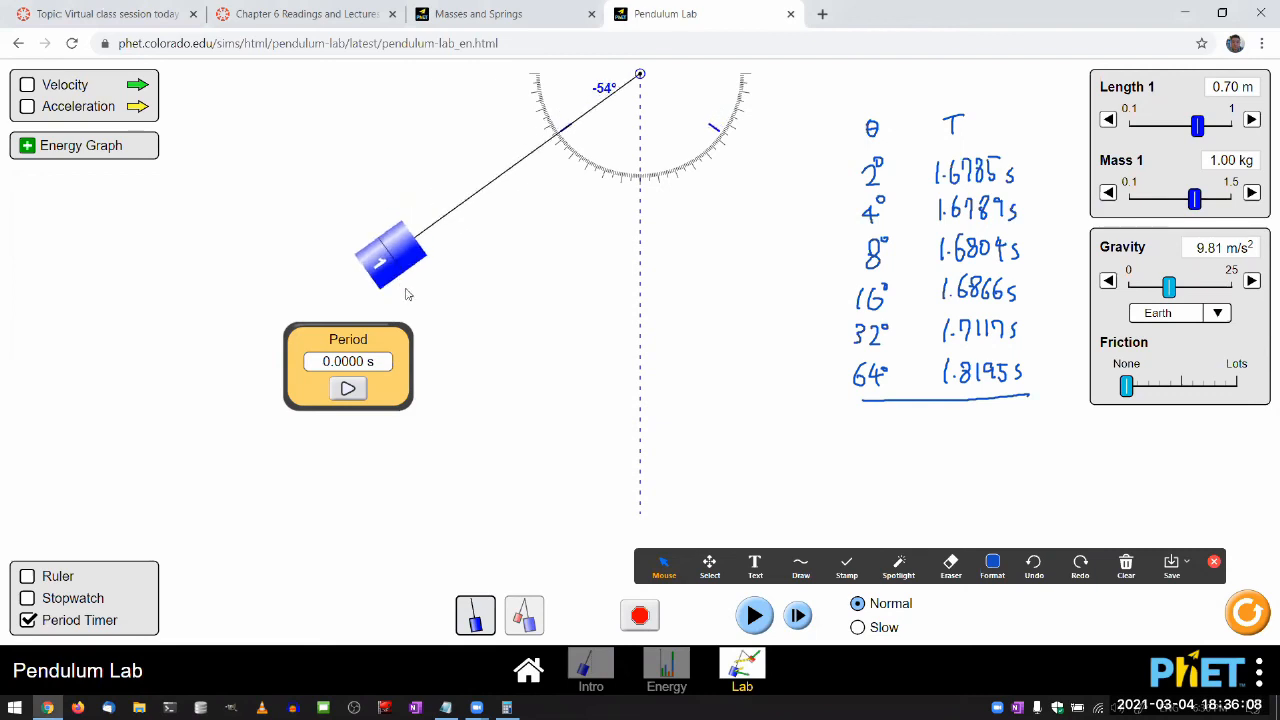
drag(390, 255, 612, 385)
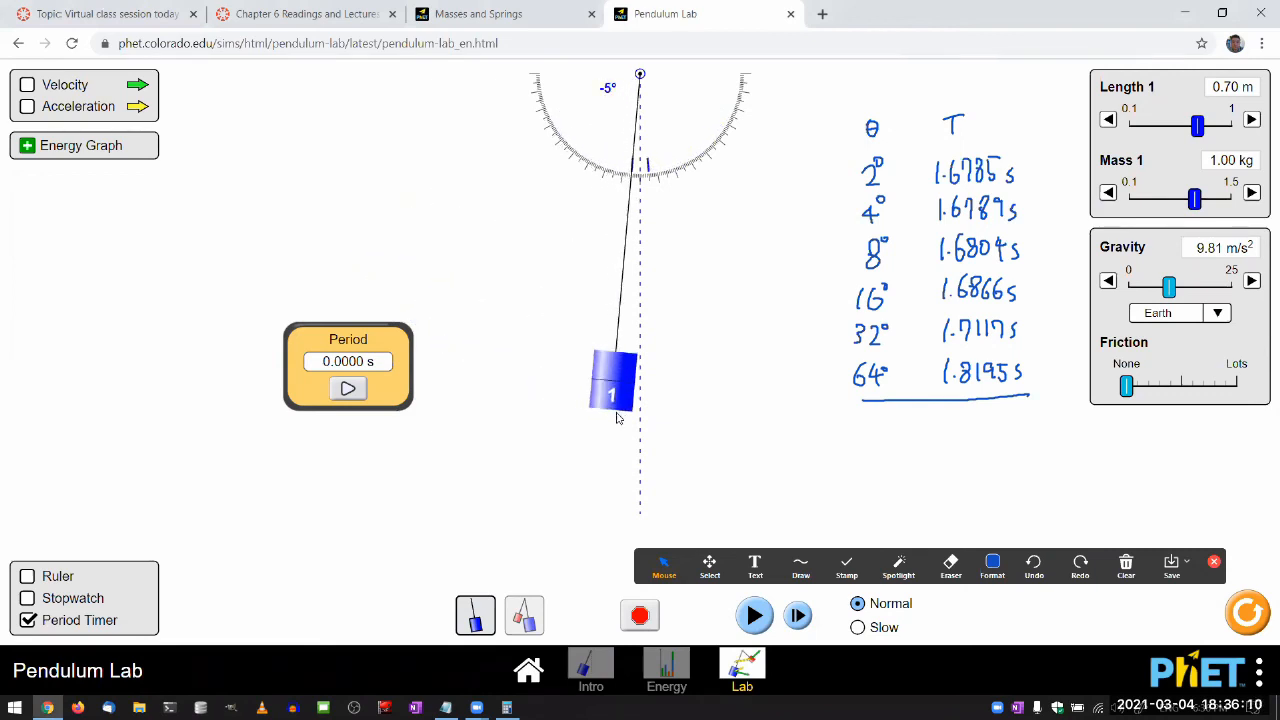
drag(612, 385, 655, 393)
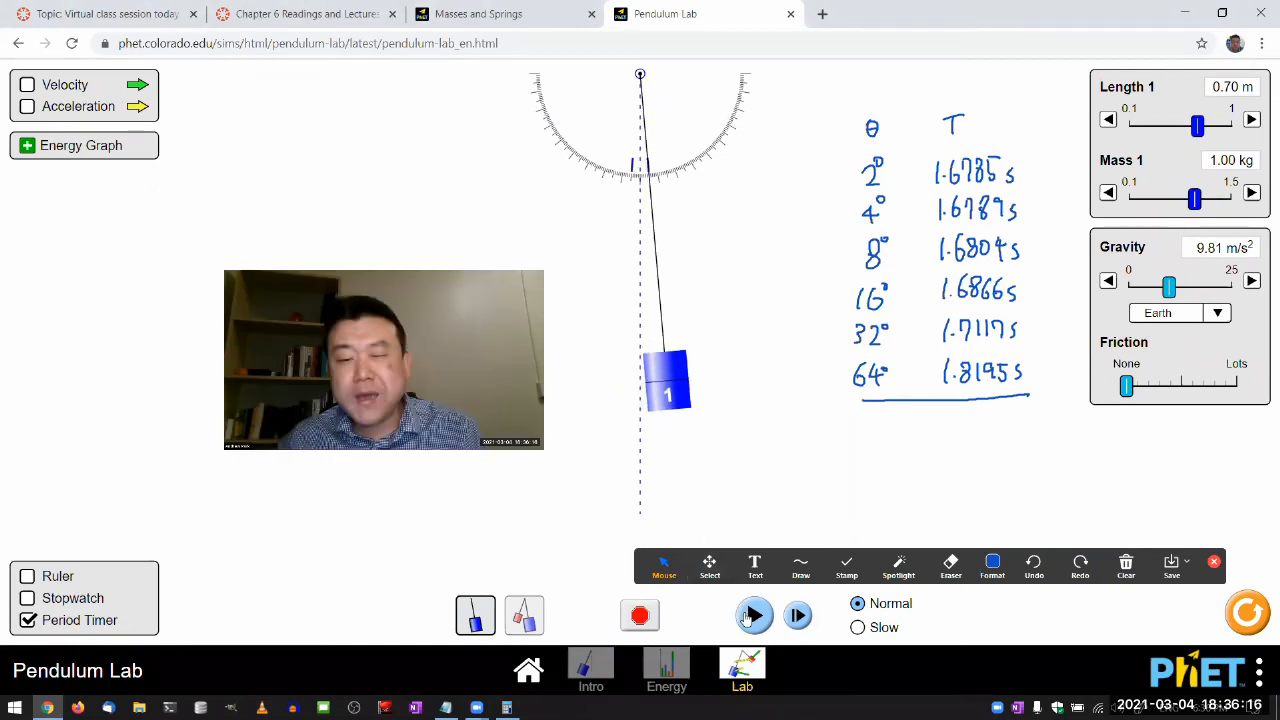
click(754, 615)
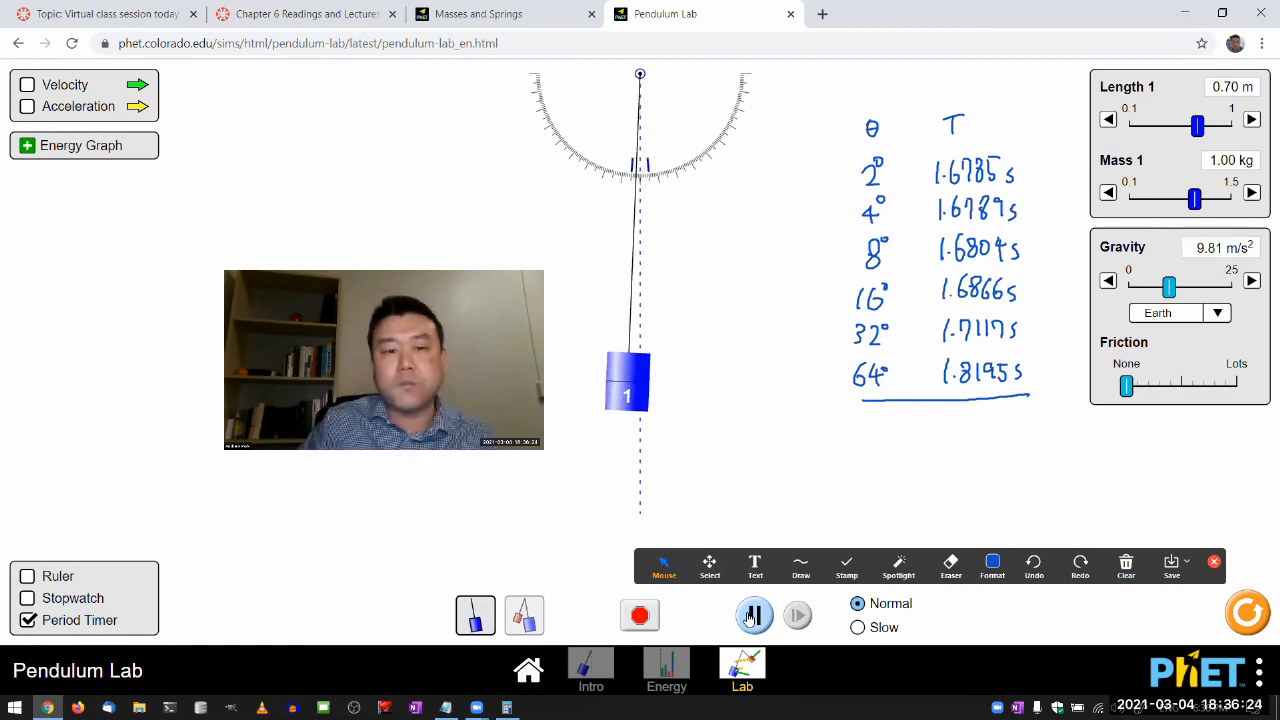
click(755, 615)
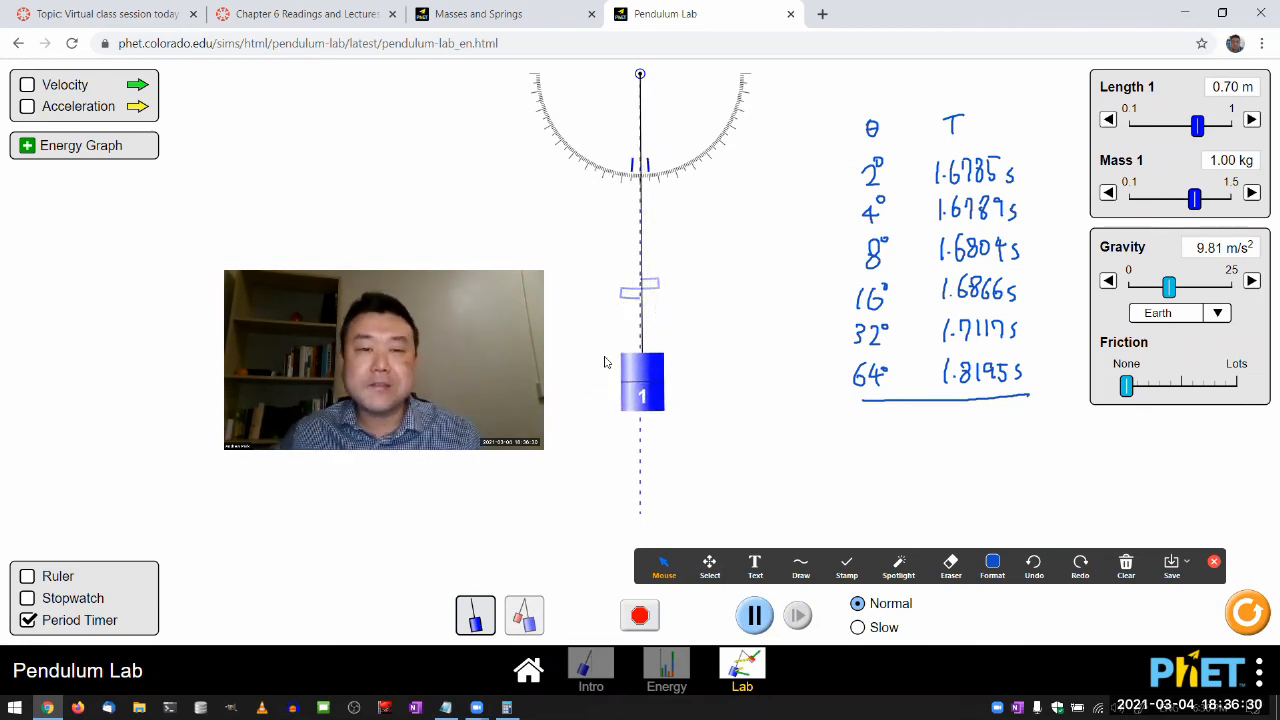
drag(641, 383, 612, 383)
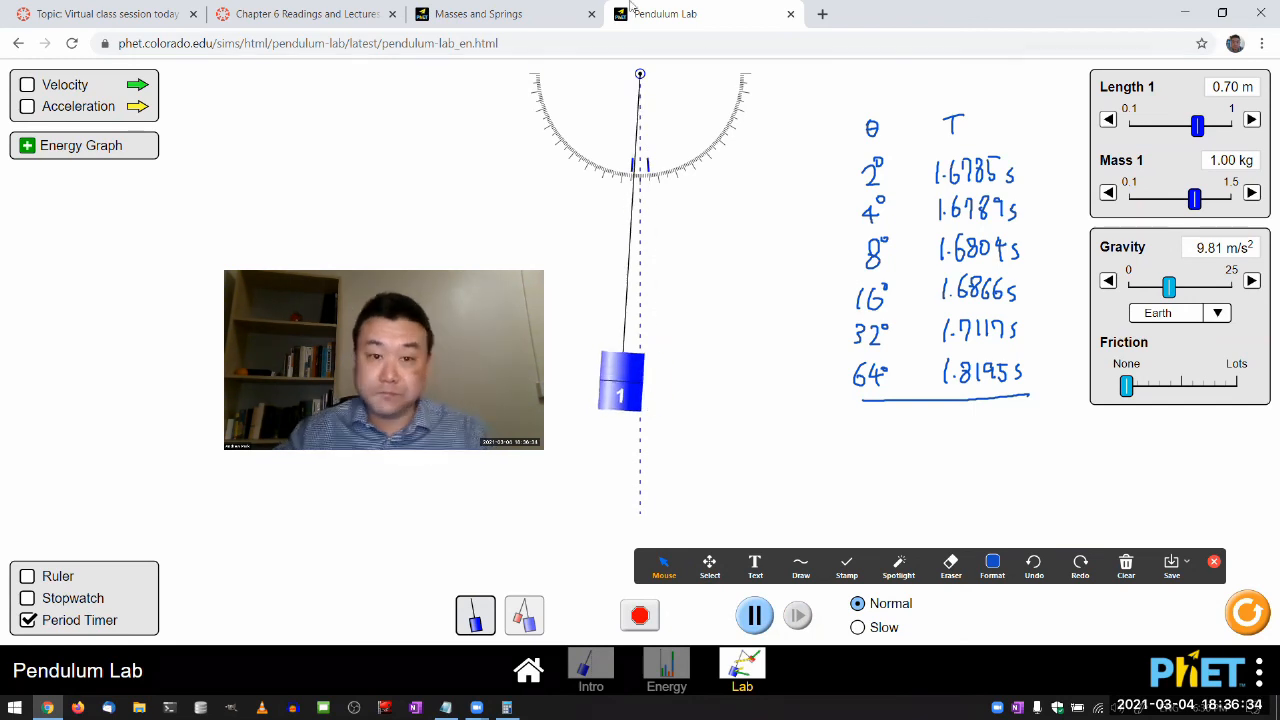
Switch to the Masses and Springs simulation tab, then return to Pendulum Lab
click(478, 13)
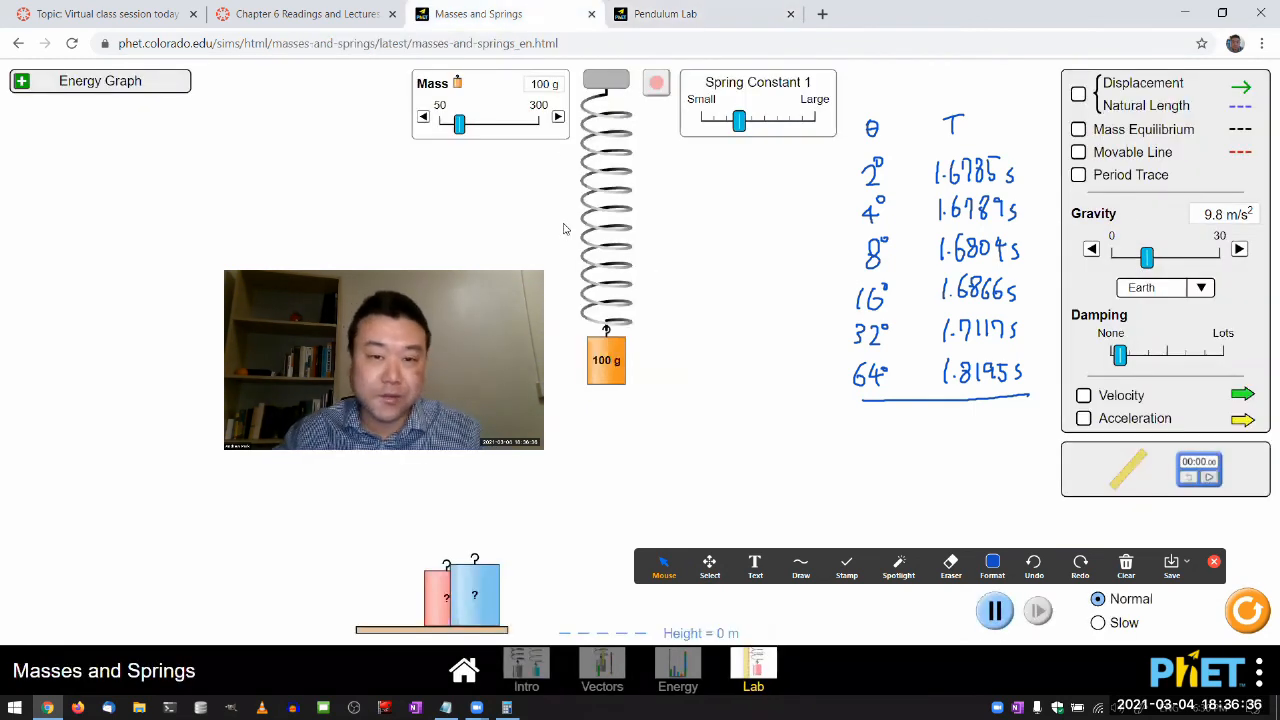
mouse_move(598, 268)
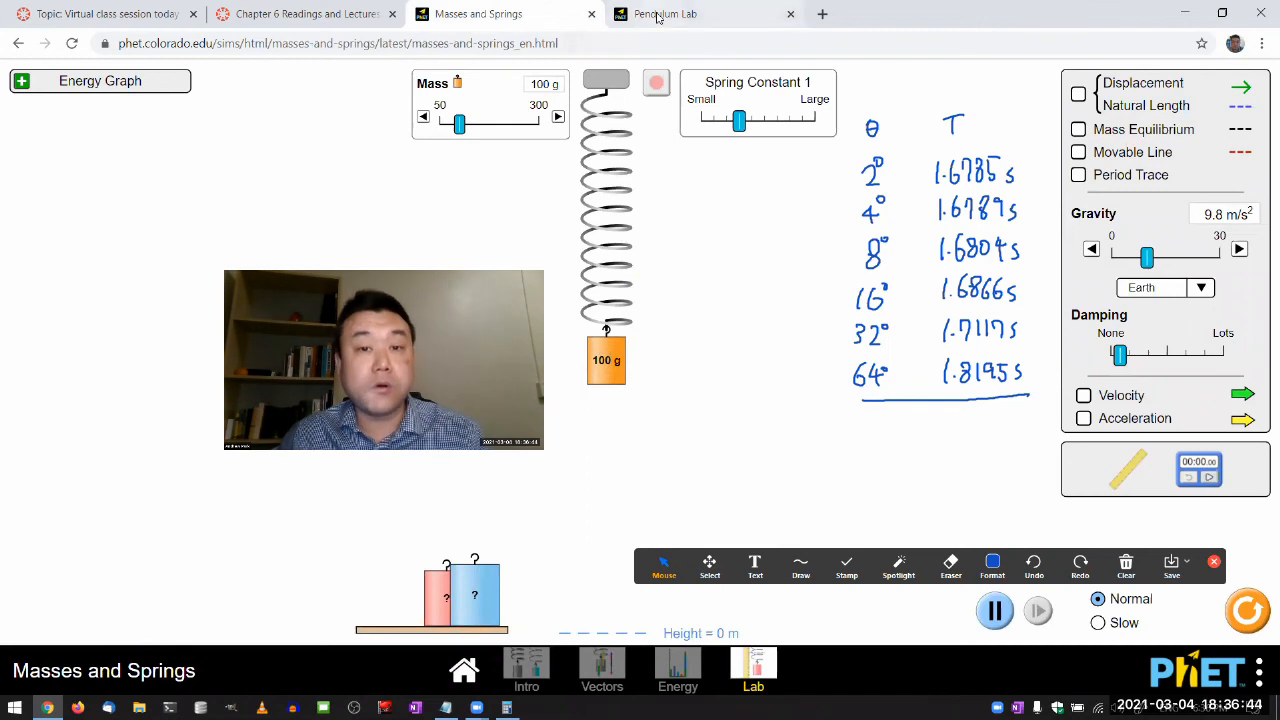
click(665, 13)
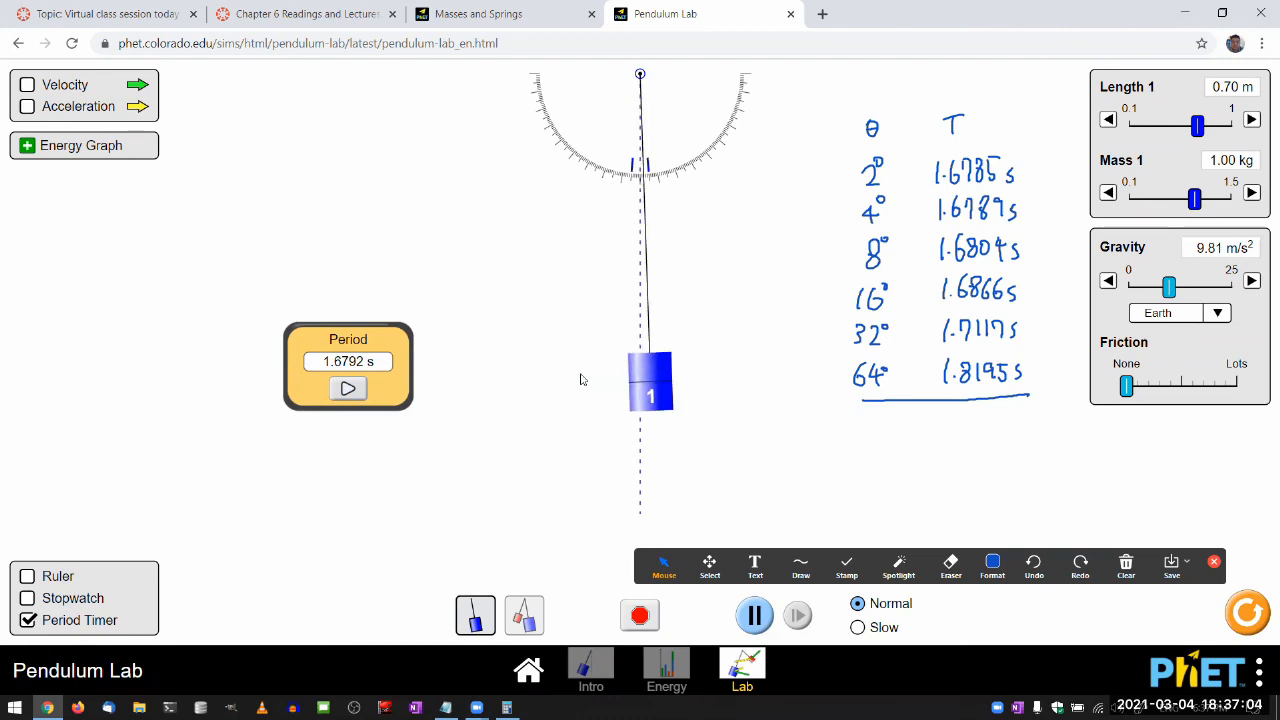
Pull the bob slightly wider while the Period Timer still reads 1.6792 s
drag(650, 385, 670, 385)
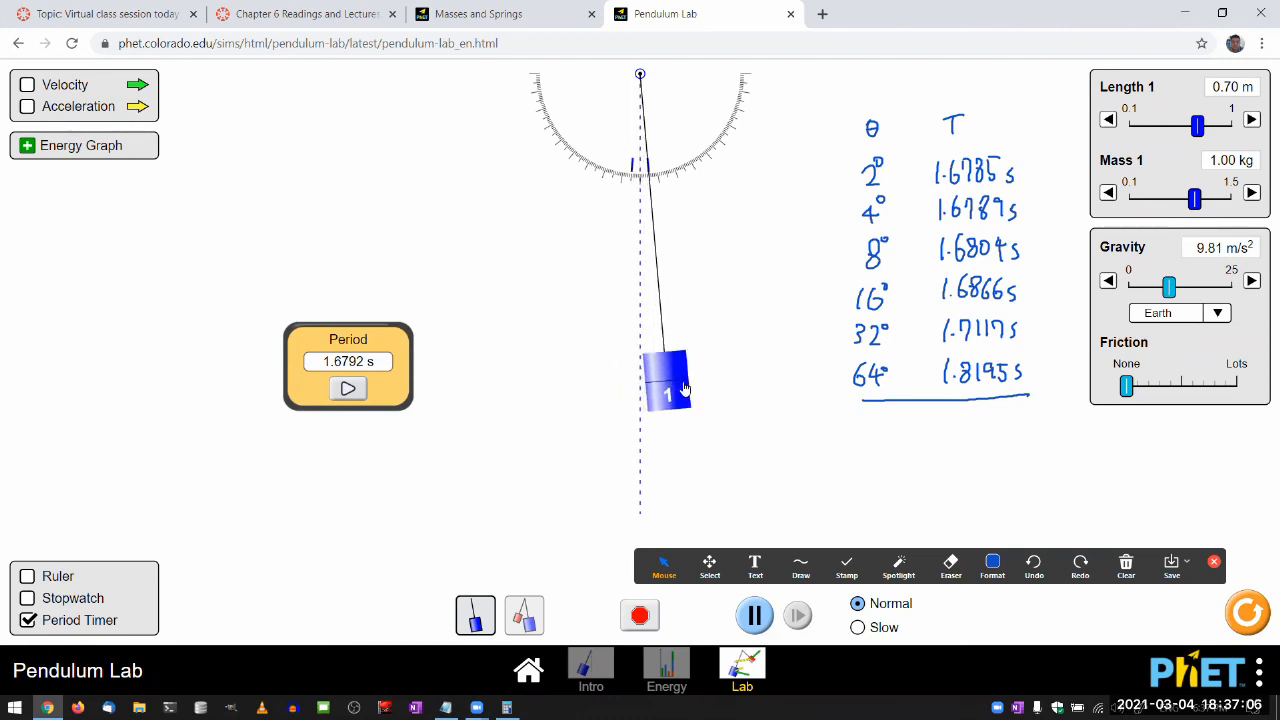